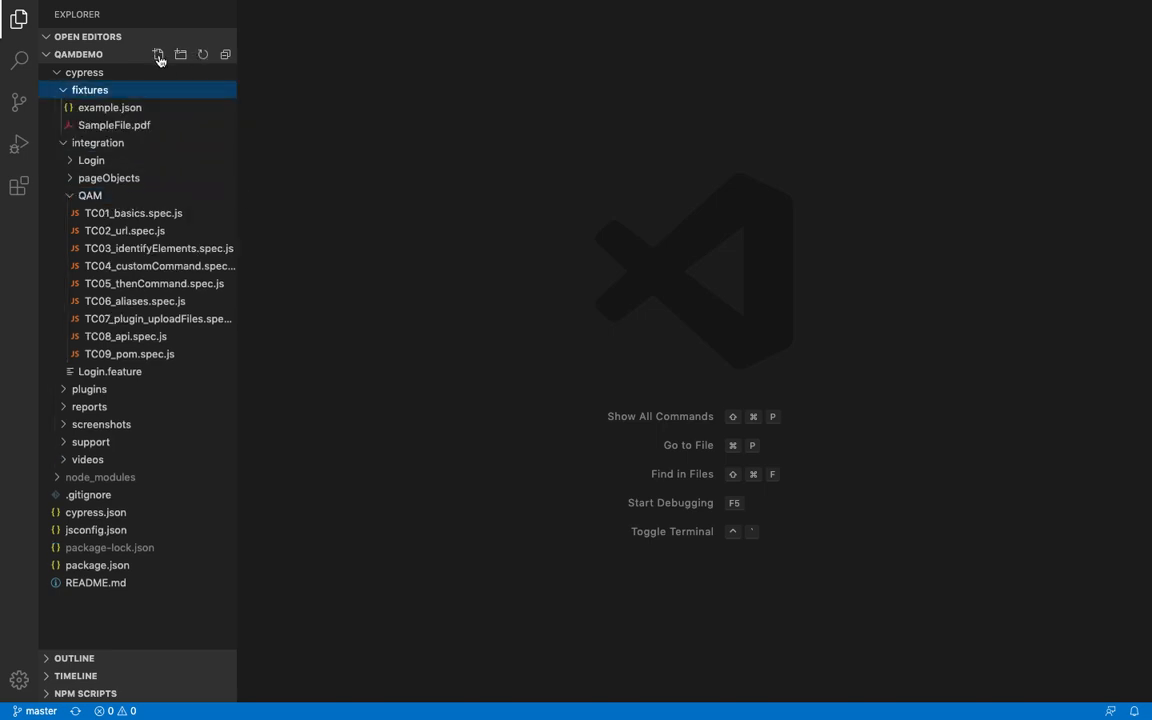
Step: Create a new fixture file named userLoginDetails.json in the fixtures folder
click(158, 54)
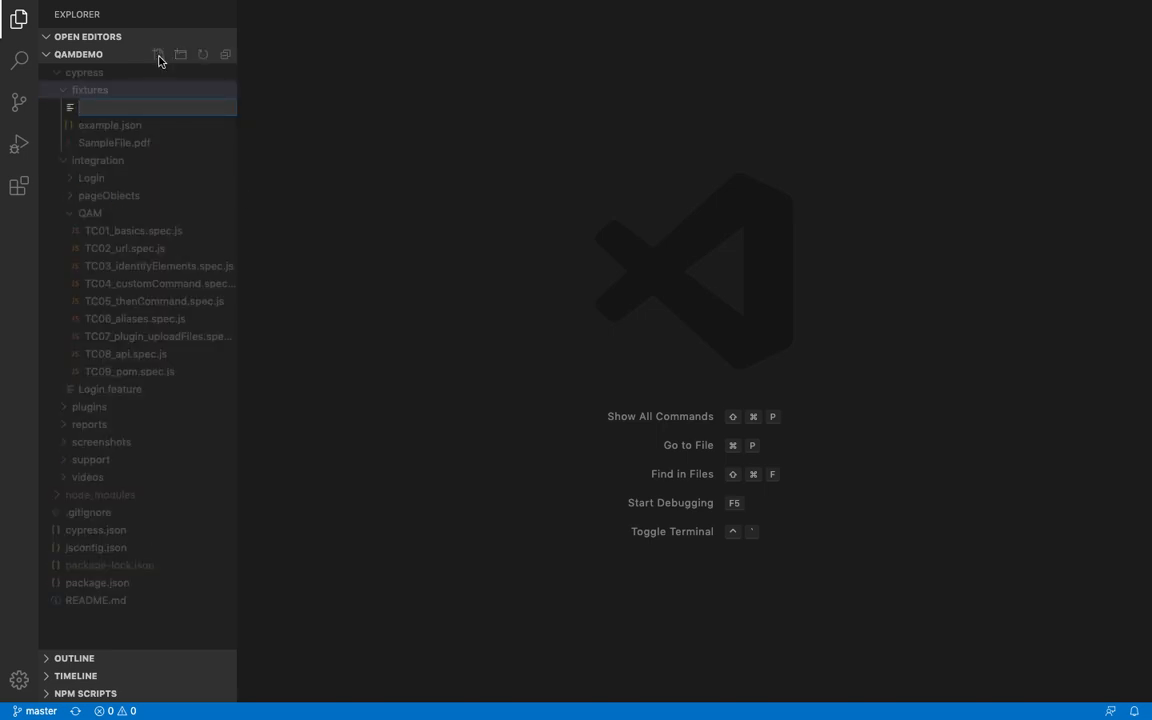
click(160, 54)
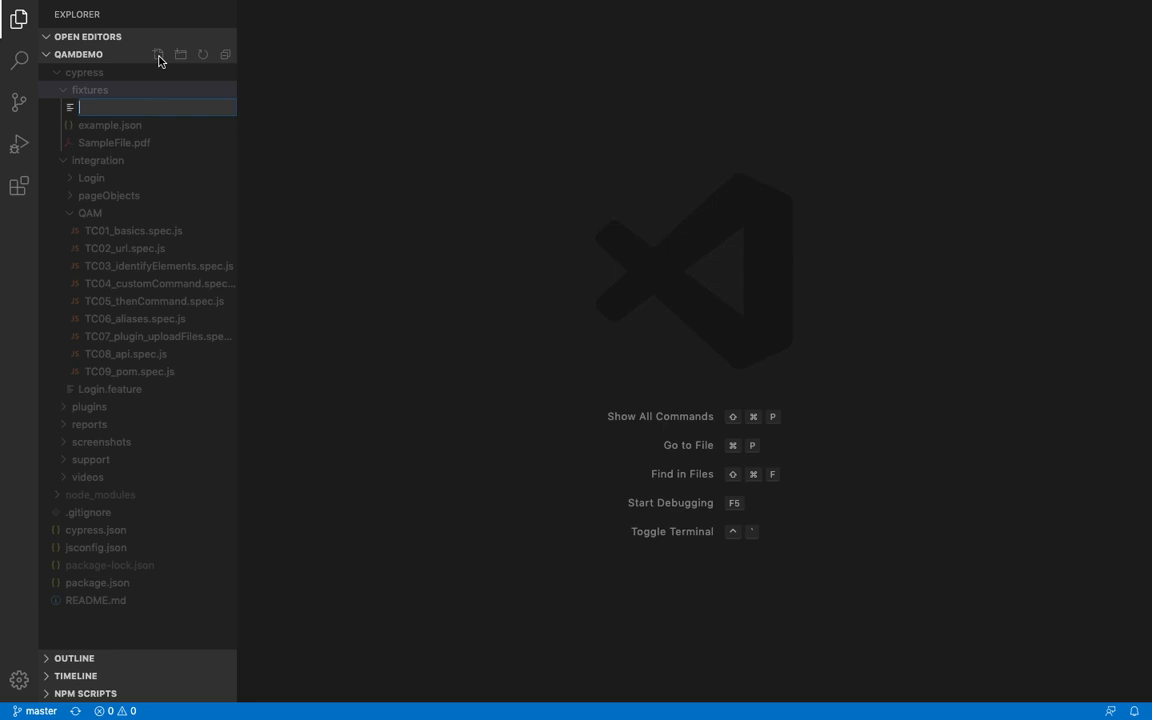
text(userLogin)
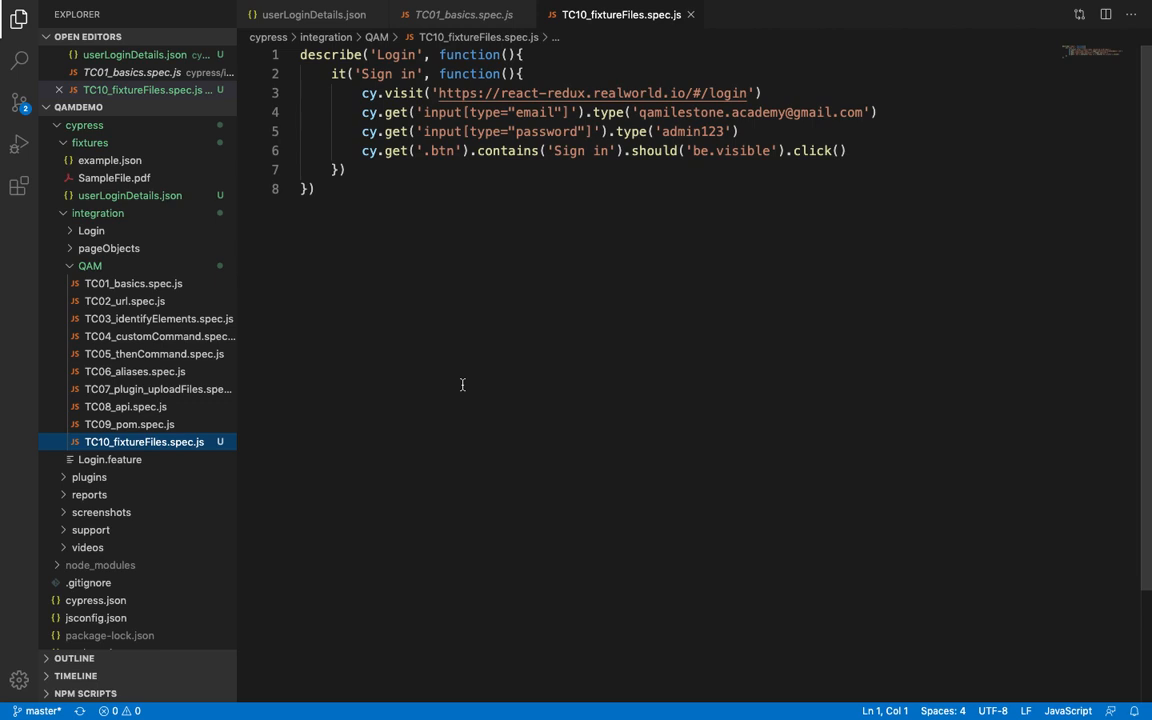
Step: Add cy.fixture('userLoginDetails').then((user)=>{ right after the cy.visit line
click(764, 94)
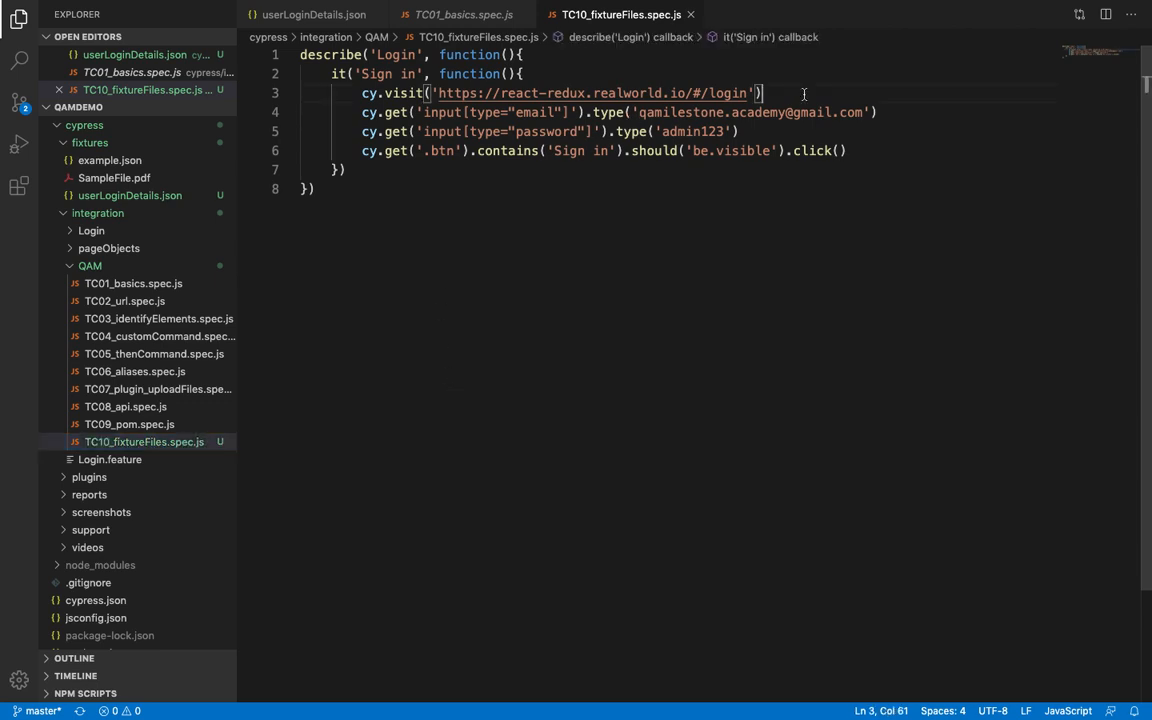
text(cy.fixture()
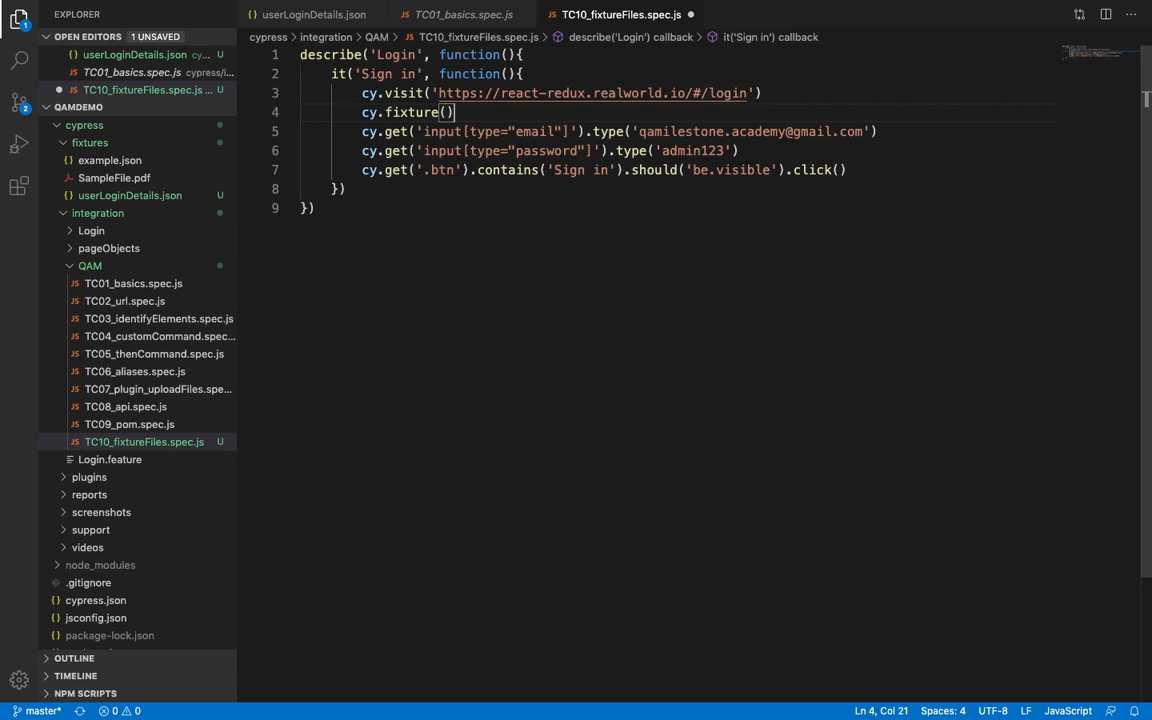
text('')
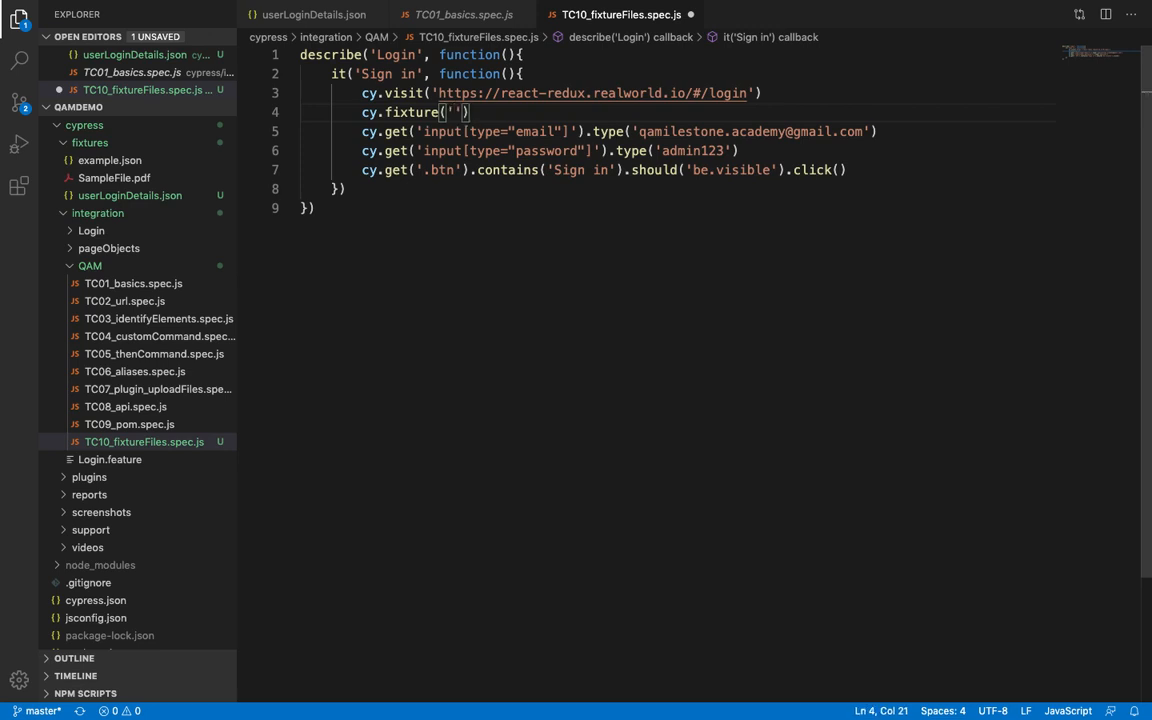
text(userLoginDetails)
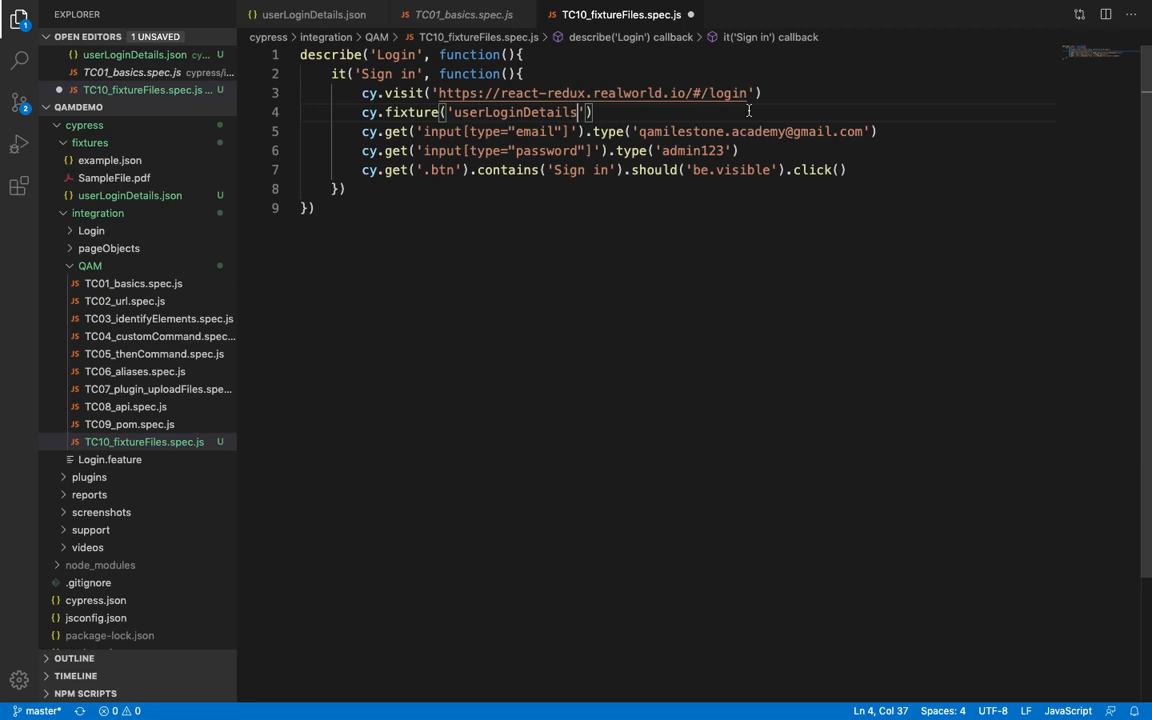
click(592, 112)
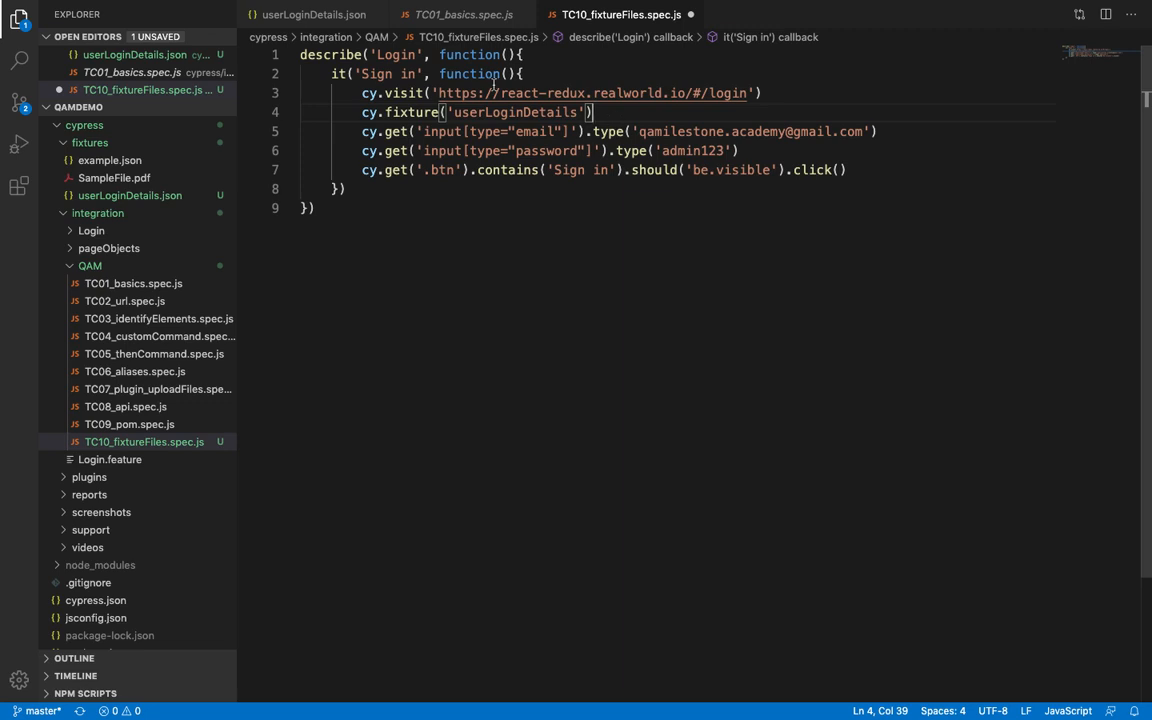
mouse_move(628, 112)
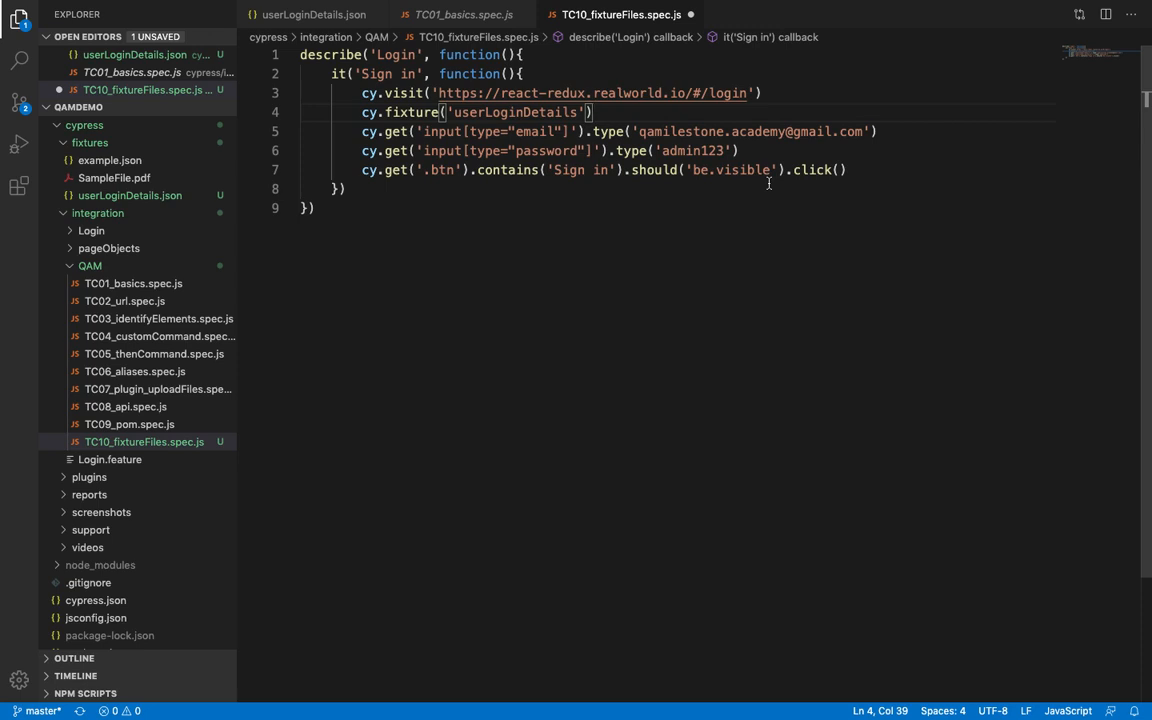
mouse_move(632, 122)
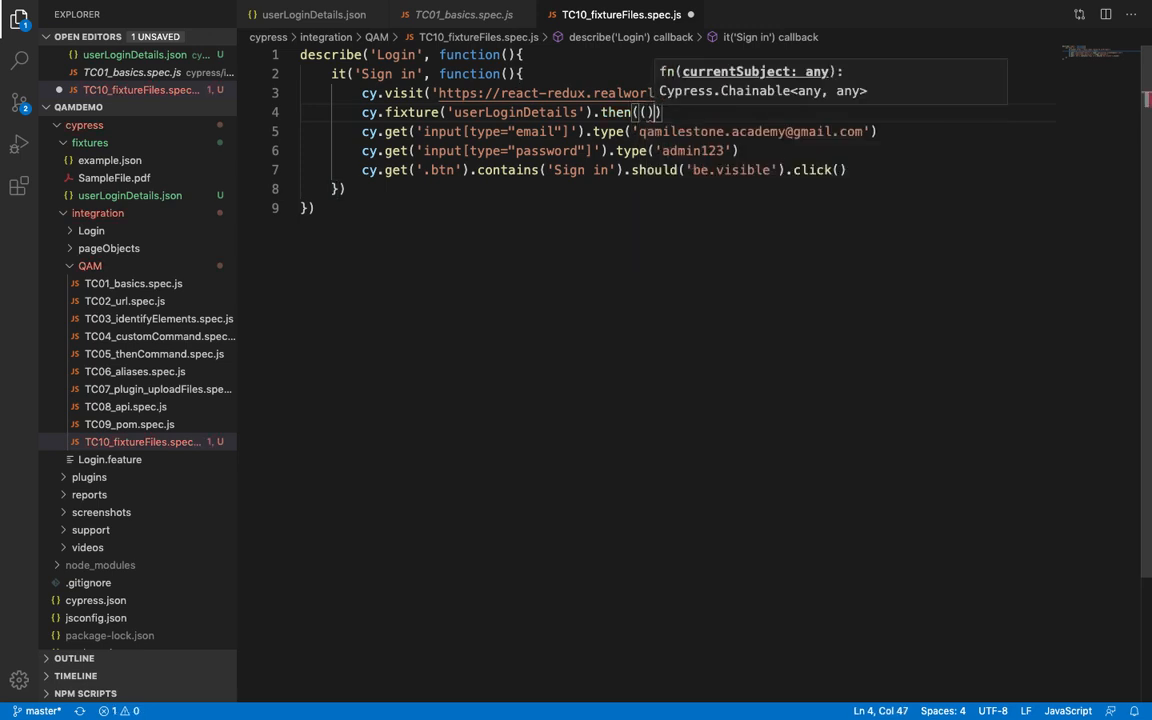
text(=>{)
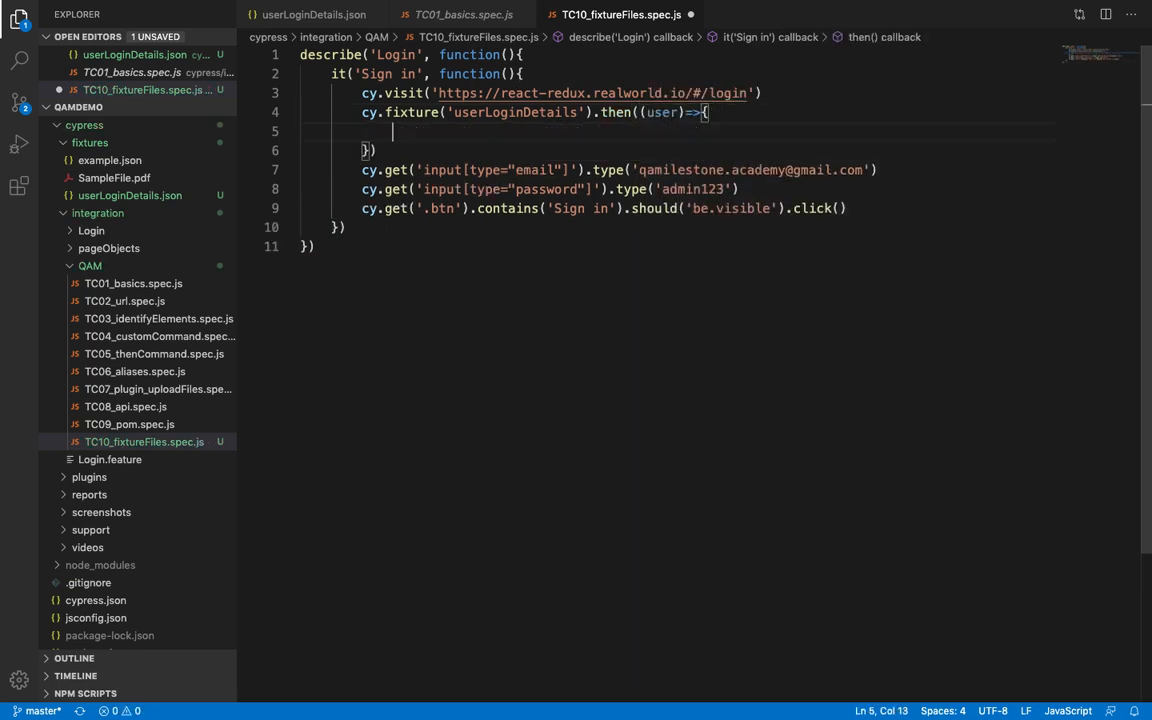
Step: Move the email/password cy.get lines into the then callback and type user.email instead of the literal
drag(362, 168, 740, 188)
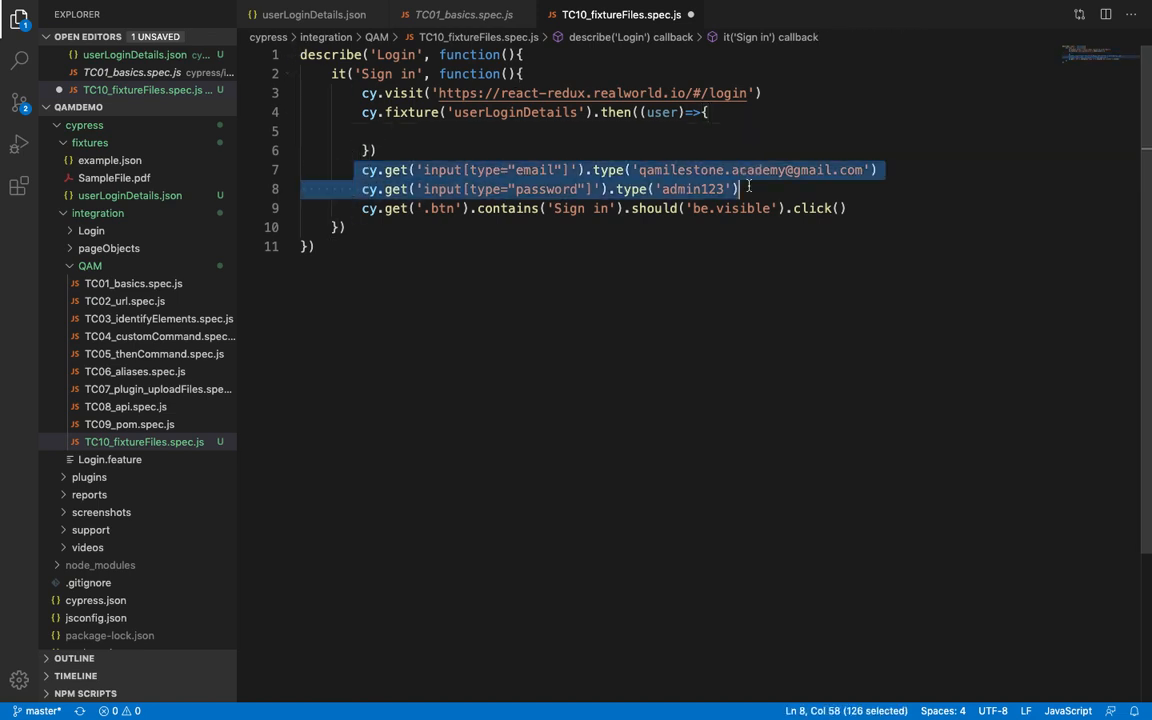
key(Delete)
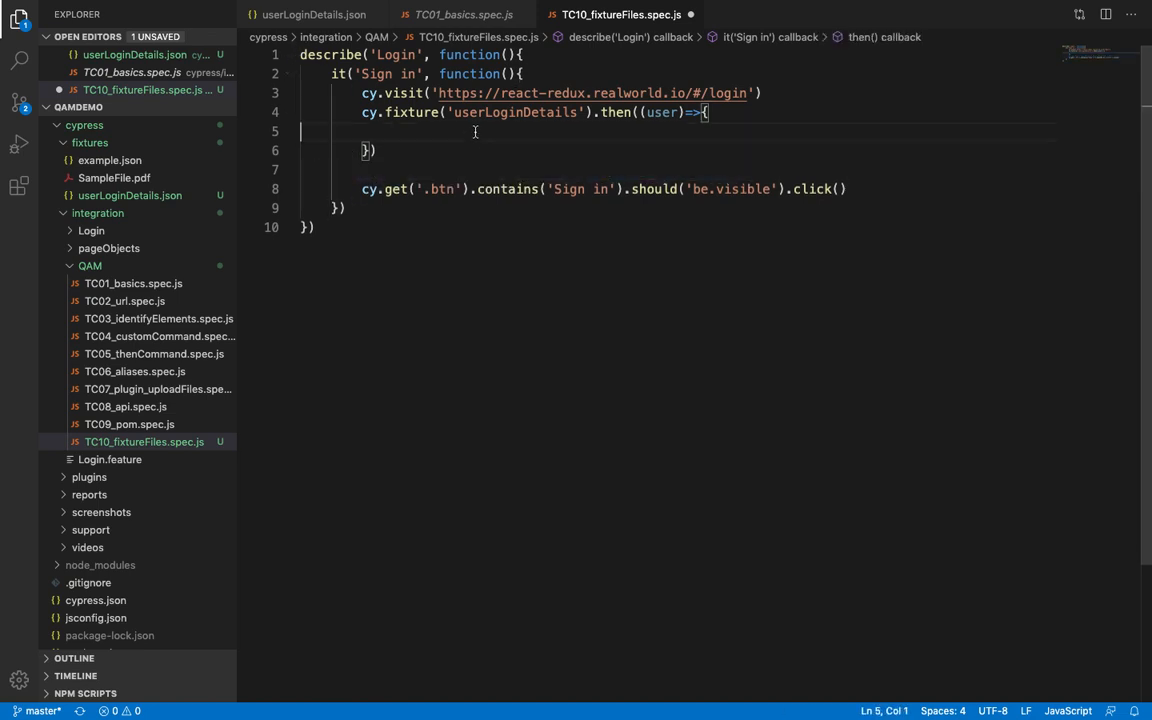
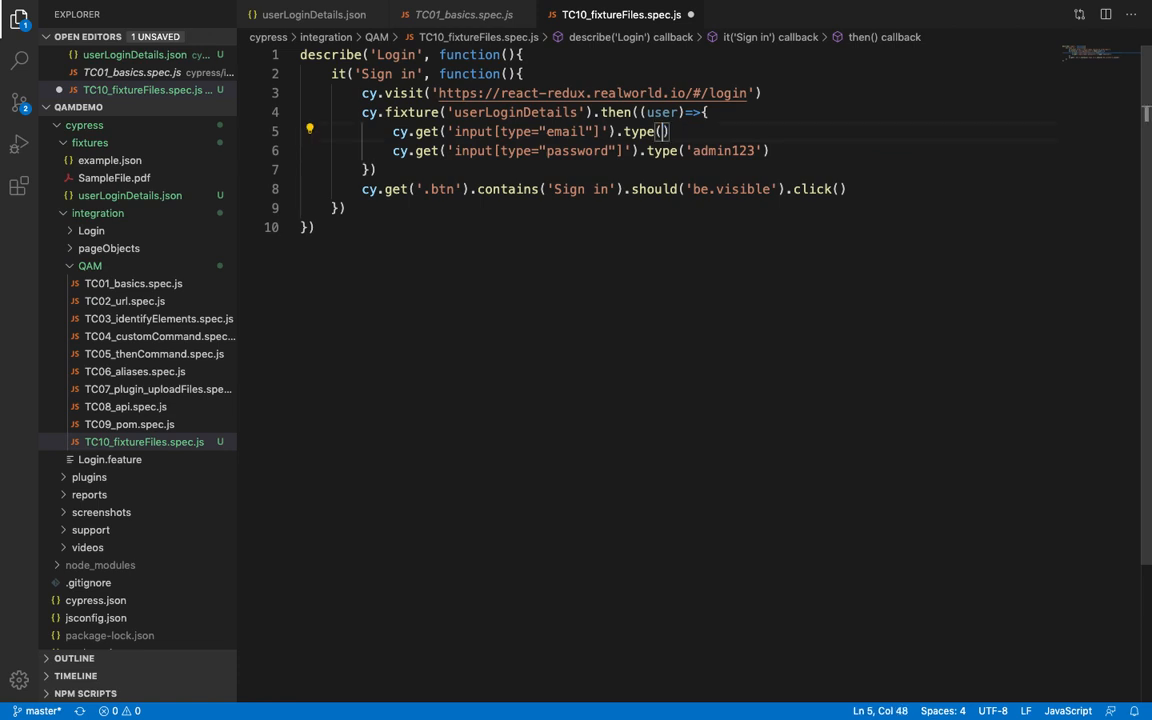
text(user)
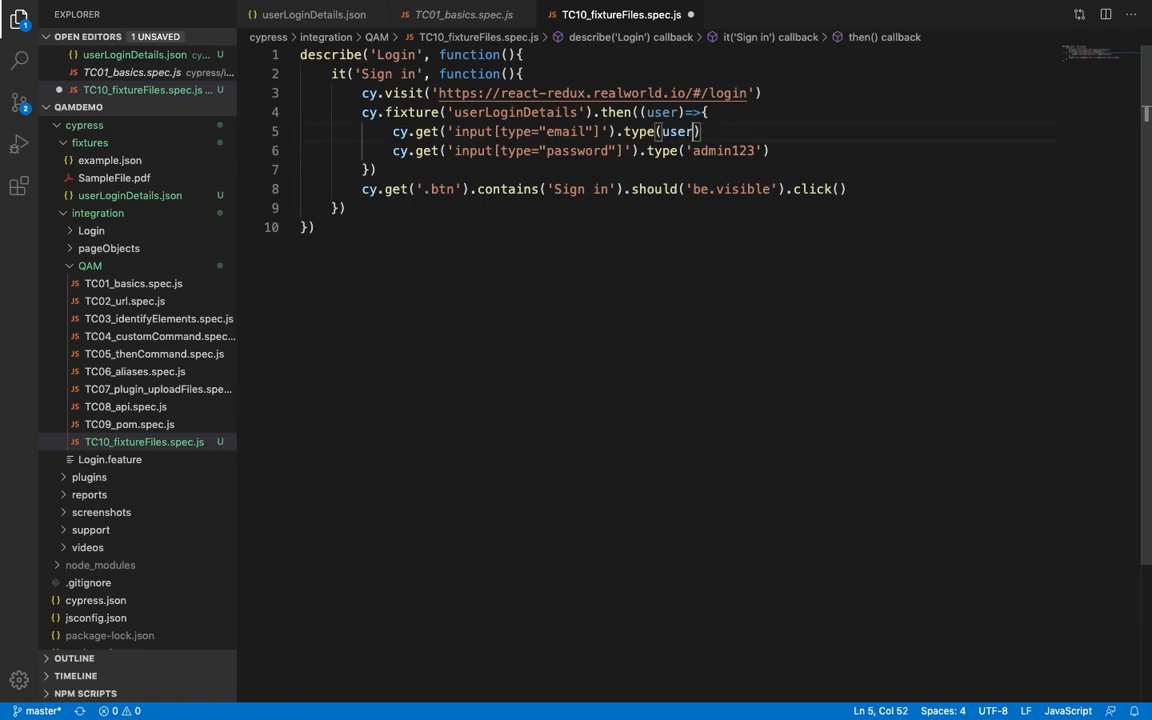
text(.email)
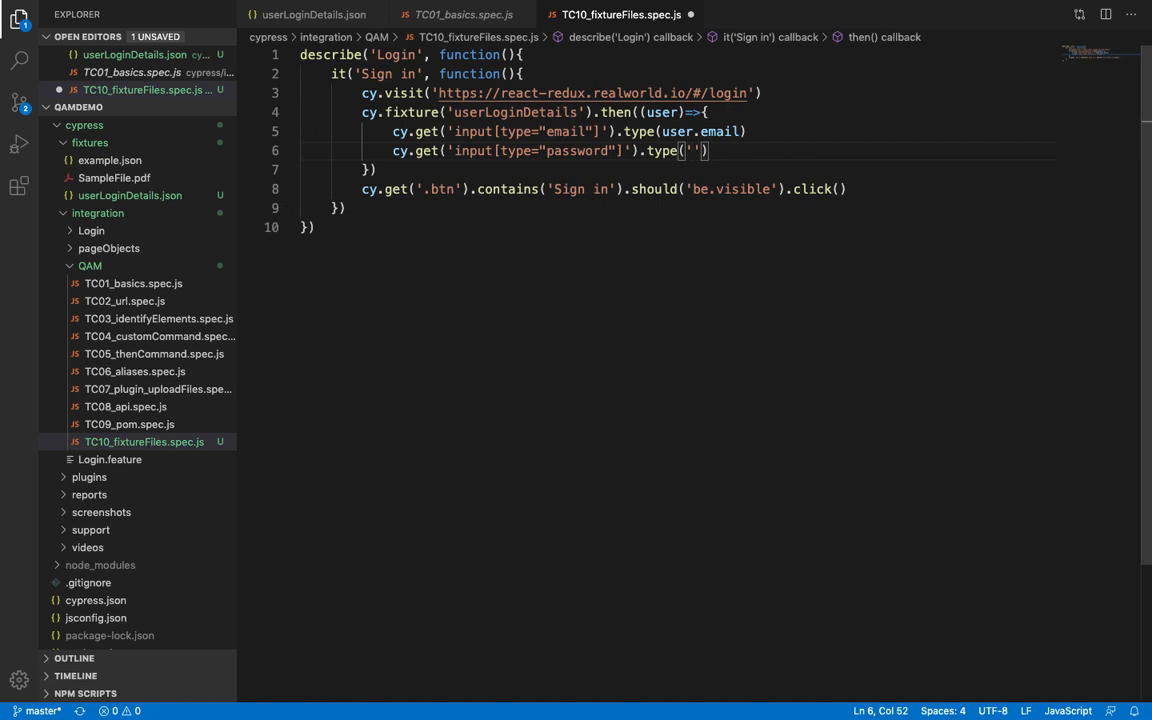
Step: Replace the hard-coded password with user.password and check the fixture file
key(Backspace)
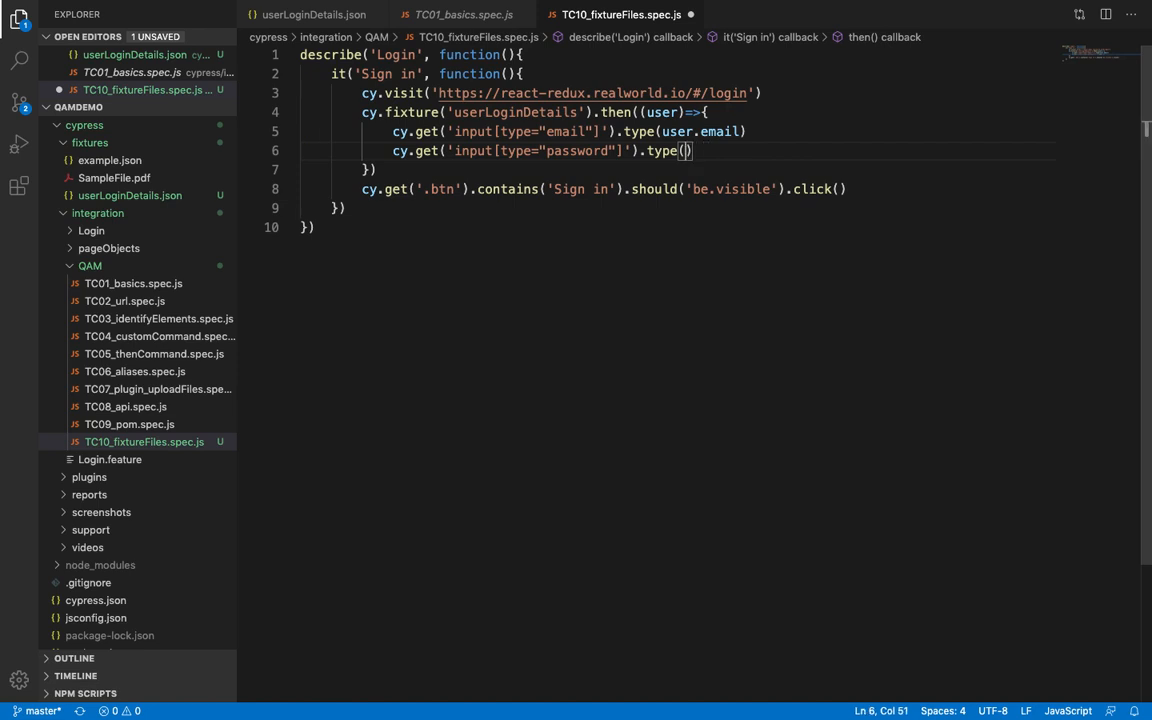
text(user.)
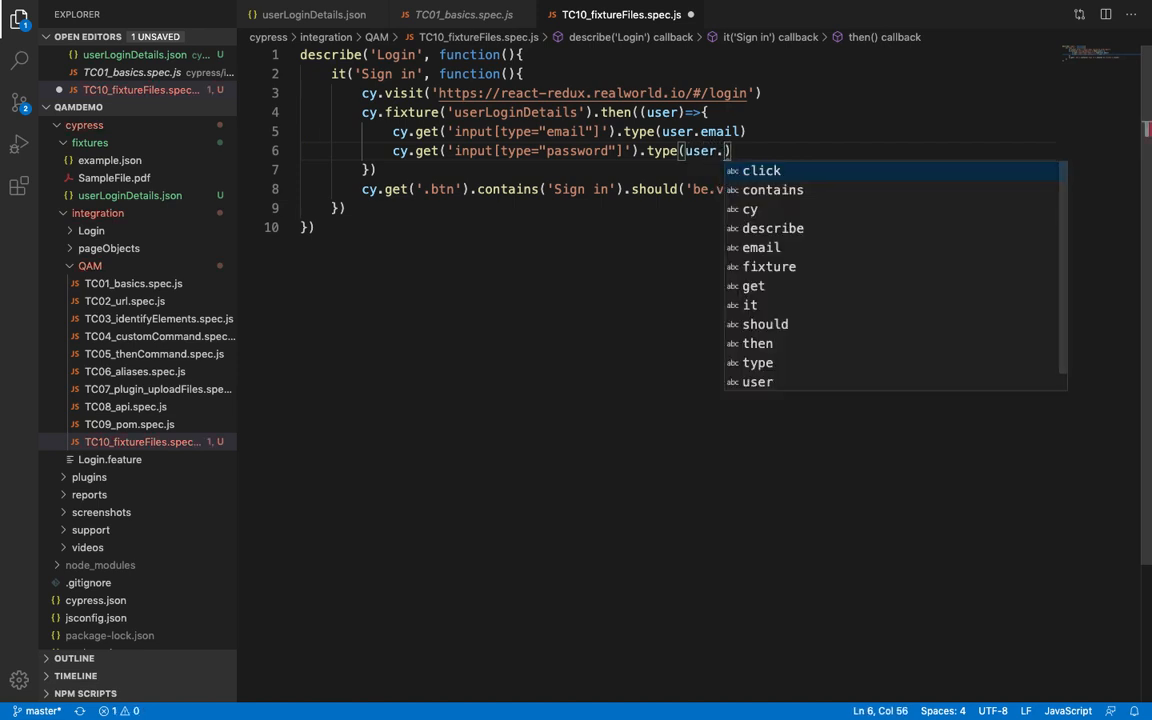
text(password)
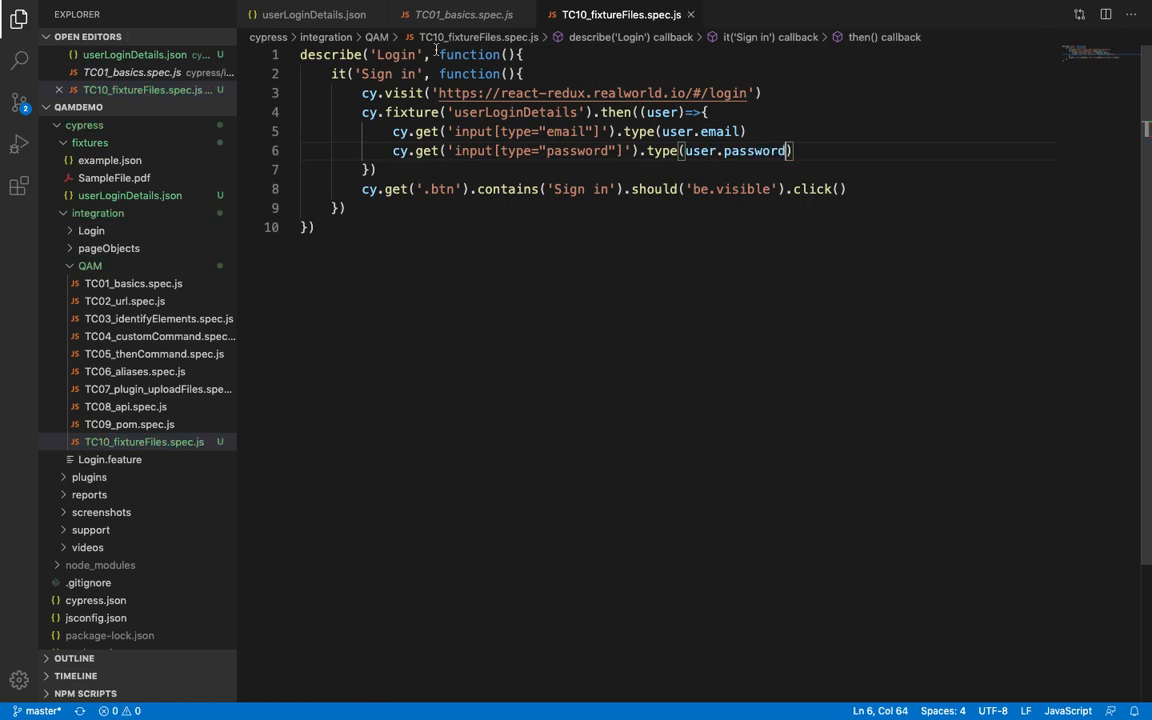
click(310, 14)
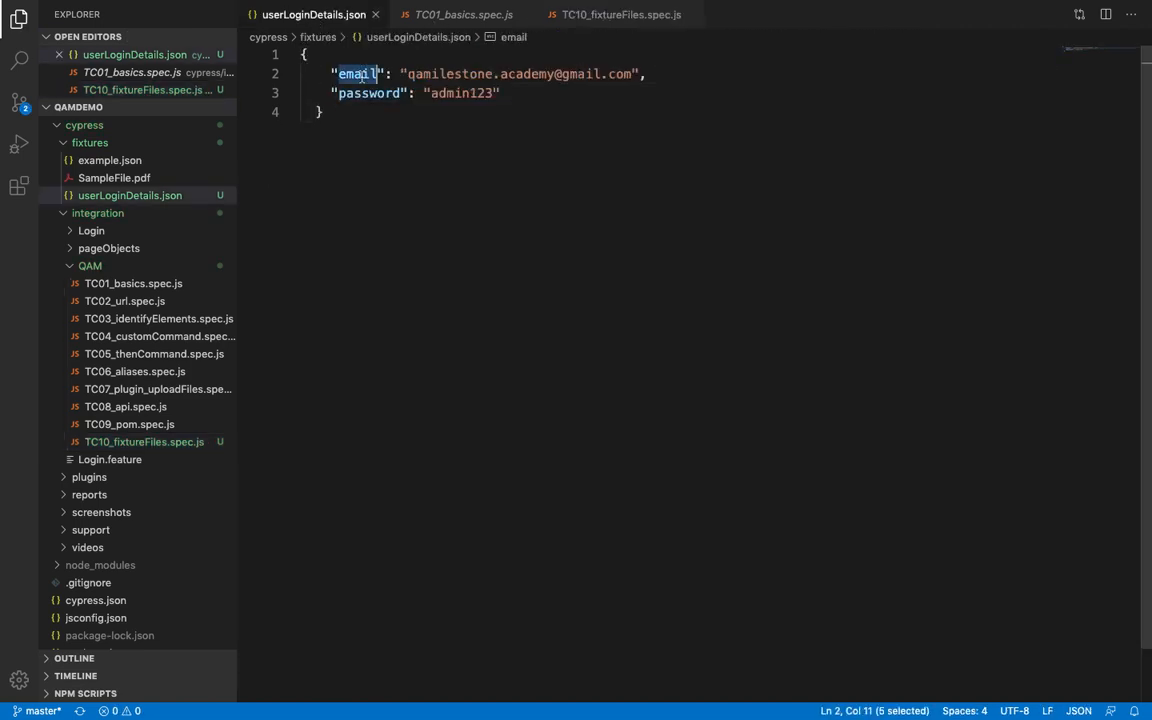
click(620, 14)
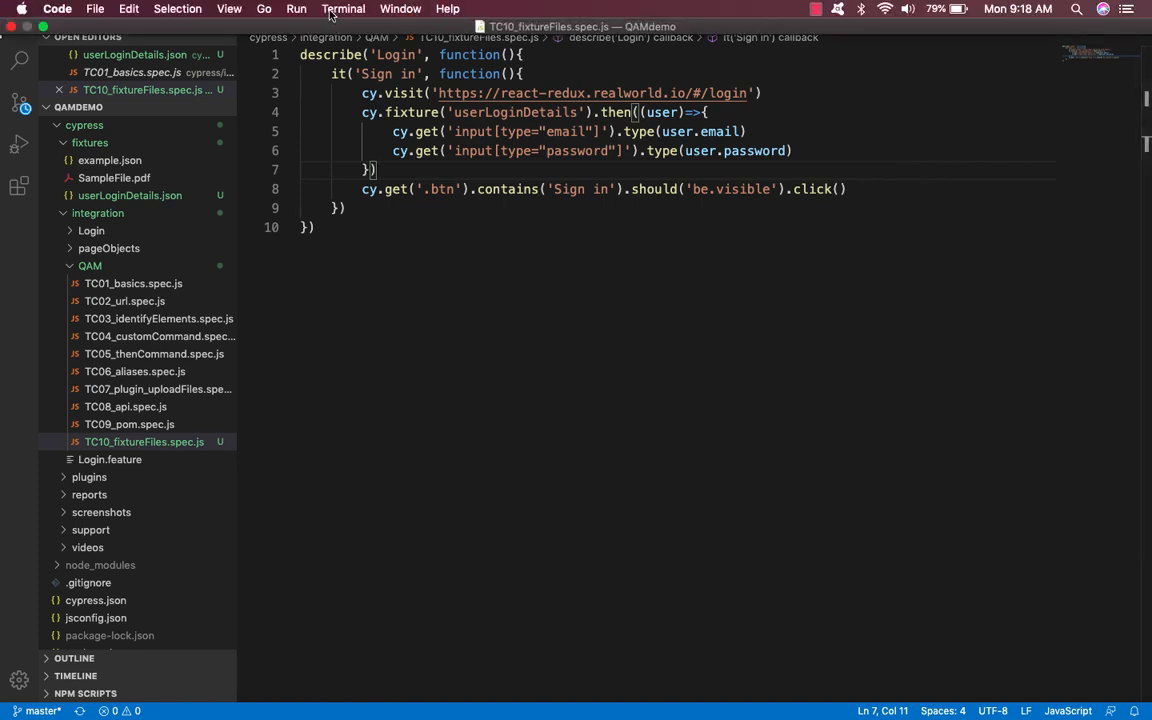
Step: Start the Cypress Test Runner from the terminal with npx cypress open
click(342, 8)
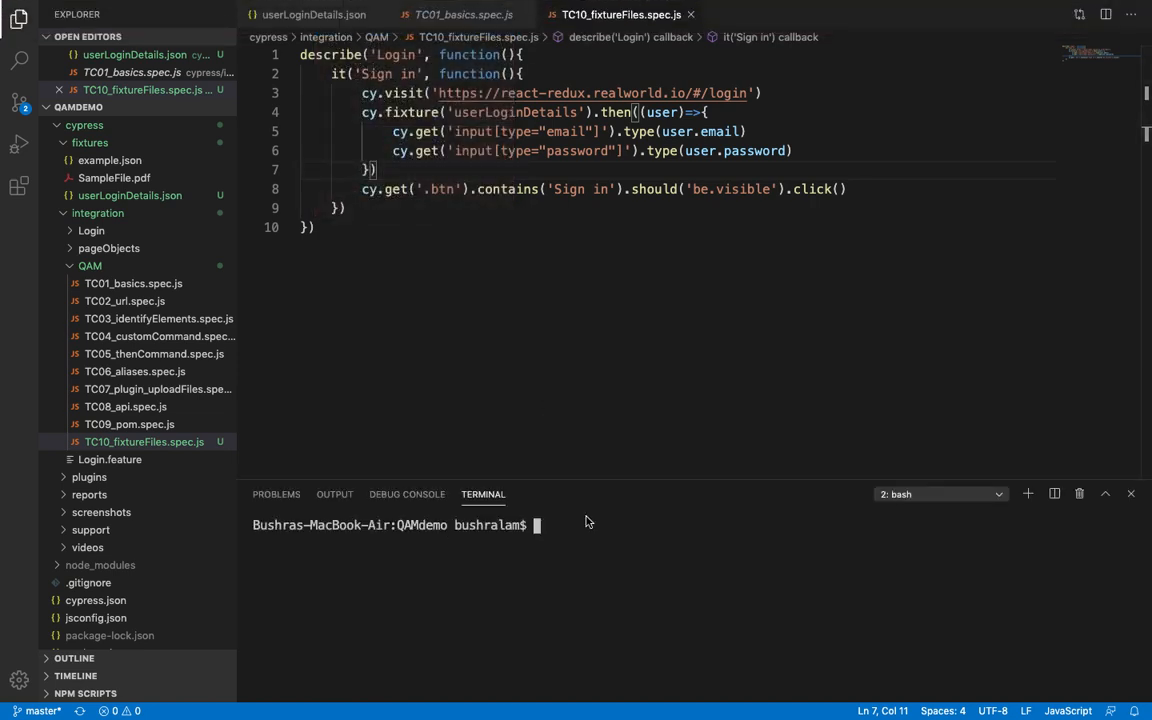
text(npx cypr)
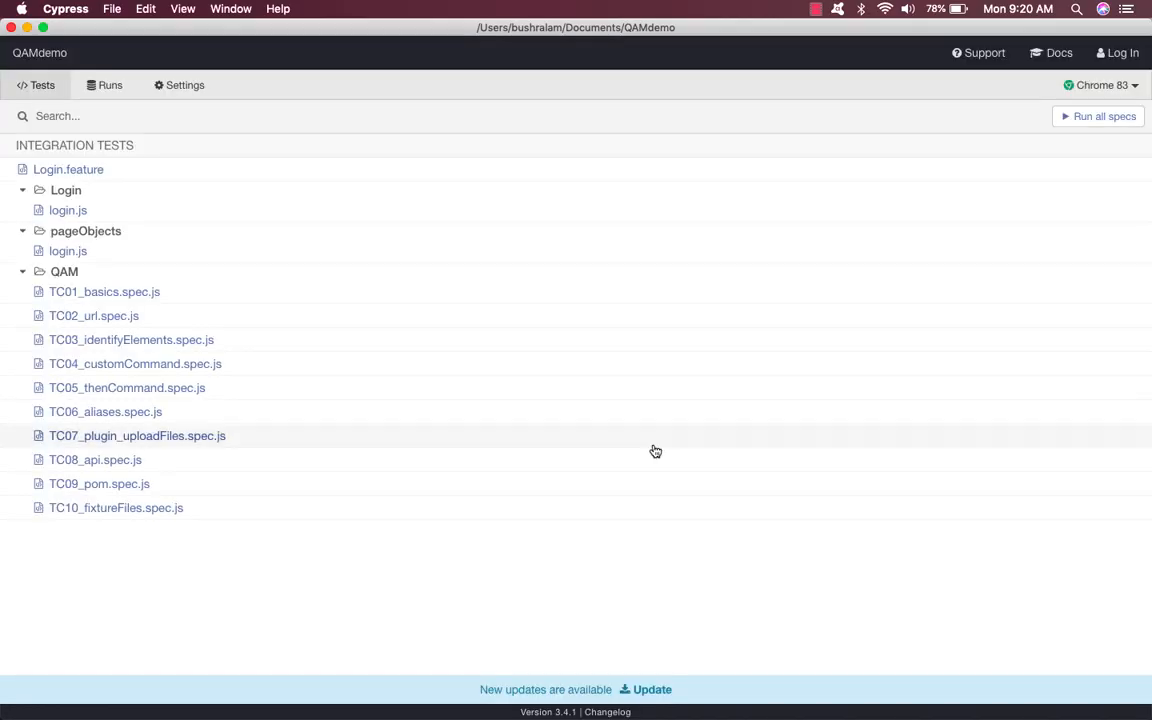
Step: Run TC10_fixtureFiles.spec.js in Chrome and see the sign-in test pass
click(116, 508)
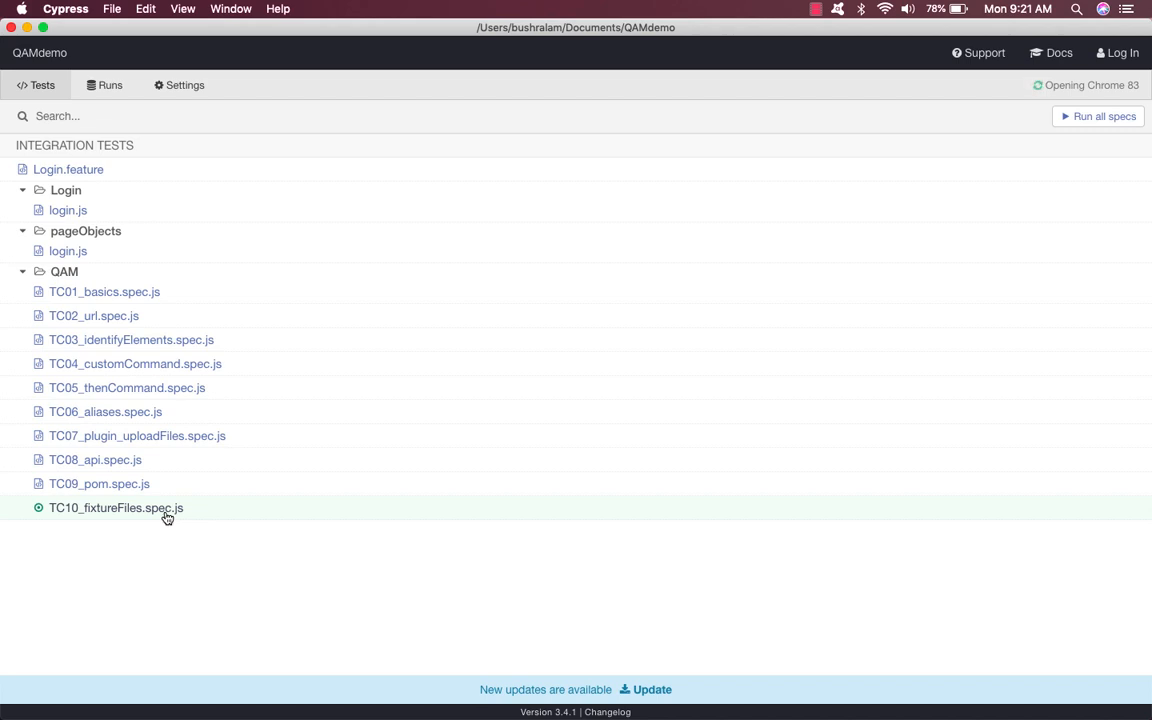
click(116, 508)
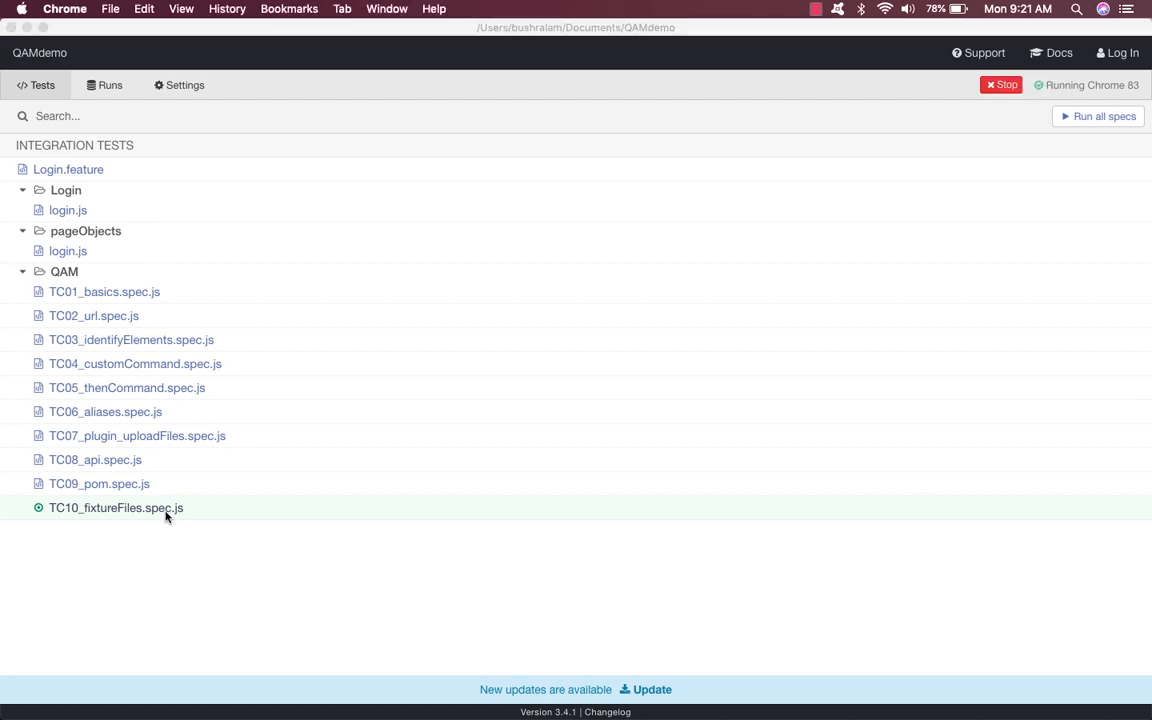
click(116, 508)
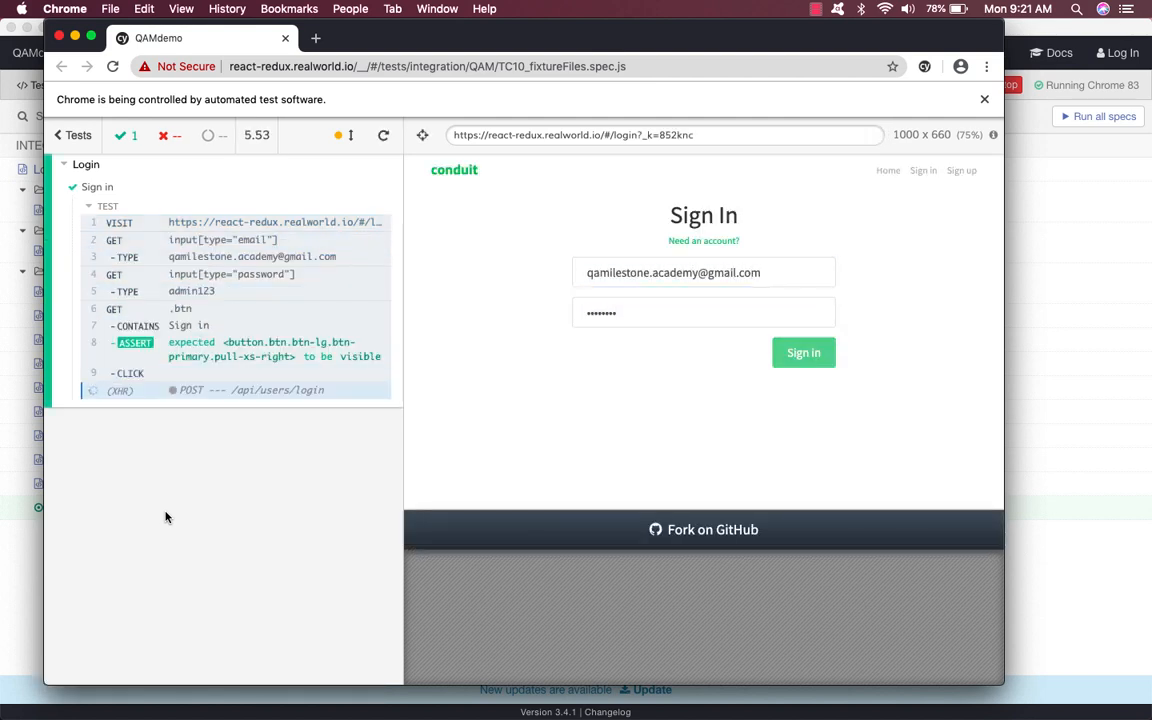
click(804, 352)
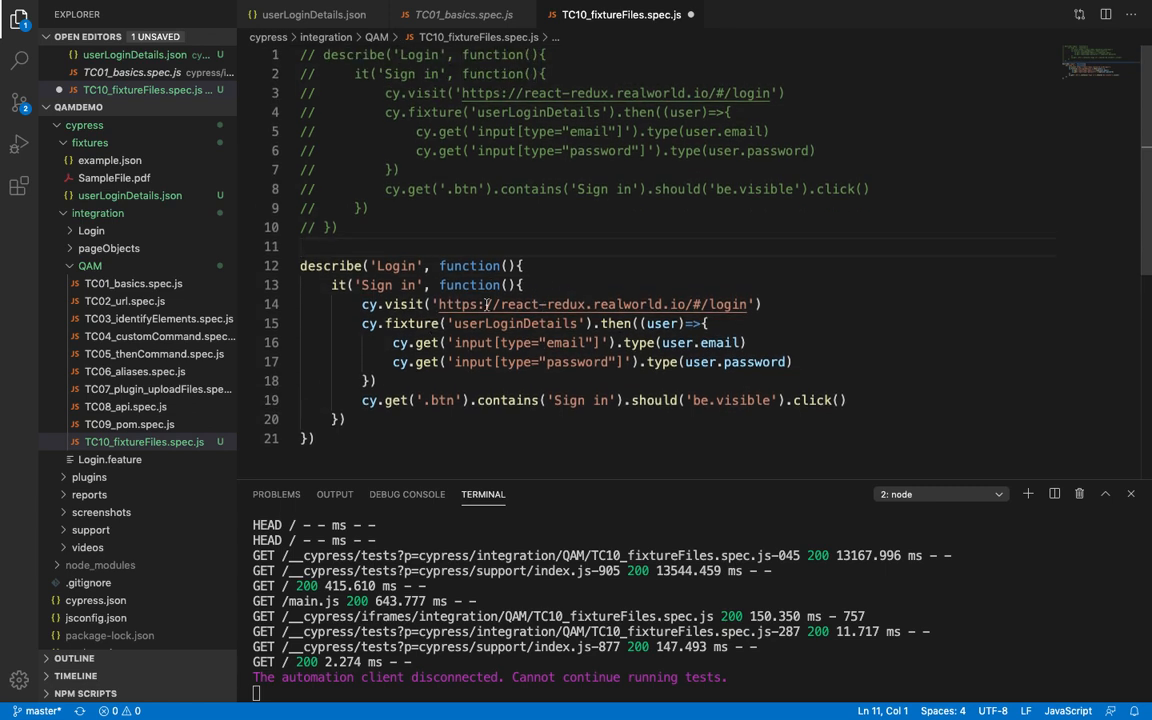
Step: Add a beforeEach(function(){ }) hook that loads the userLoginDetails fixture
key(Enter)
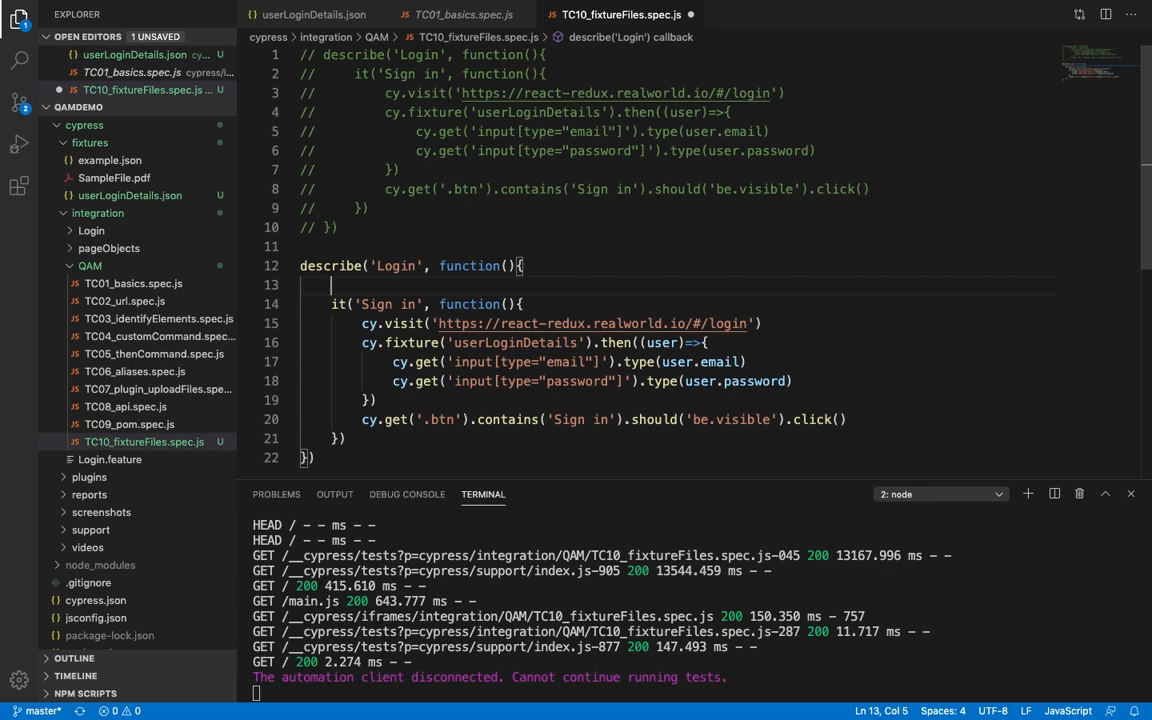
text(be)
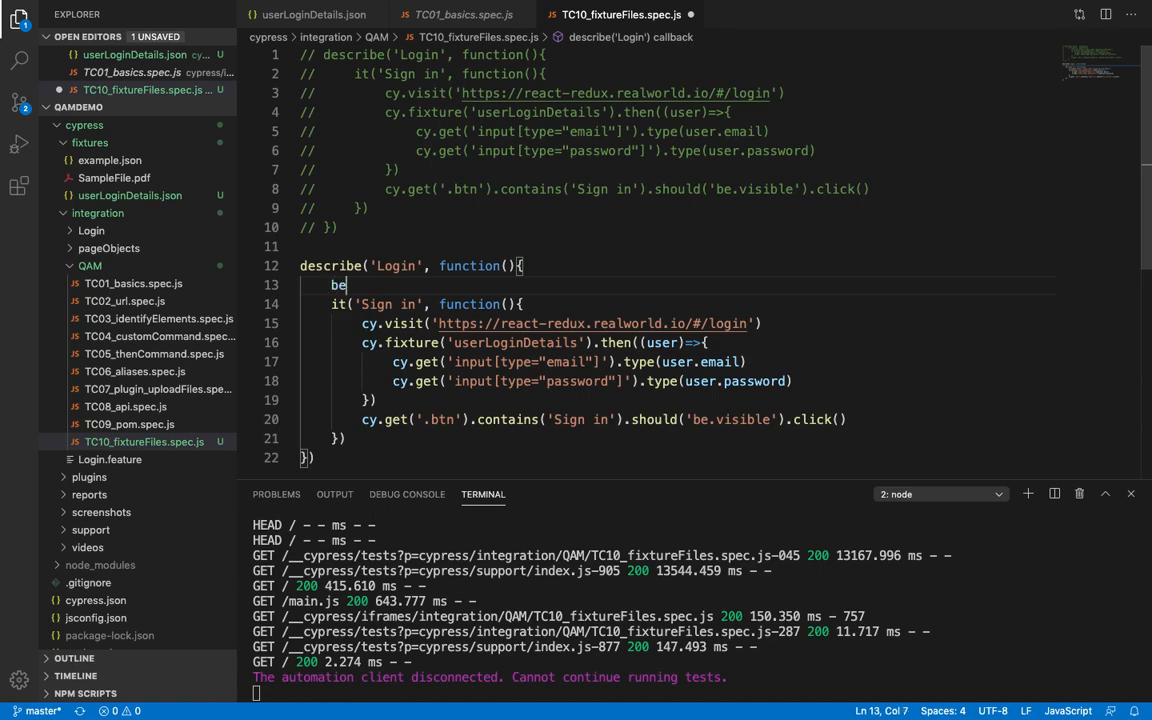
text(foreEach()
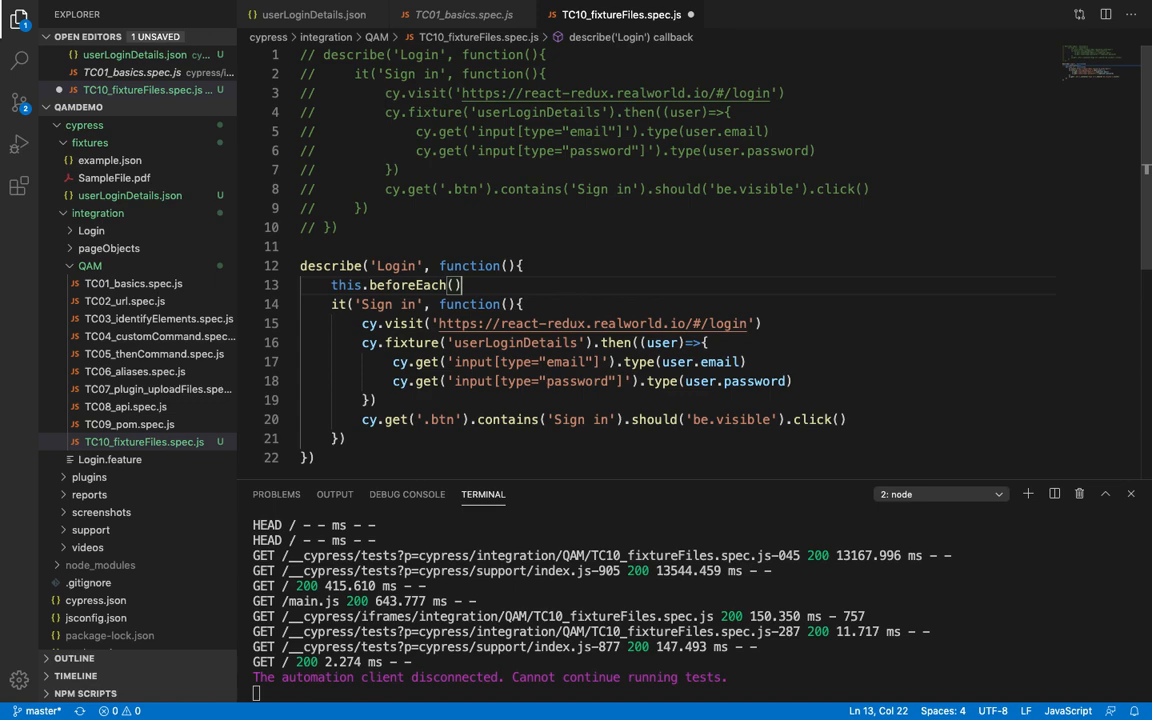
text(function()
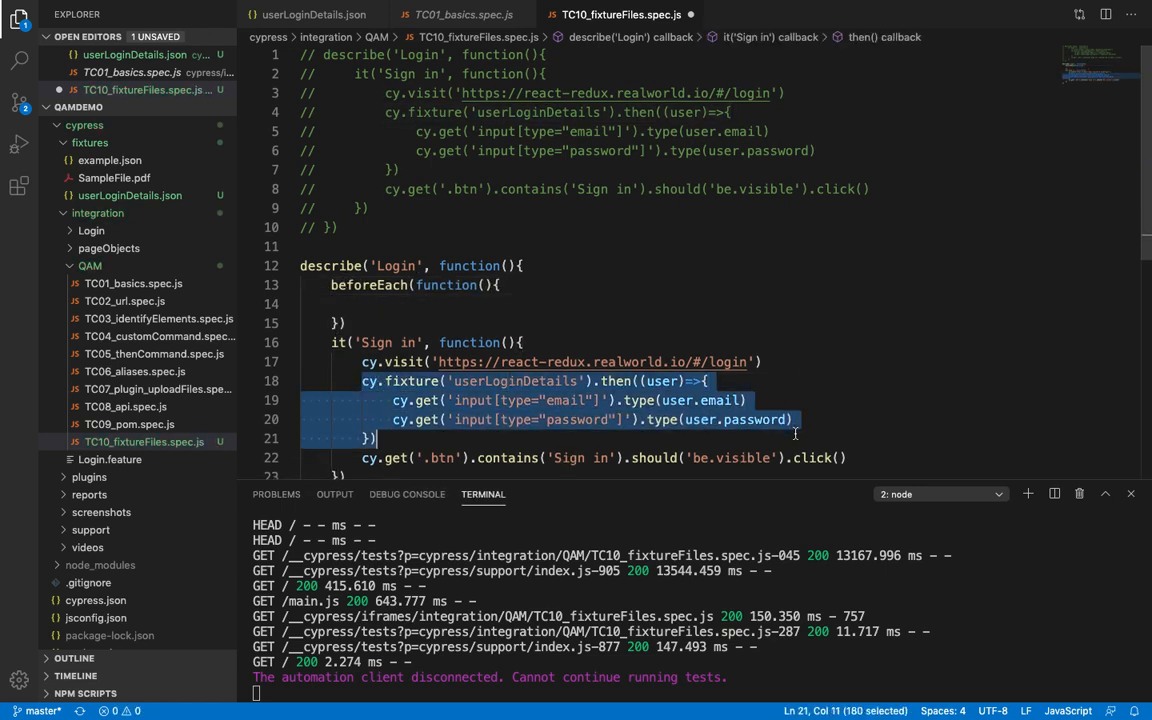
click(406, 304)
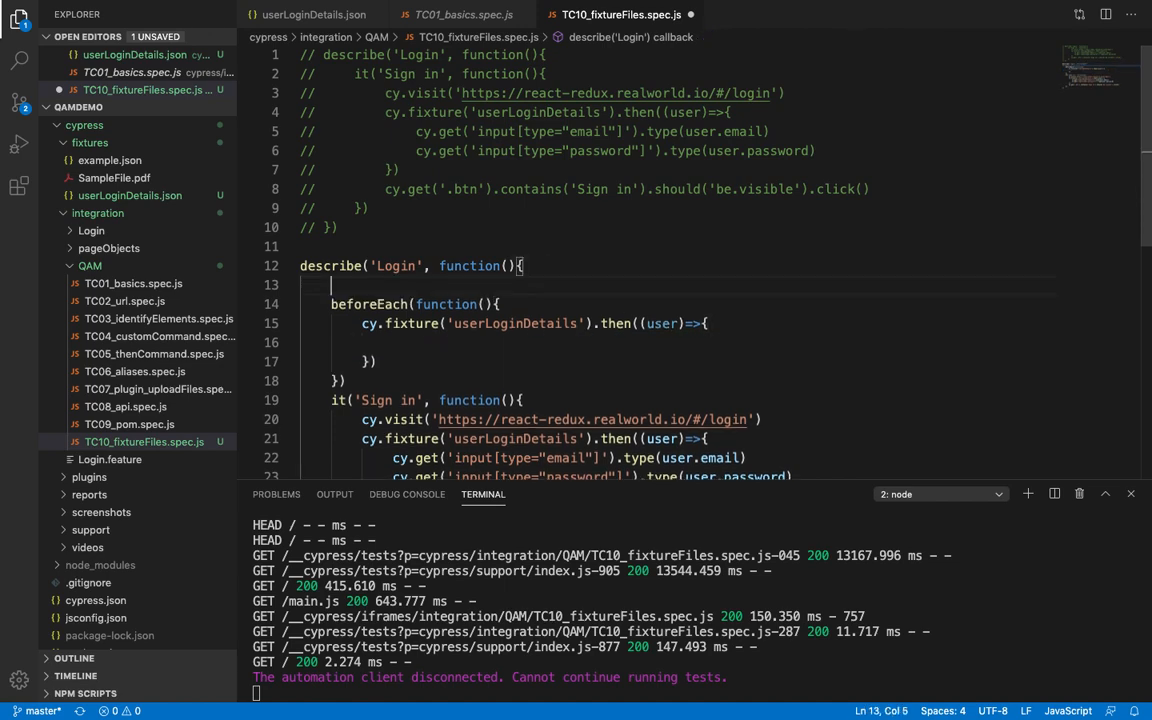
Step: Declare let userDetails and assign userDetails = user inside the fixture callback
text(let)
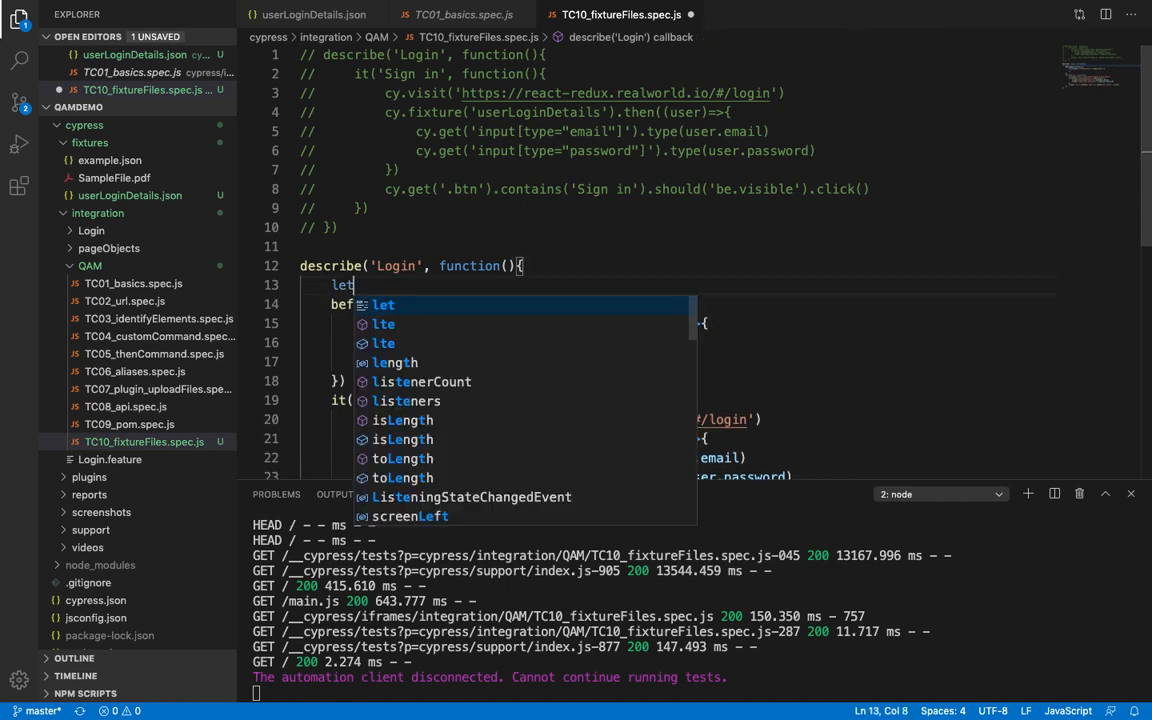
text(userDatails)
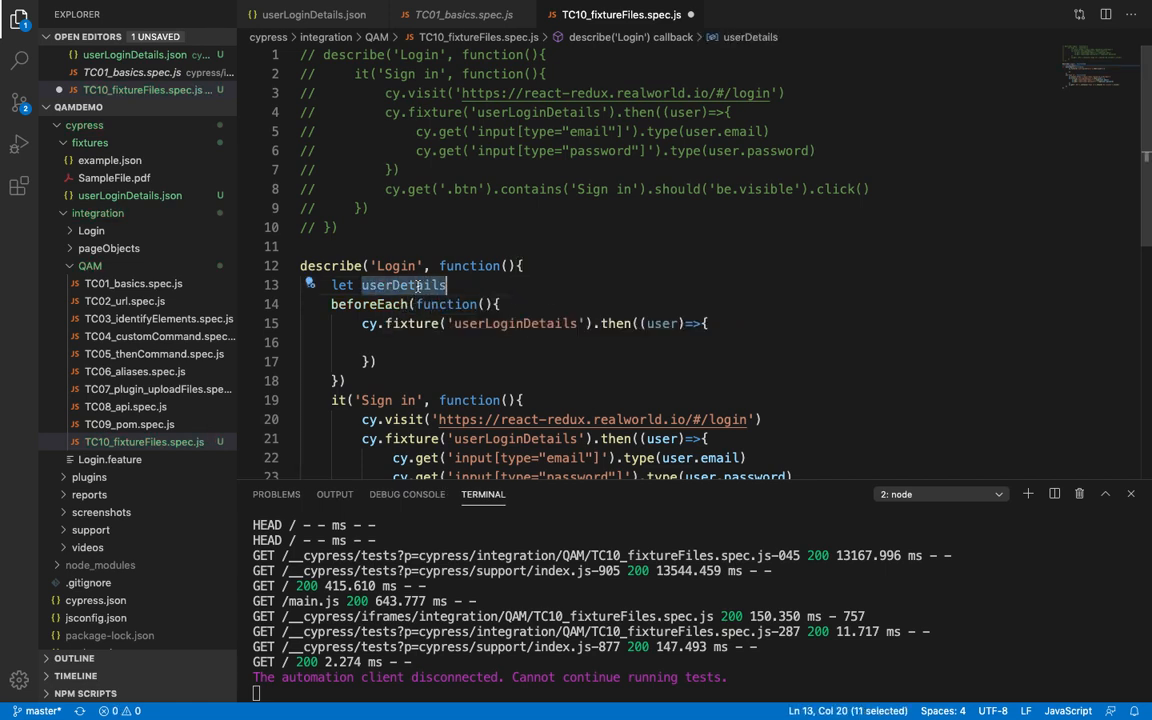
click(400, 342)
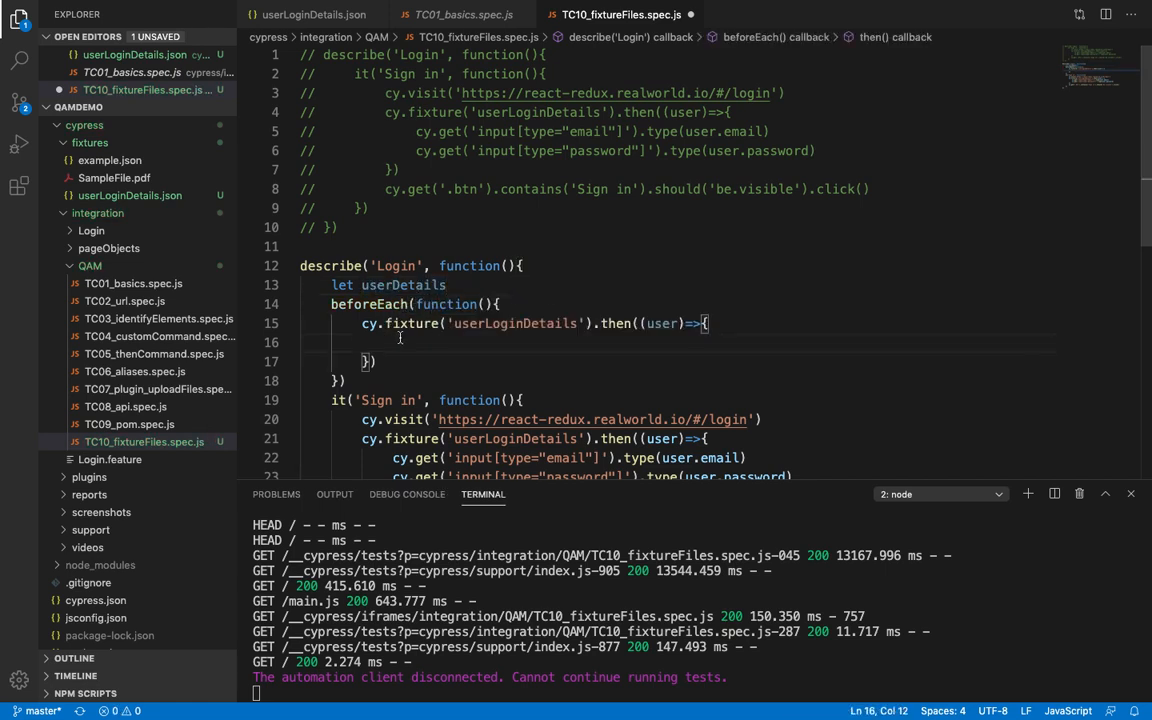
text(userDetails = user)
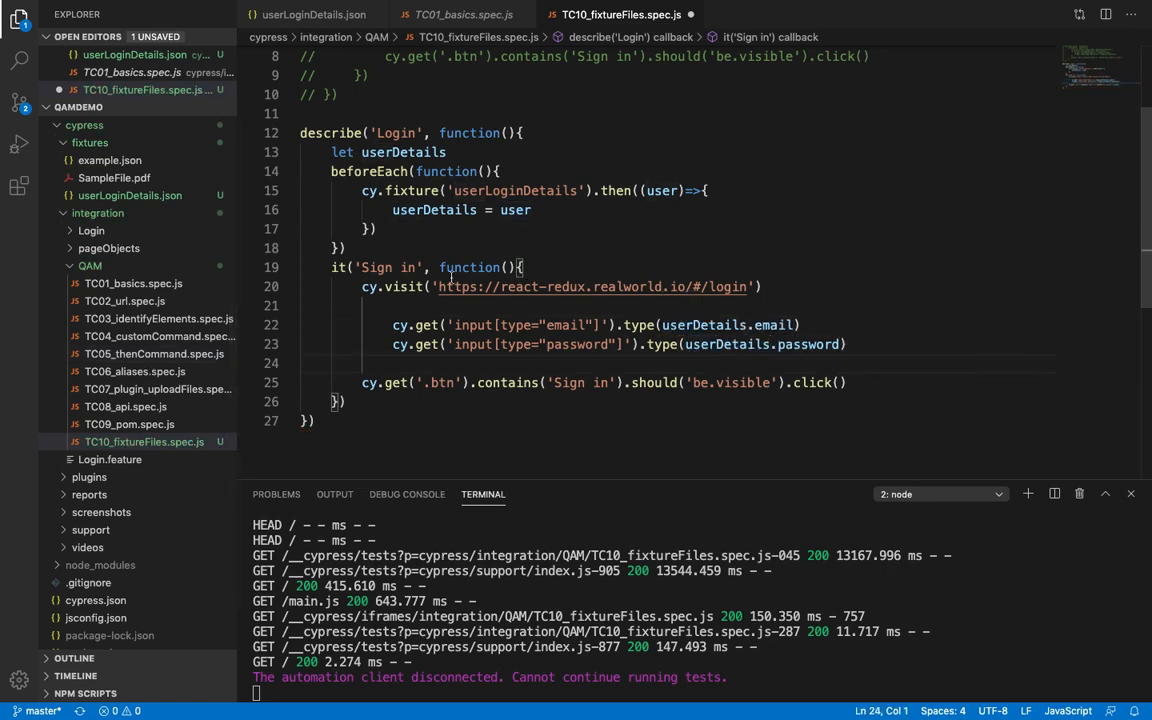
mouse_move(602, 292)
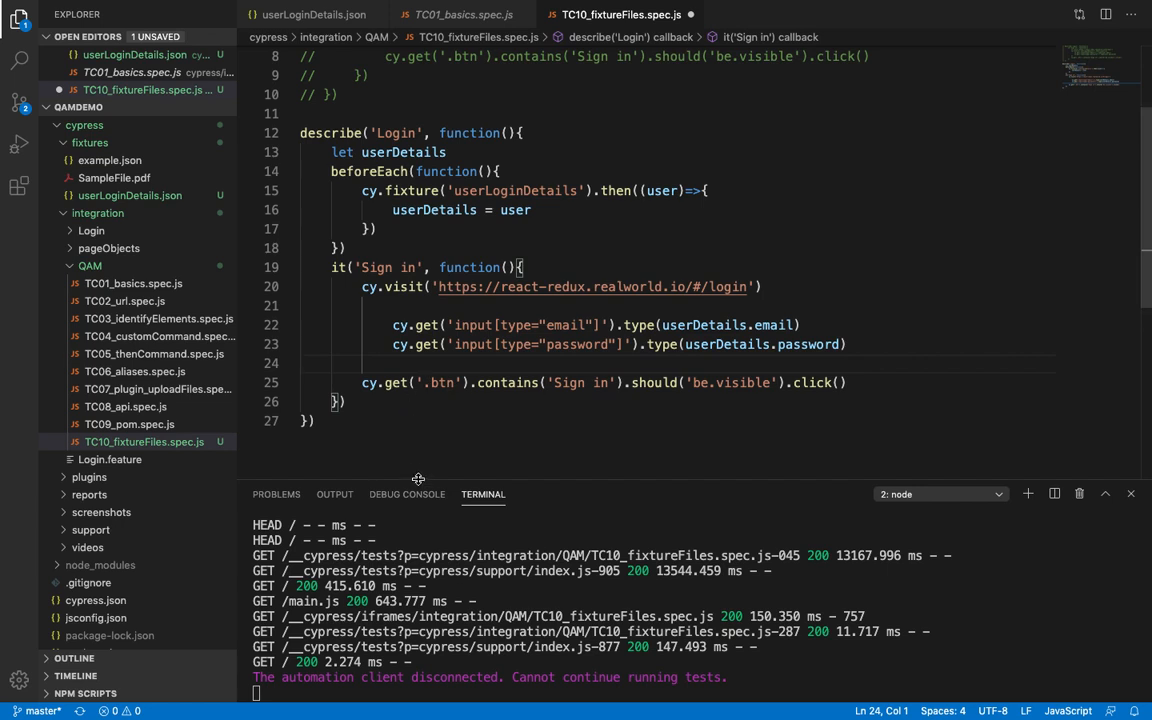
mouse_move(556, 336)
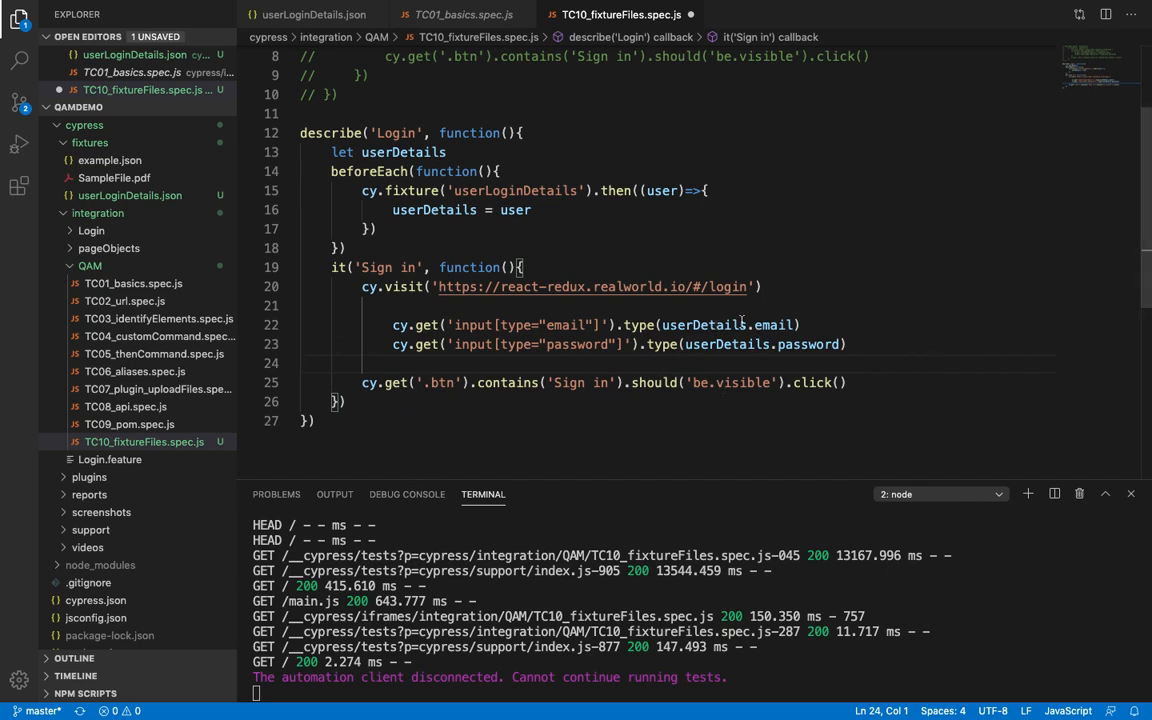
mouse_move(952, 336)
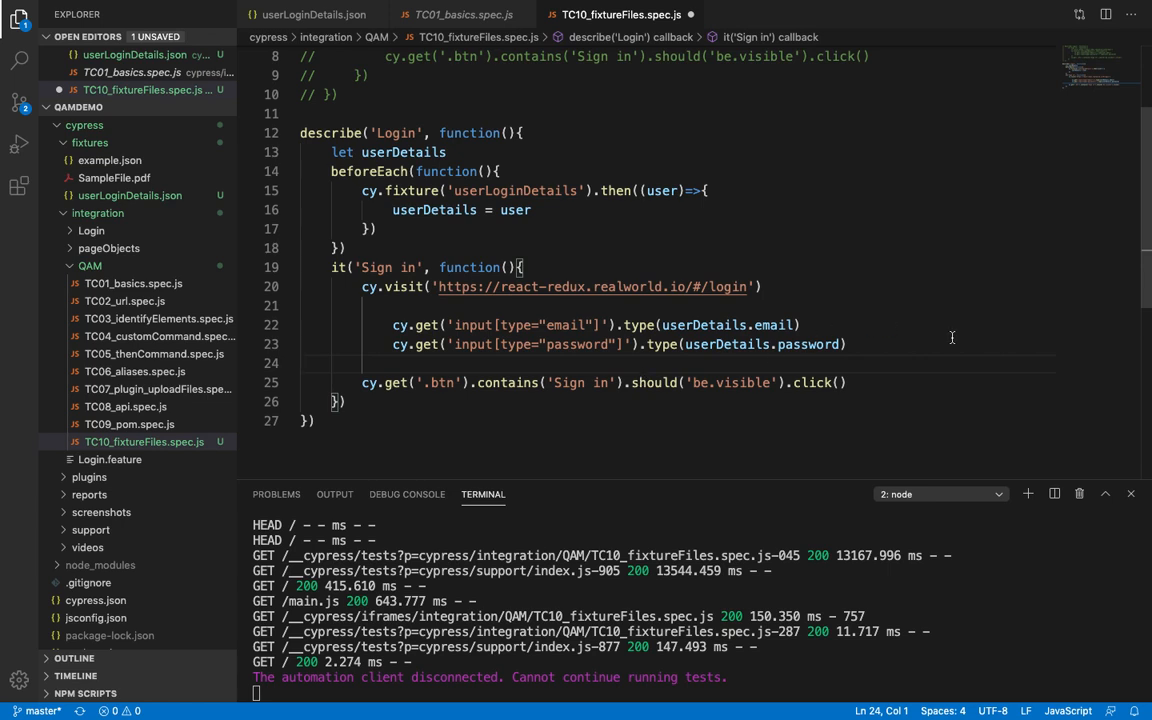
mouse_move(690, 408)
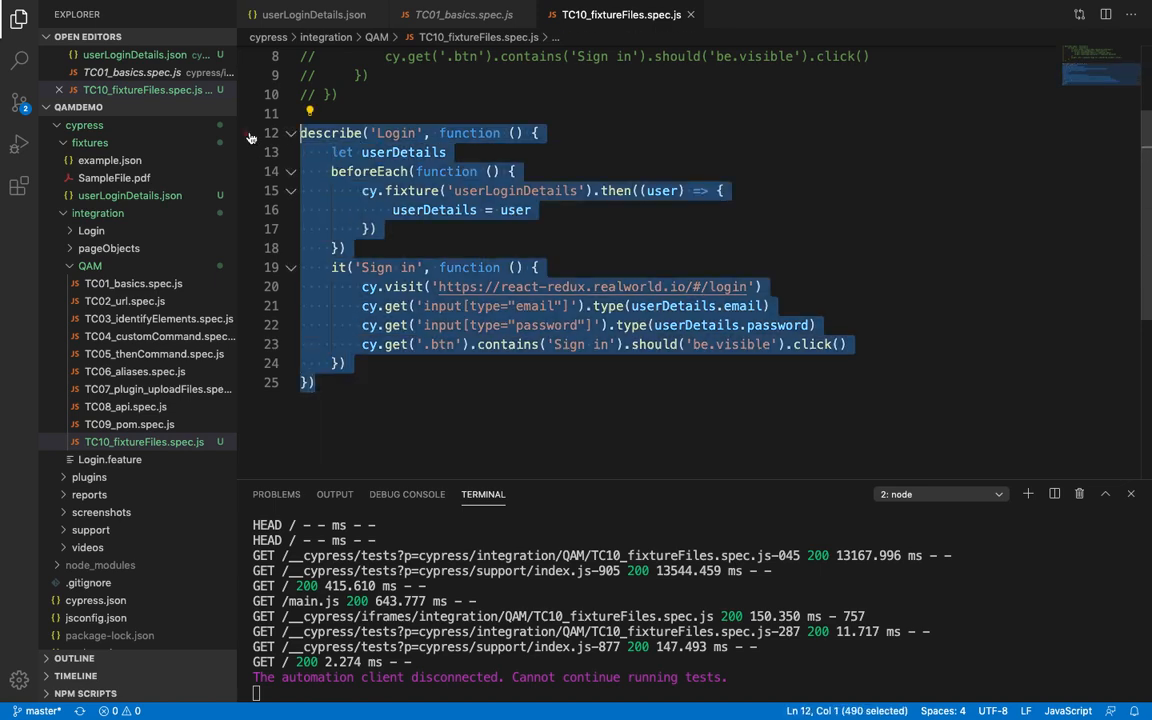
Step: Format the spec and alias the fixture with .as('user') instead of the then callback
key(ctrl+/)
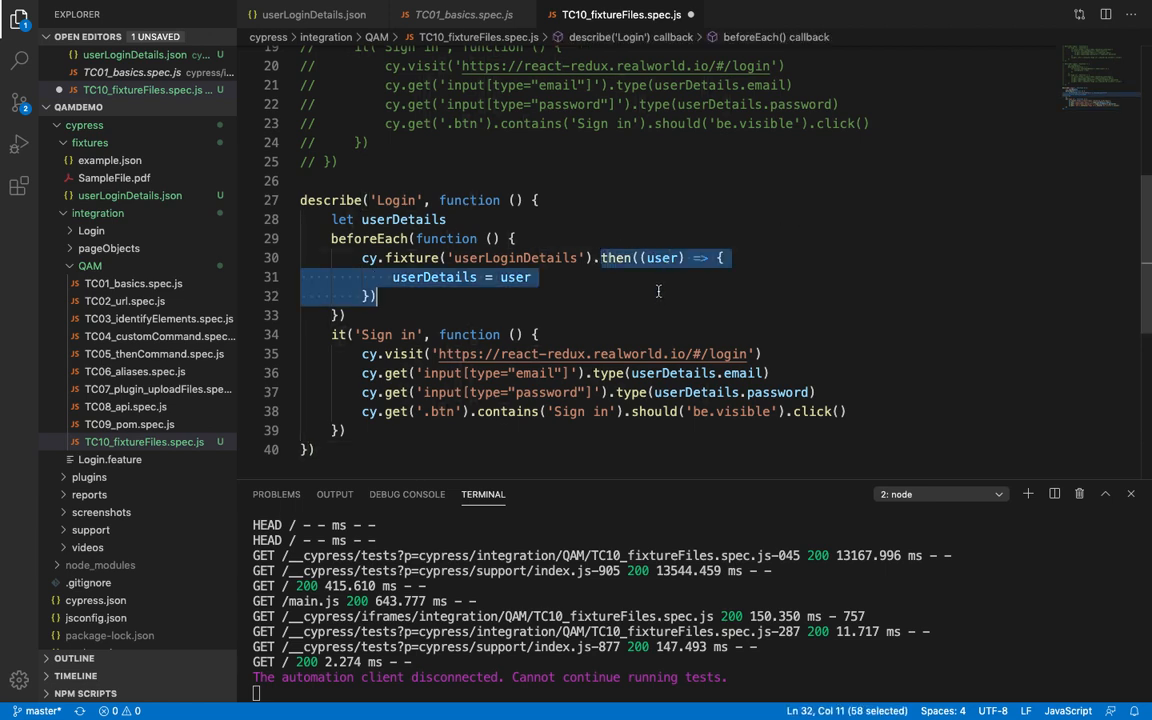
text(as)
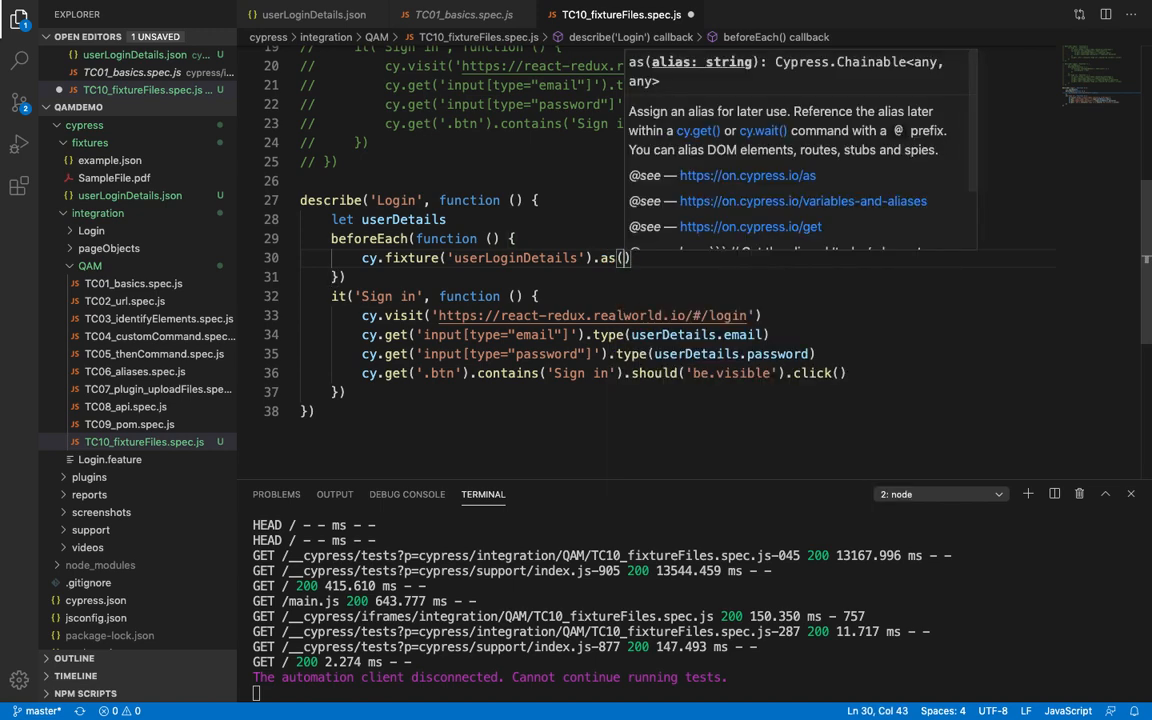
text(user')
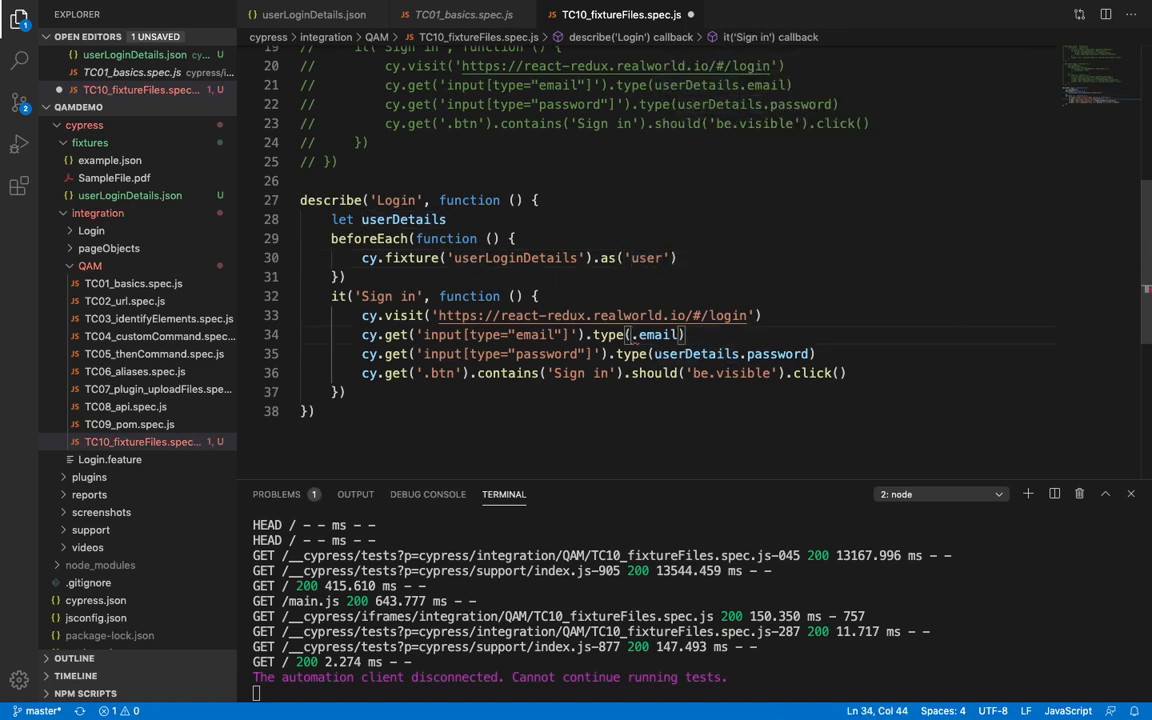
mouse_move(550, 240)
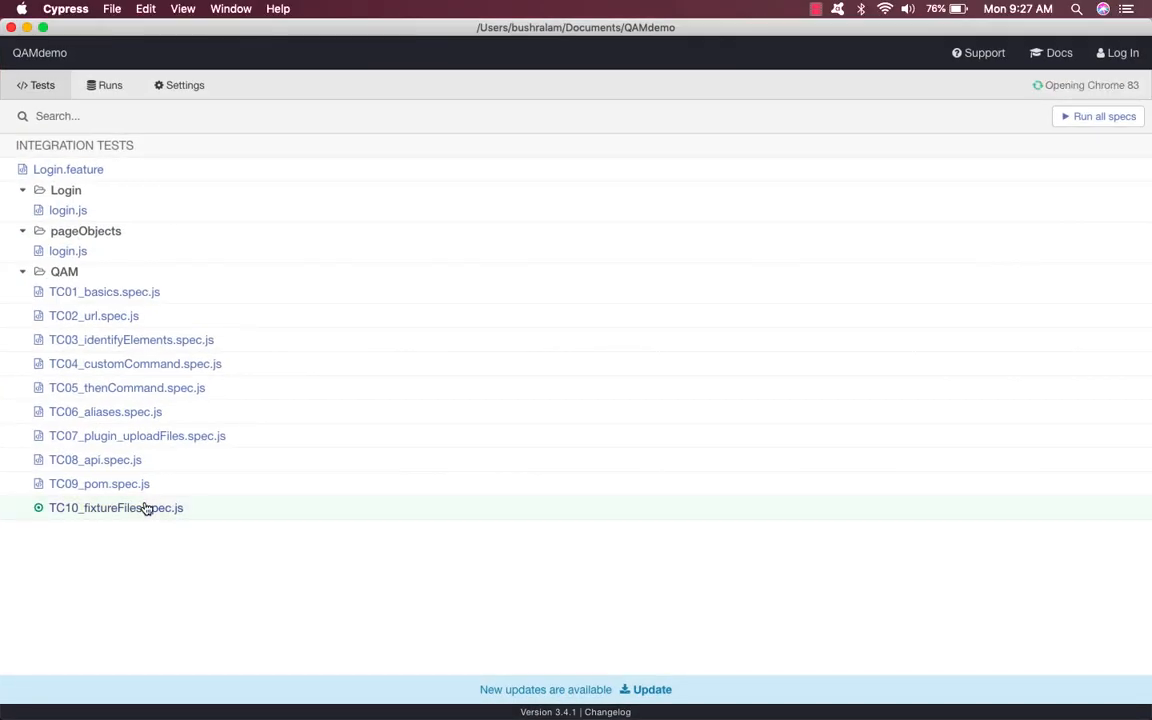
Step: Run TC10_fixtureFiles.spec.js so the sign-in test types this.user.email and this.user.password
click(116, 508)
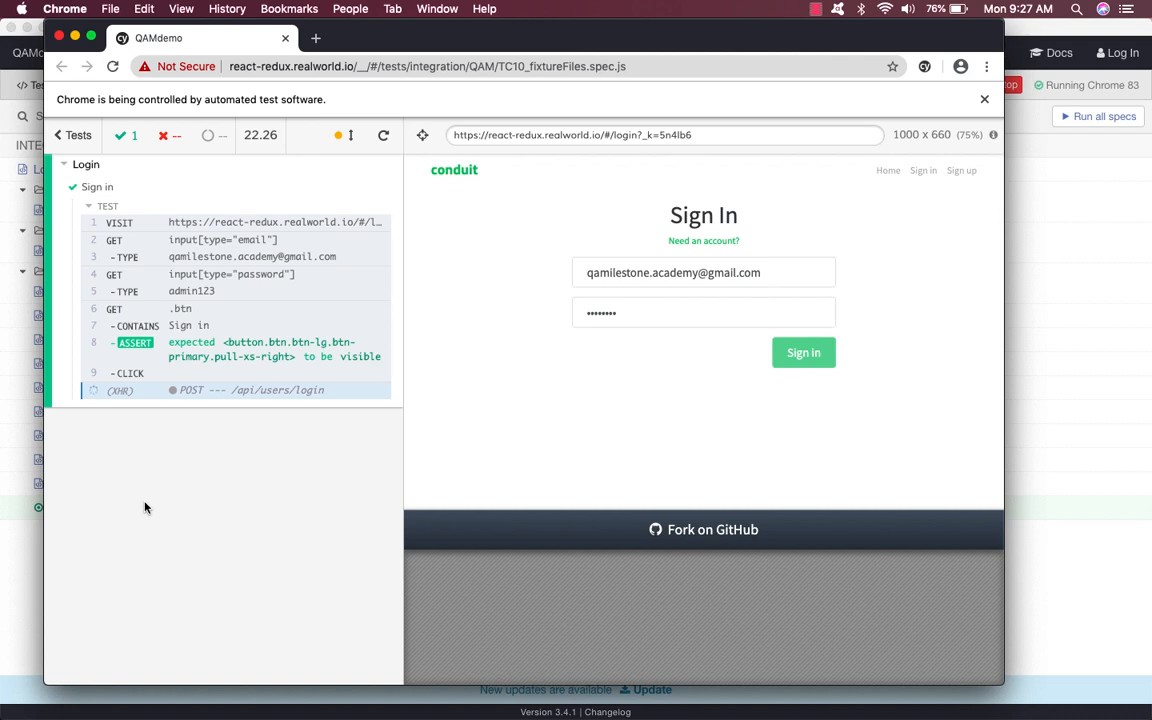
click(804, 352)
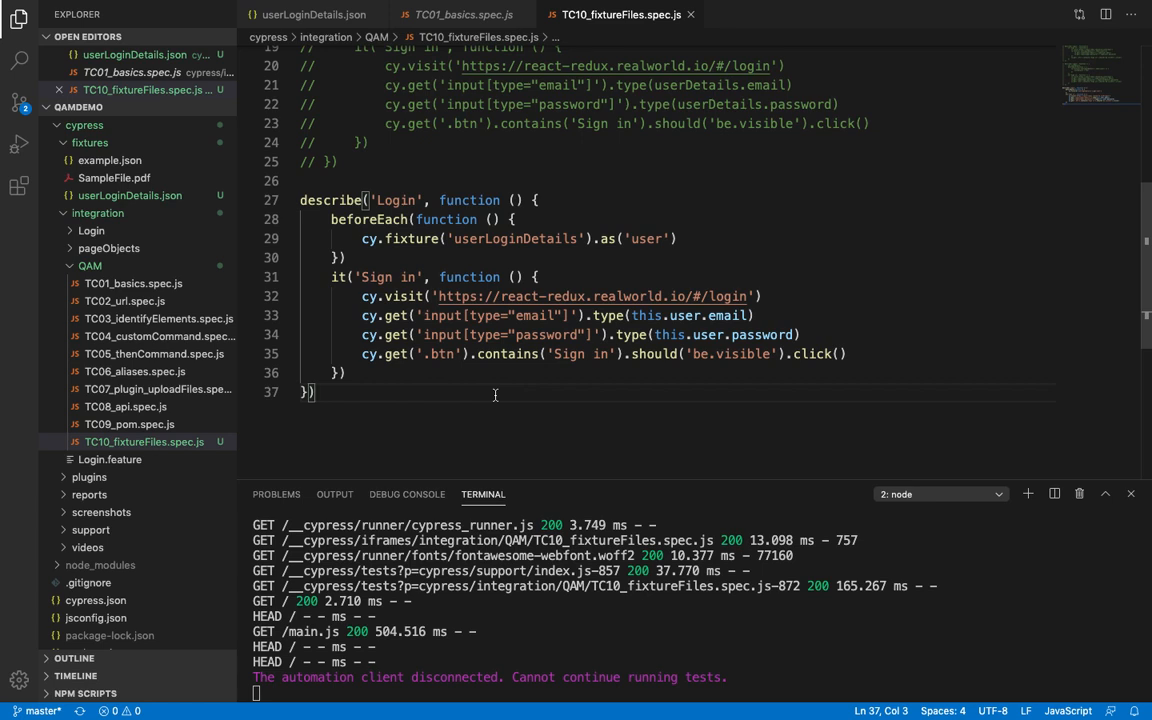
Step: Write cy.writeFile('sampleFile.txt', 'Hello World') in the TC11_readWriteFile 'Write to a file' test
click(90, 264)
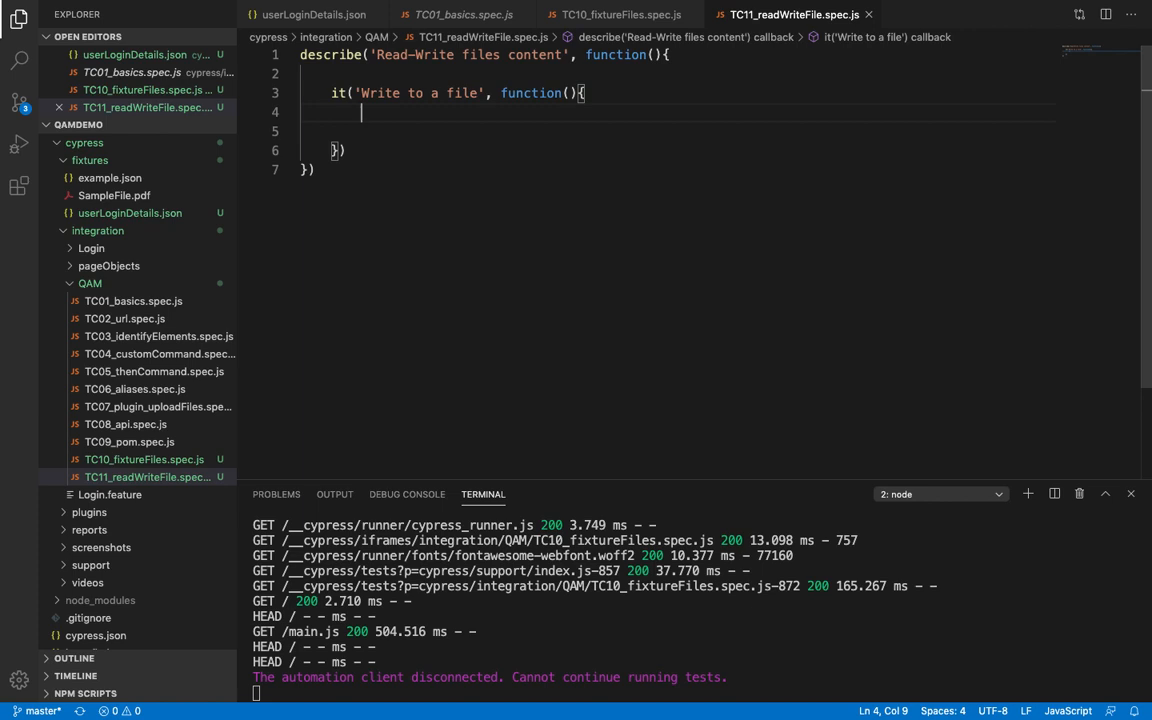
text(cy.)
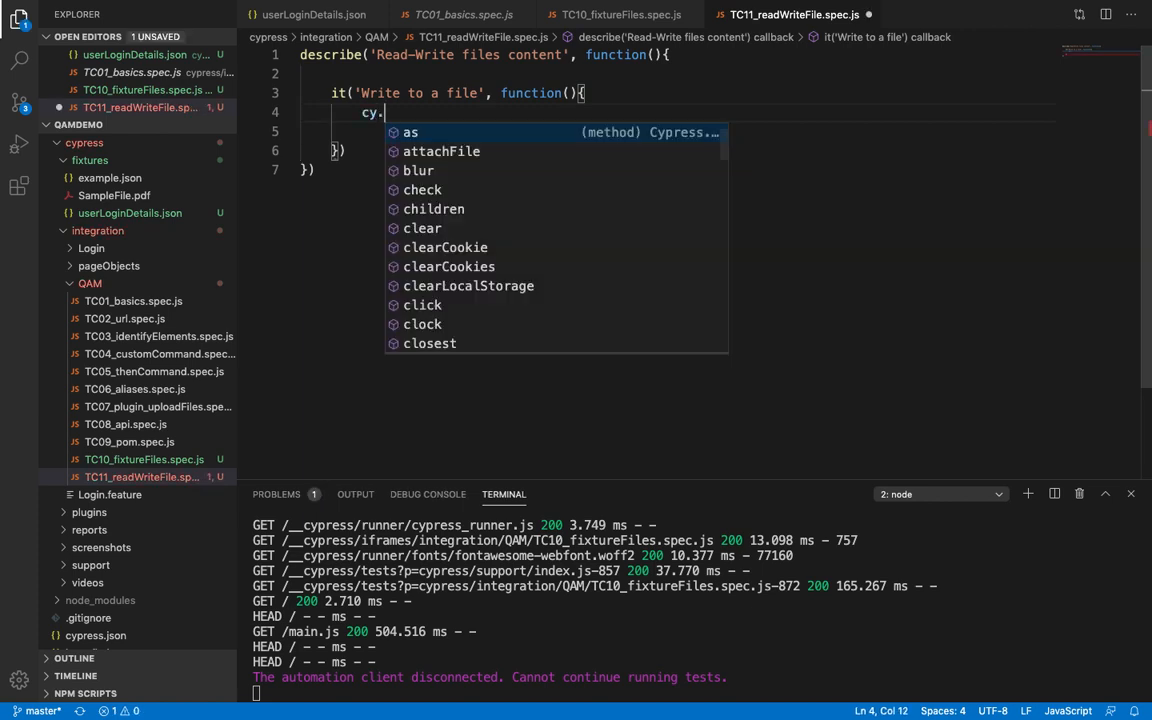
text(writeFile('sampl)
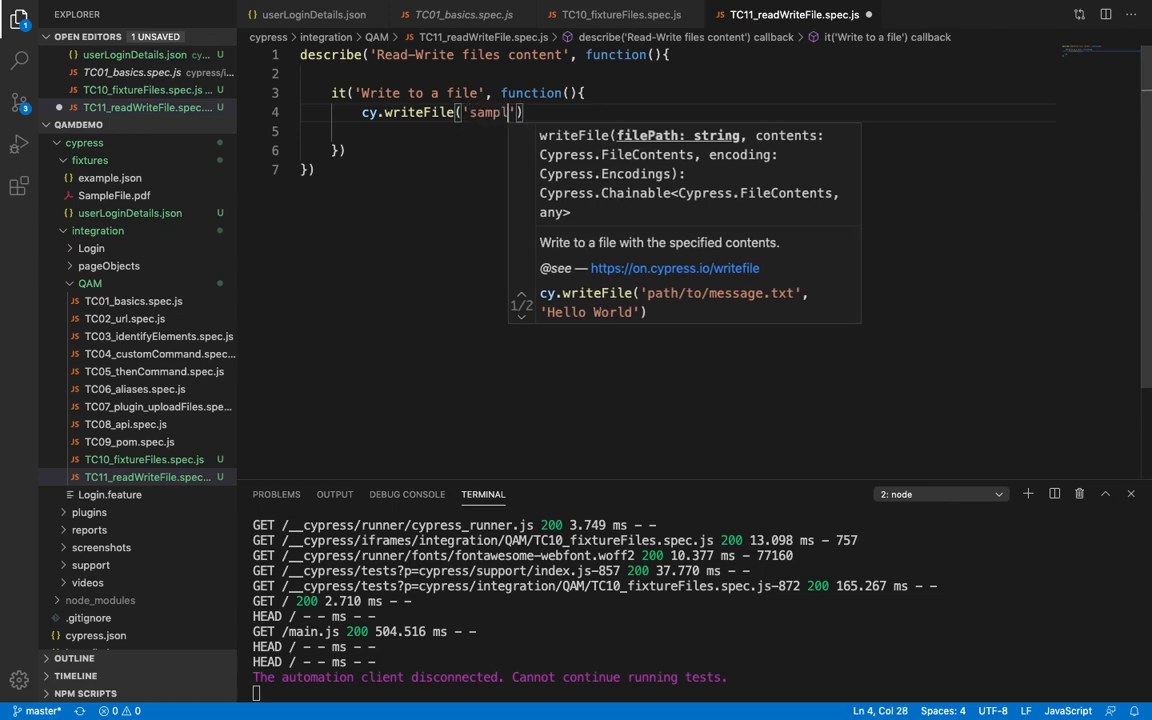
text(eFile)
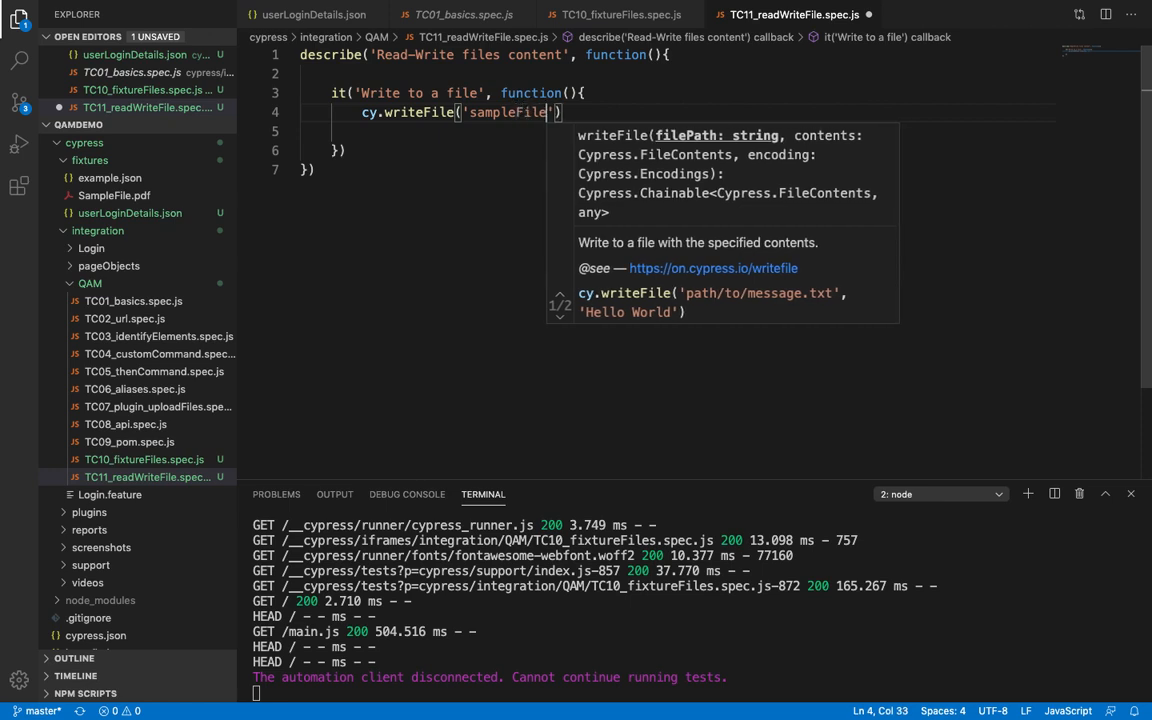
text(.txt)
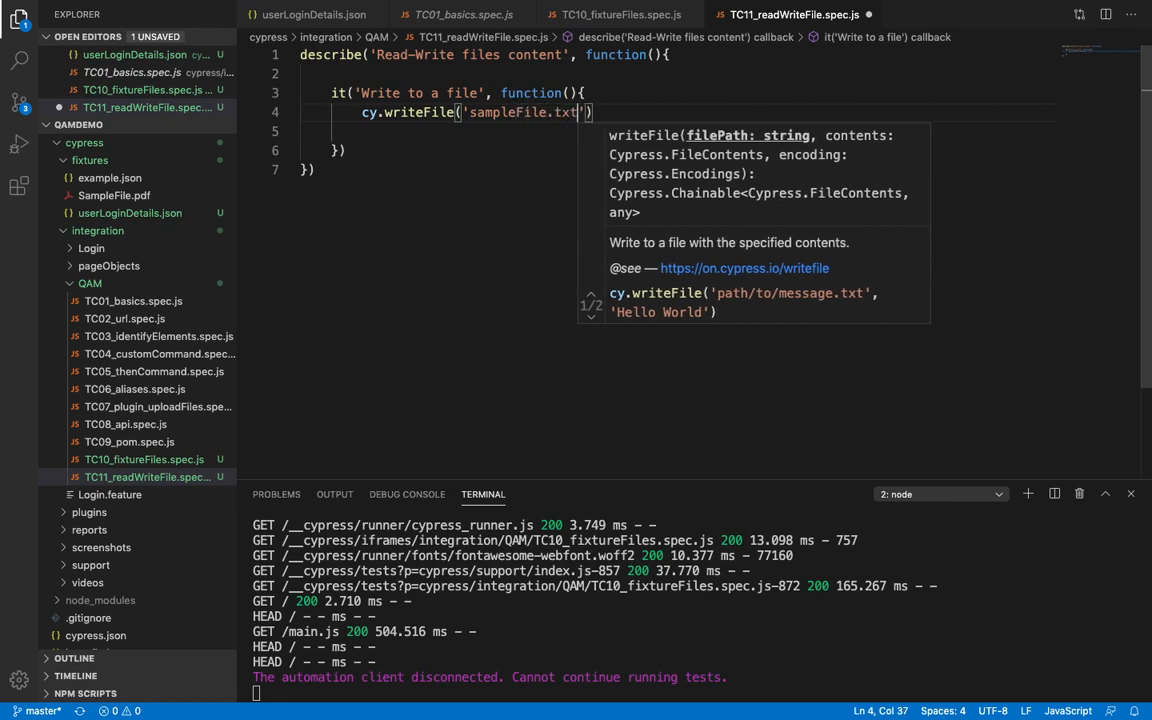
text(,)
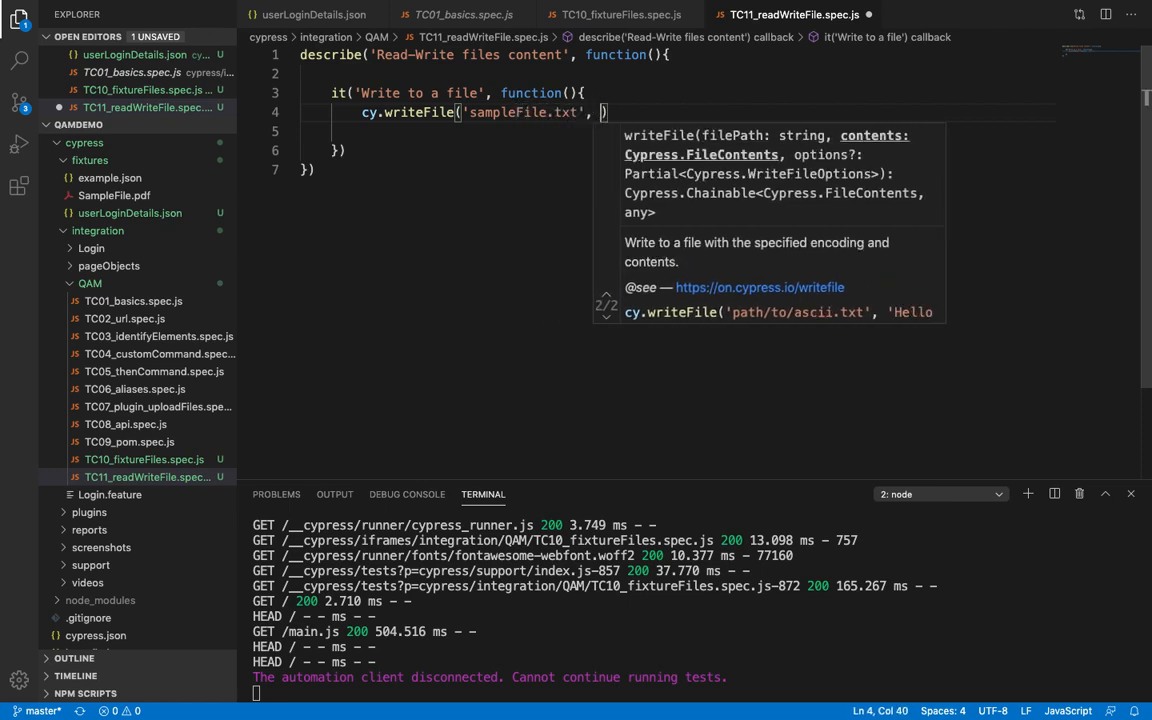
text('')
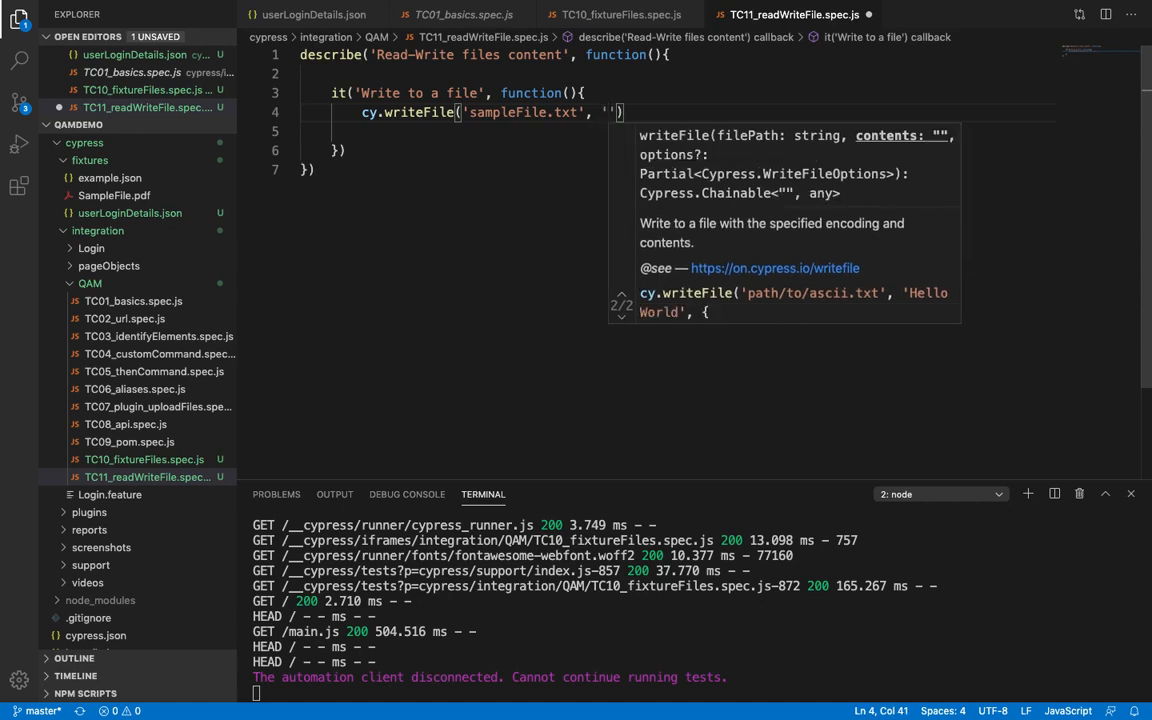
text(Hello Wor)
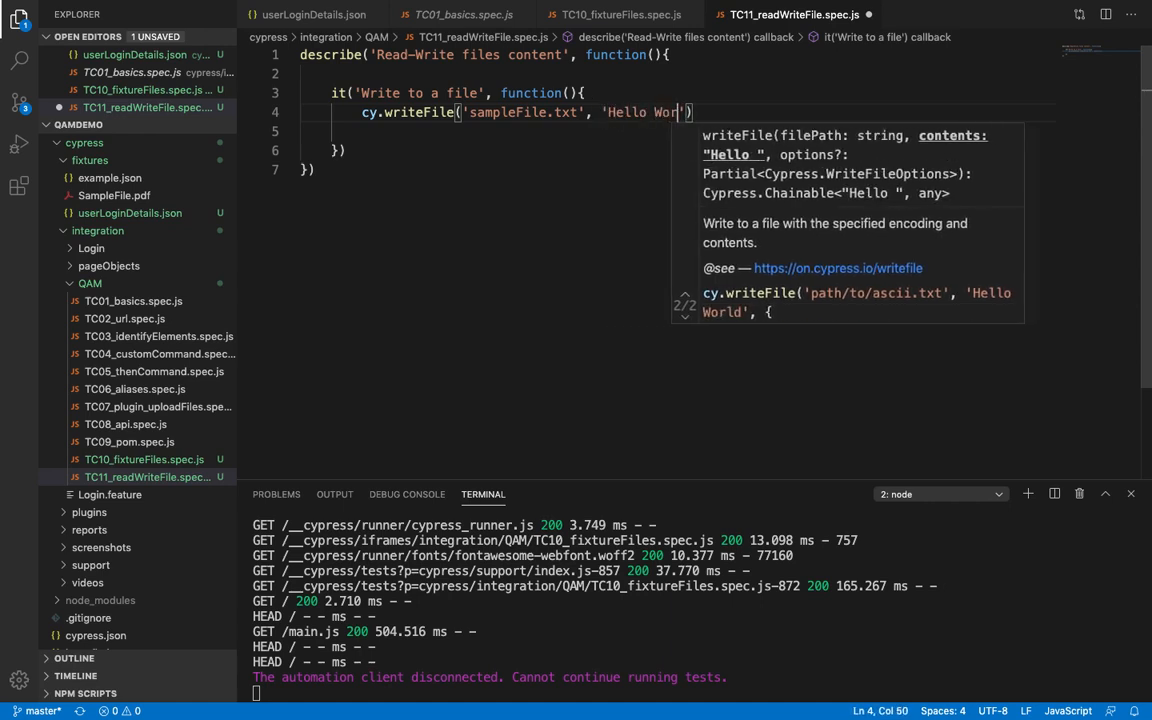
text(ld)
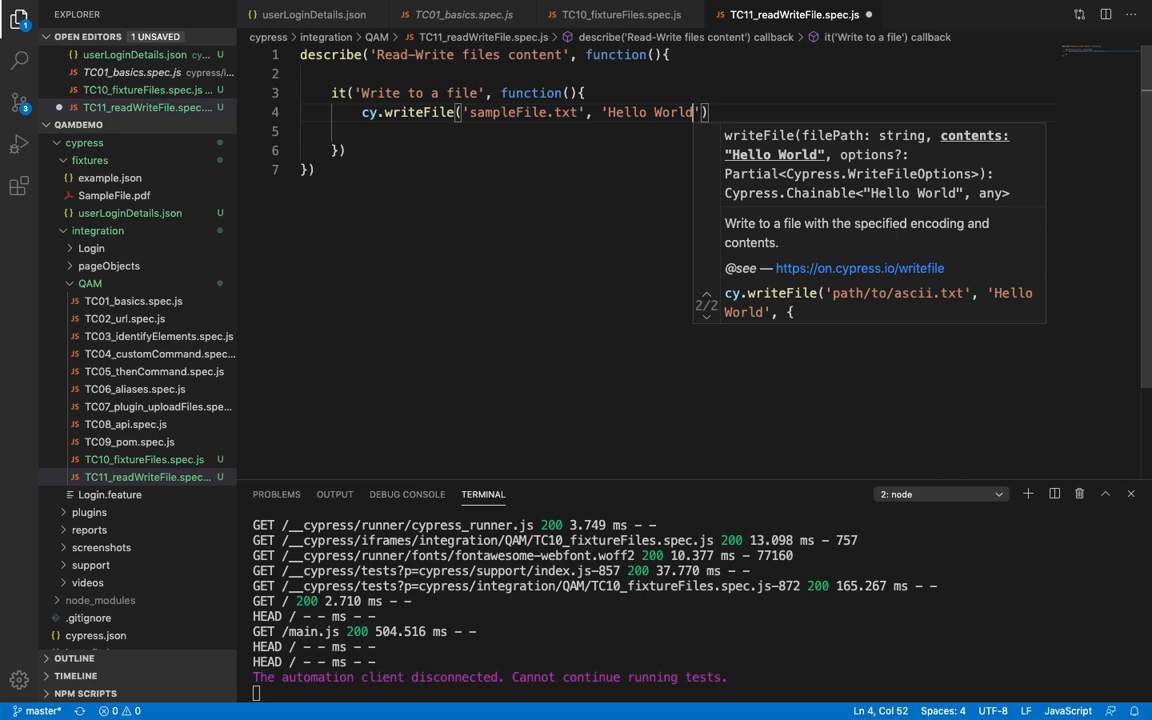
click(654, 148)
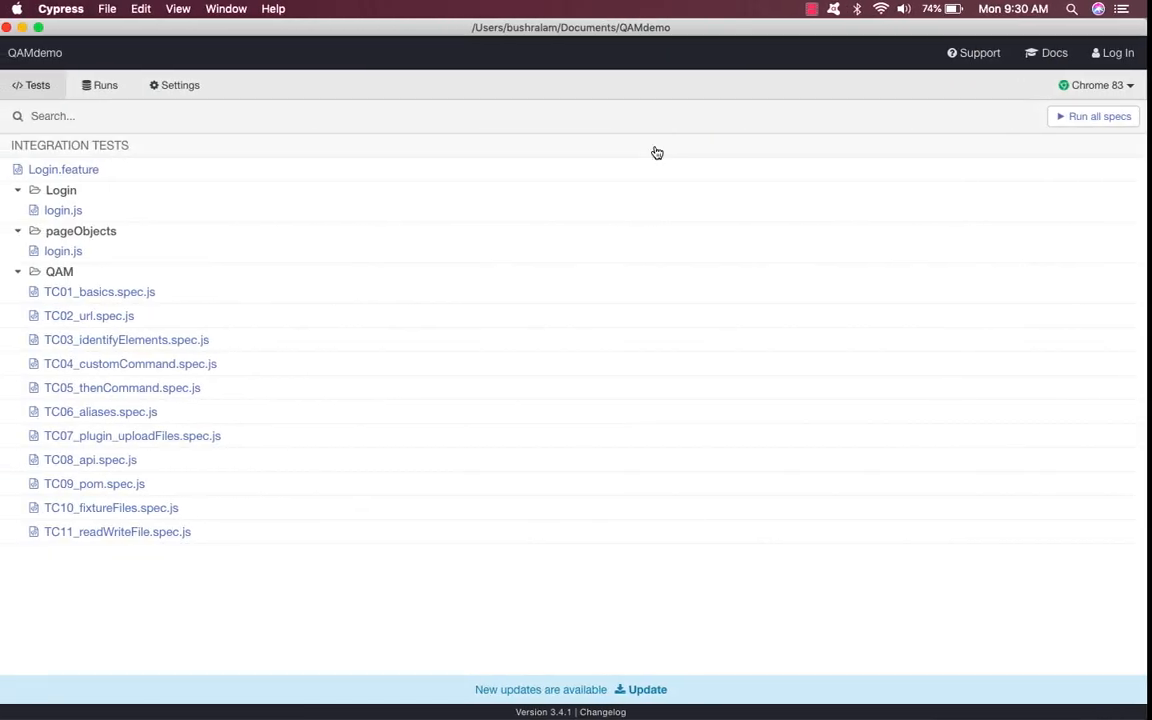
Step: Run TC11_readWriteFile.spec.js in Chrome from the Cypress Tests list
click(122, 532)
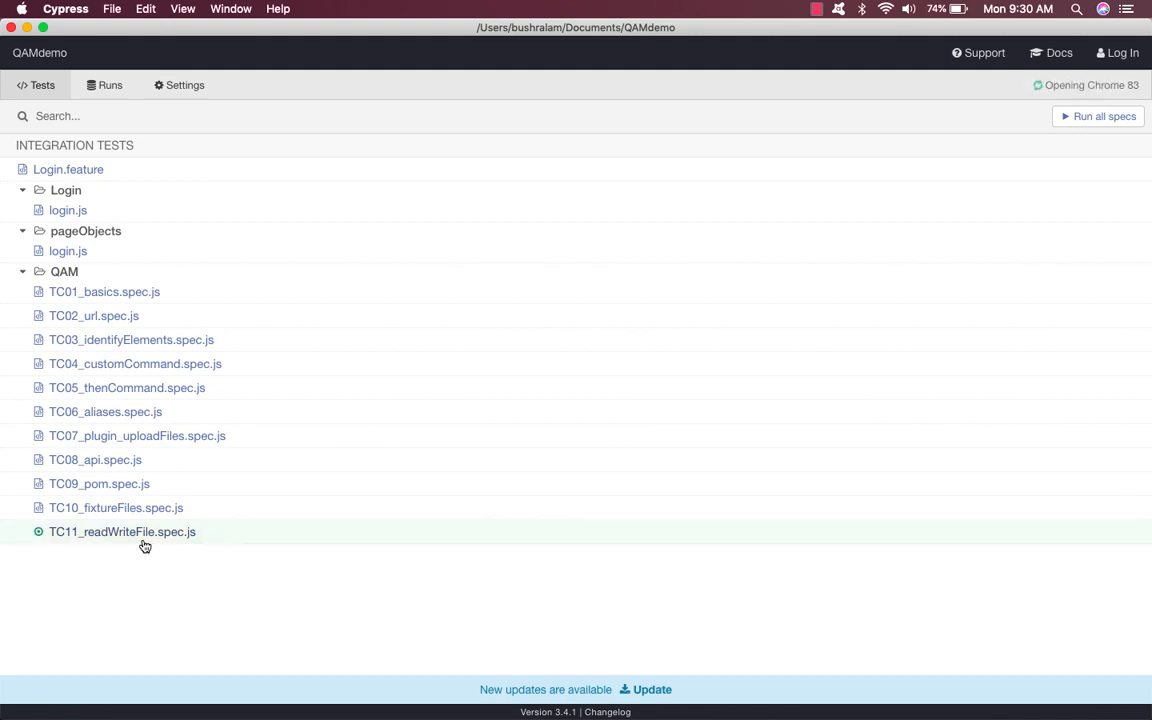
click(122, 532)
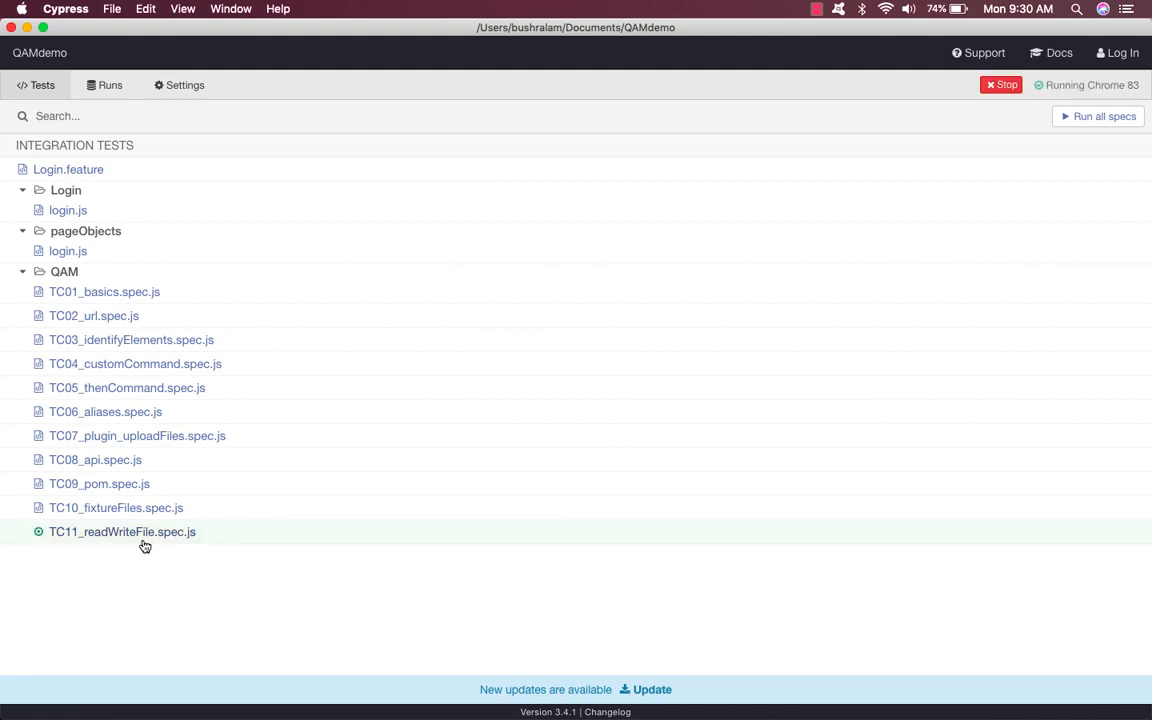
click(122, 532)
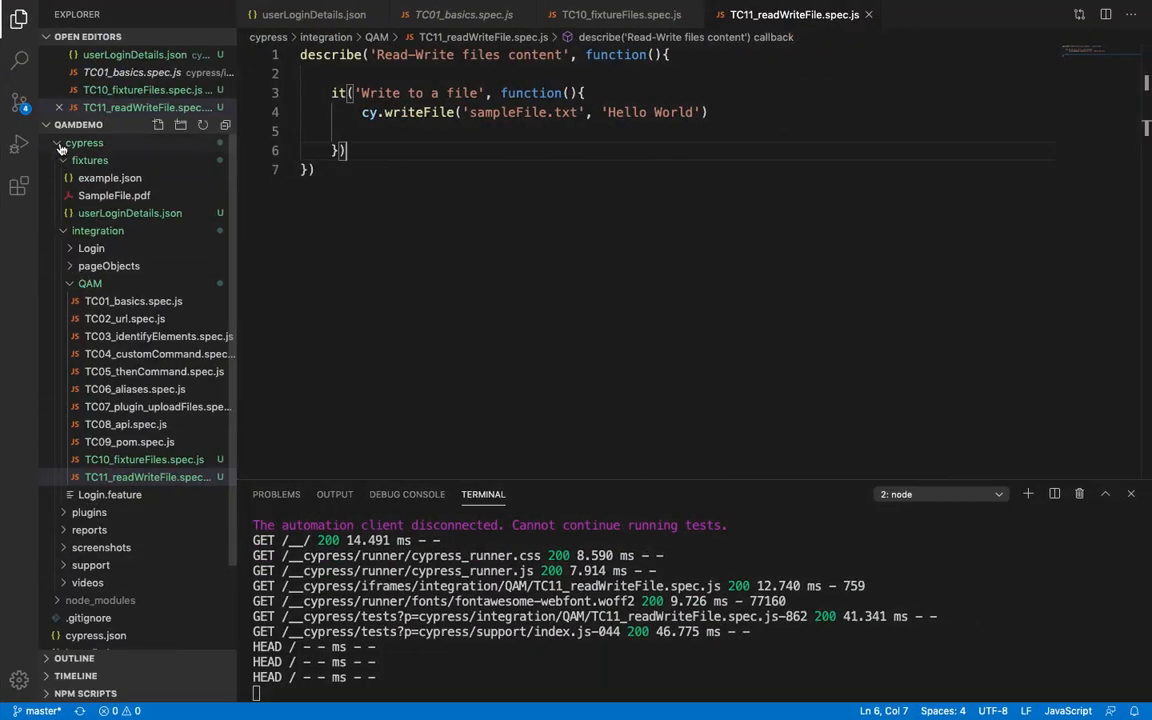
Step: View the generated sampleFile.txt in the editor to confirm it contains Hello World
click(84, 142)
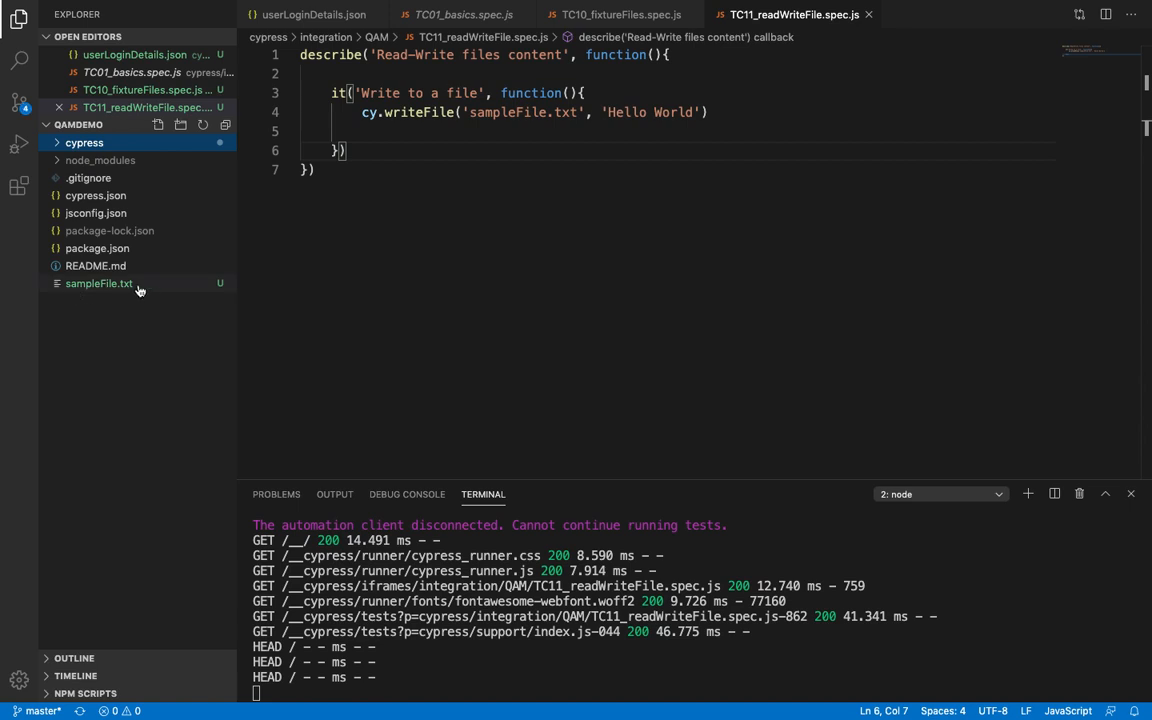
click(98, 284)
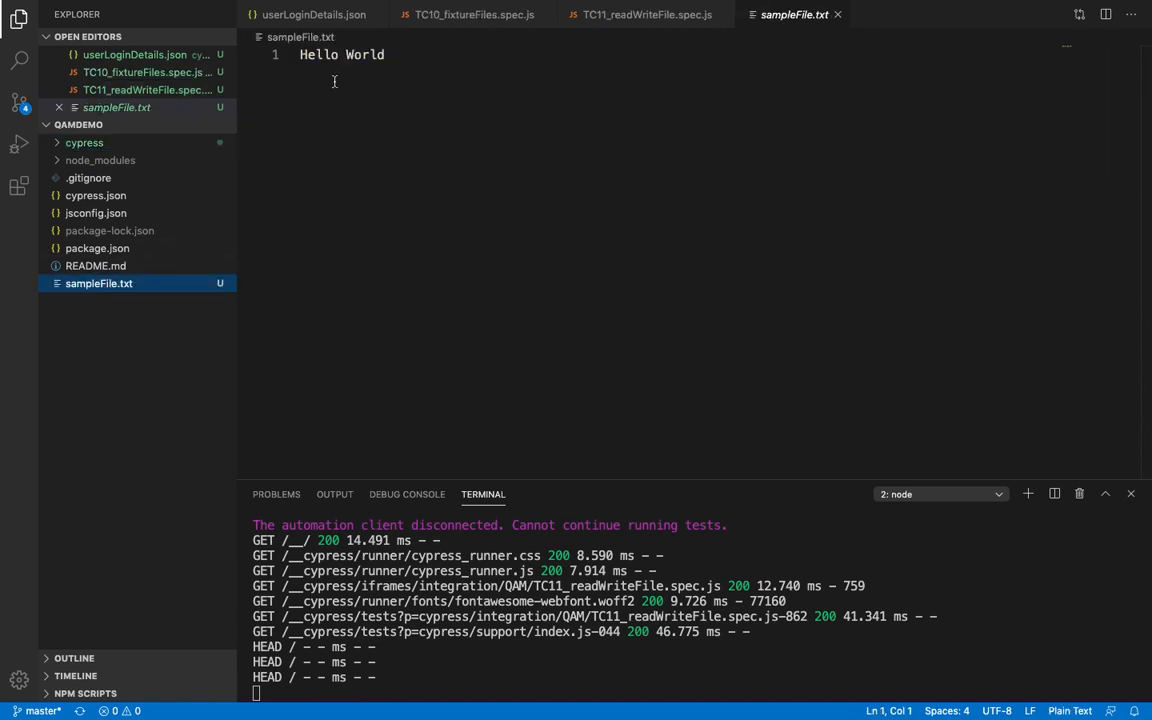
click(84, 142)
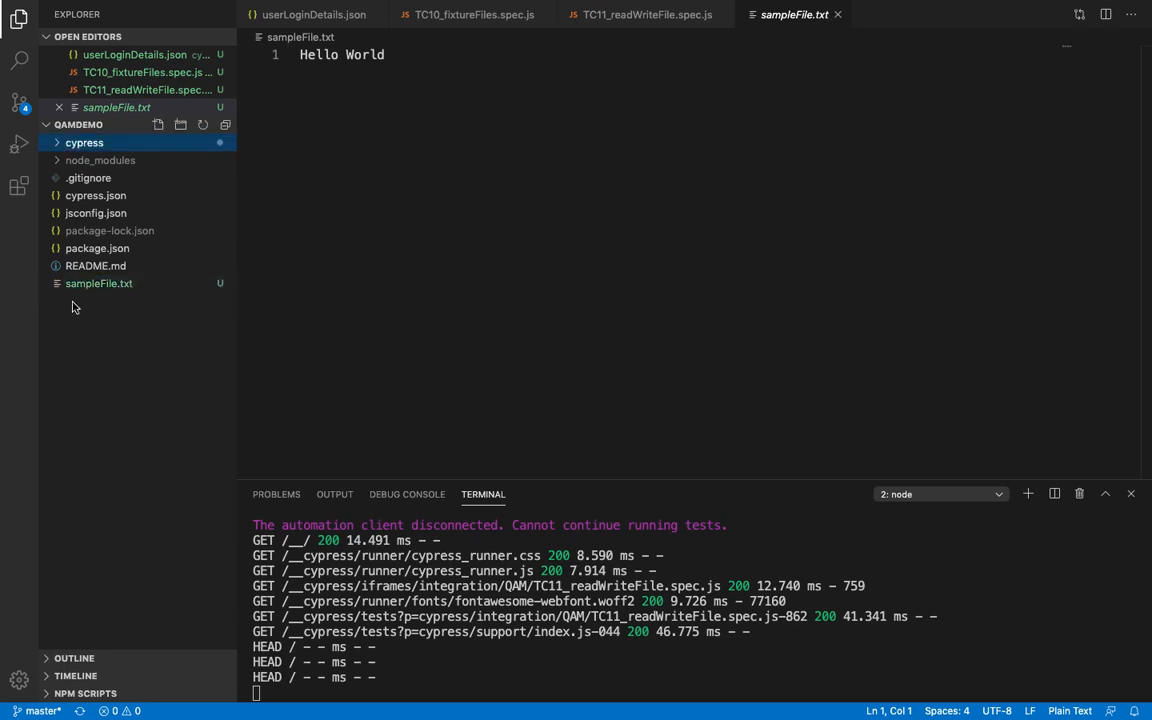
mouse_move(128, 308)
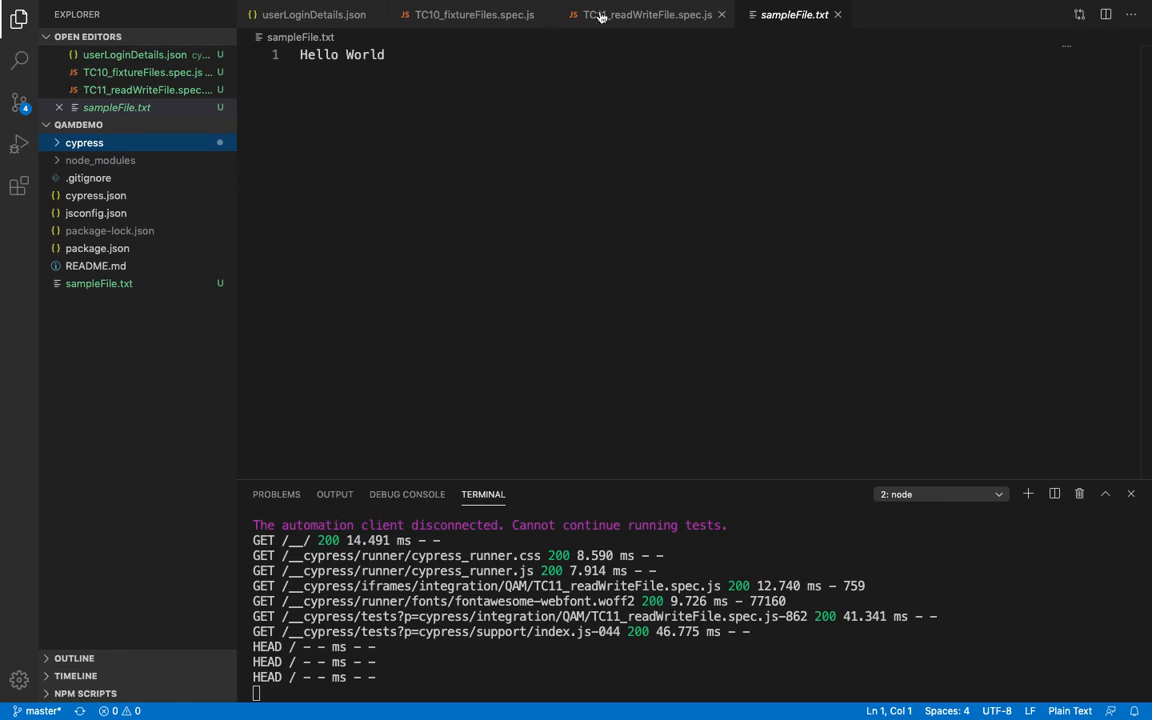
Step: Replace the second writeFile's 'Hello World' with 'I am Bushra' in the TC11 spec
click(648, 14)
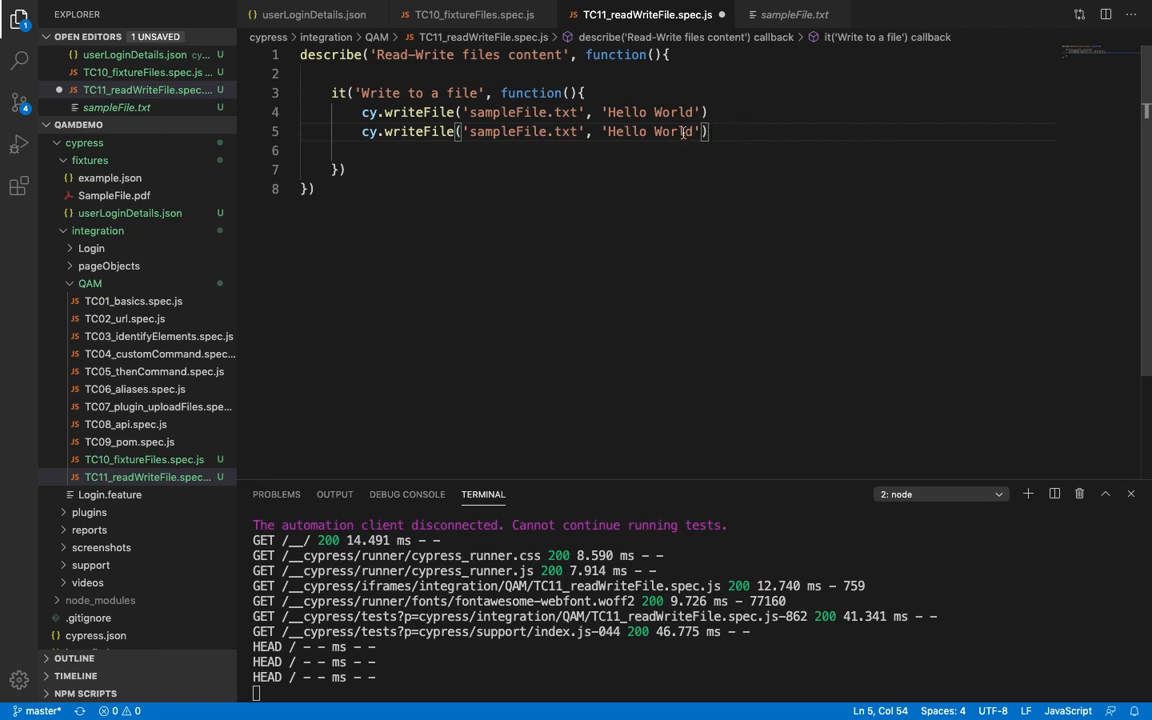
double_click(656, 132)
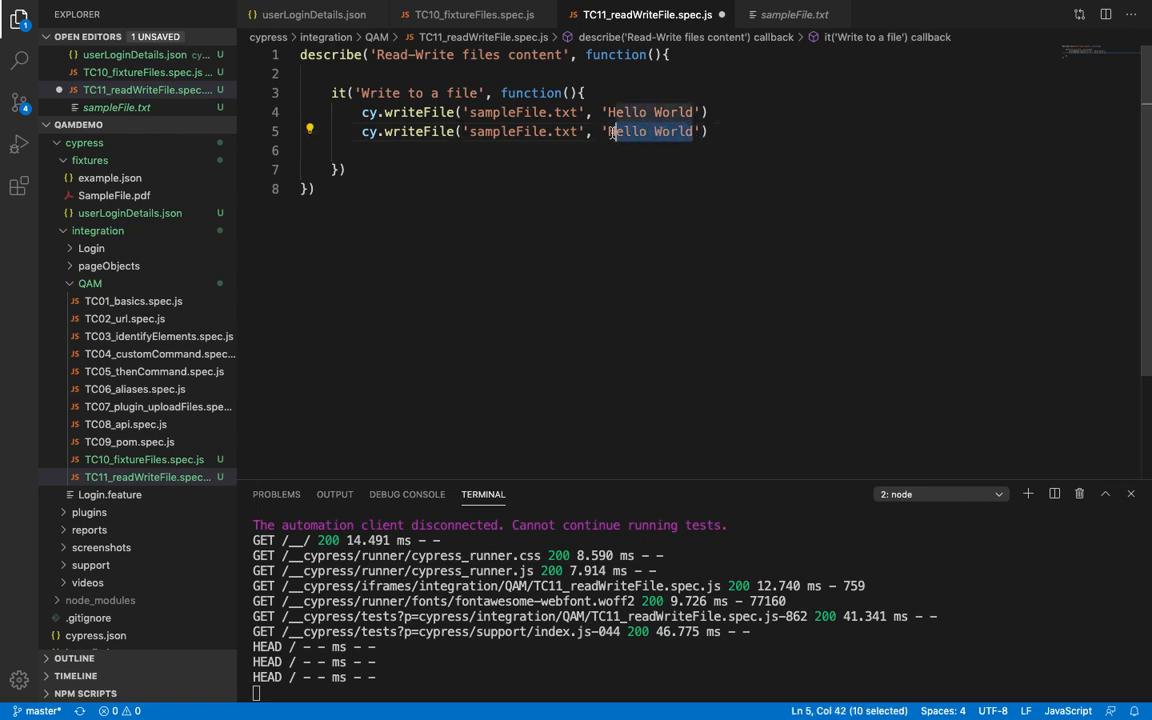
text(I)
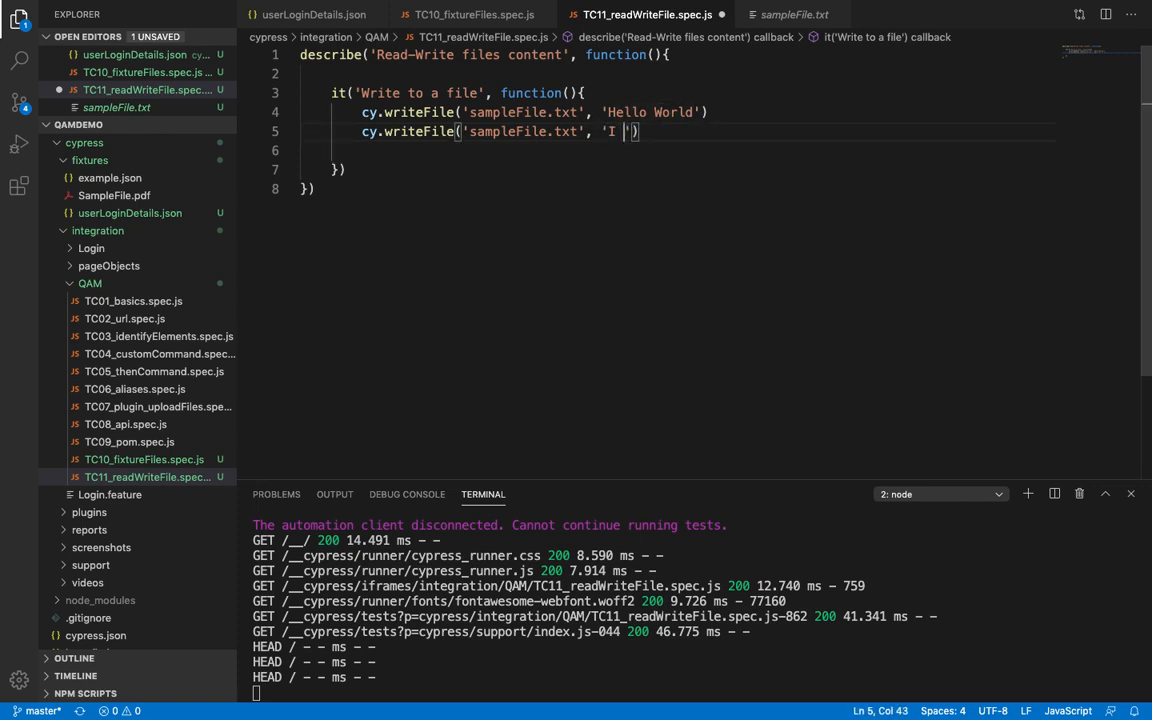
text(am Bushra)
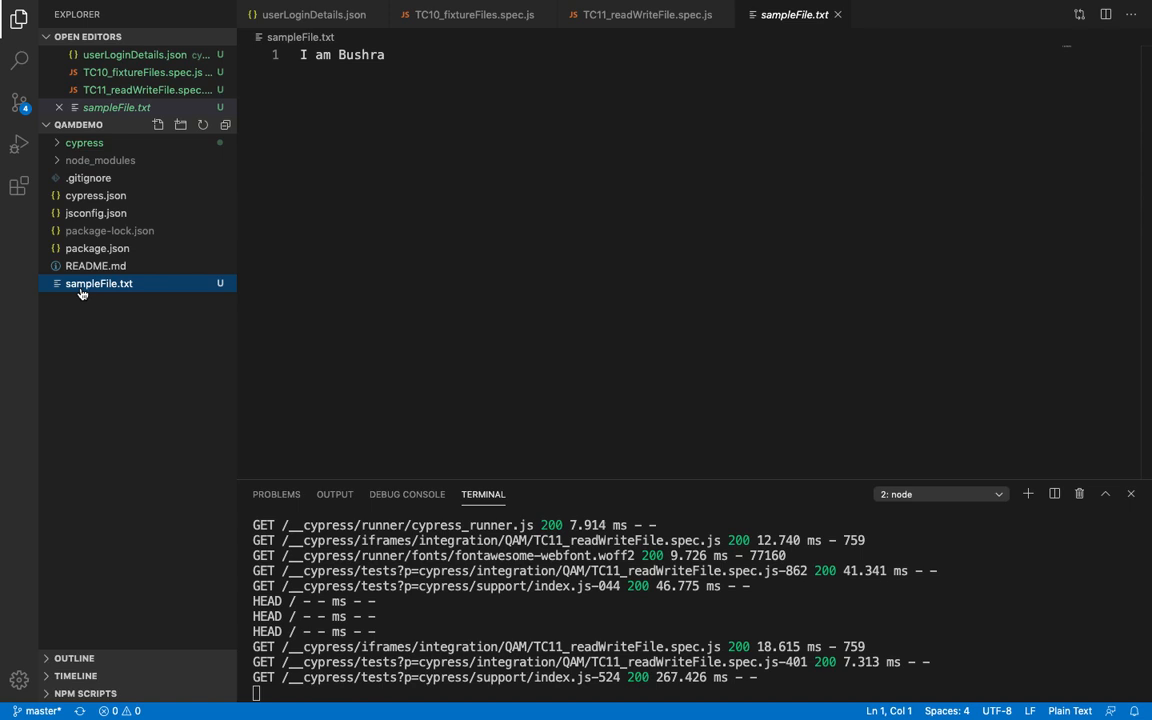
mouse_move(8, 216)
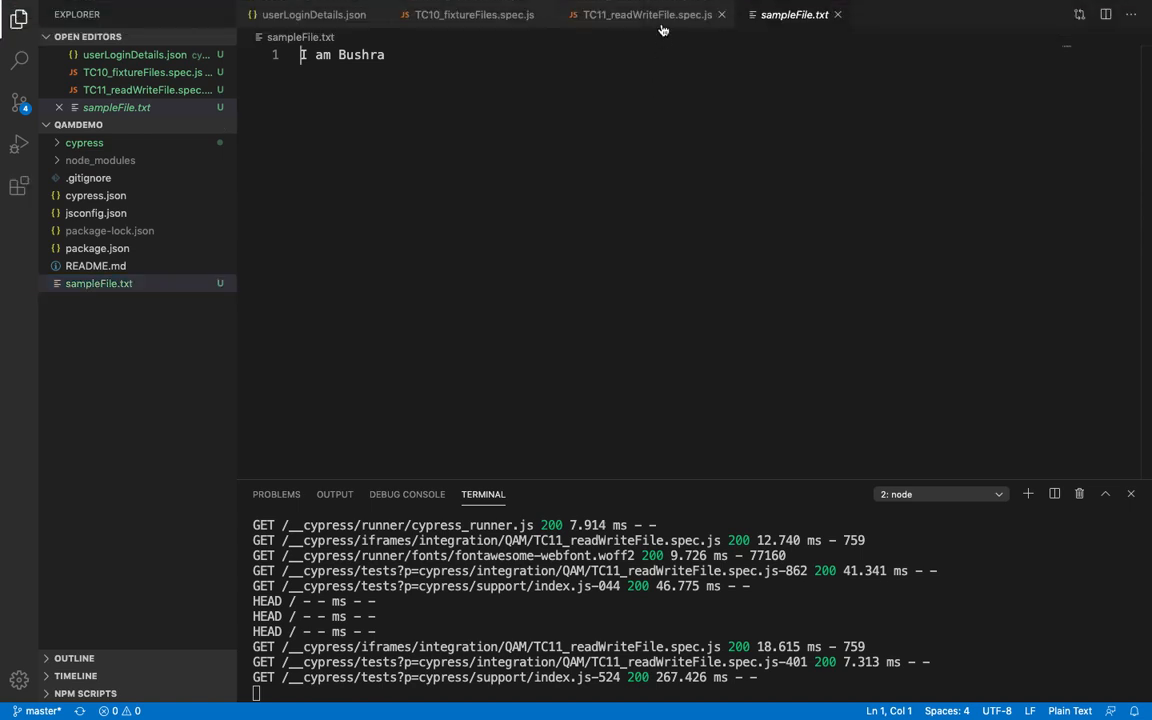
Step: Add {flag: 'a+'} to the second writeFile and a \n after Hello World so it appends
click(648, 14)
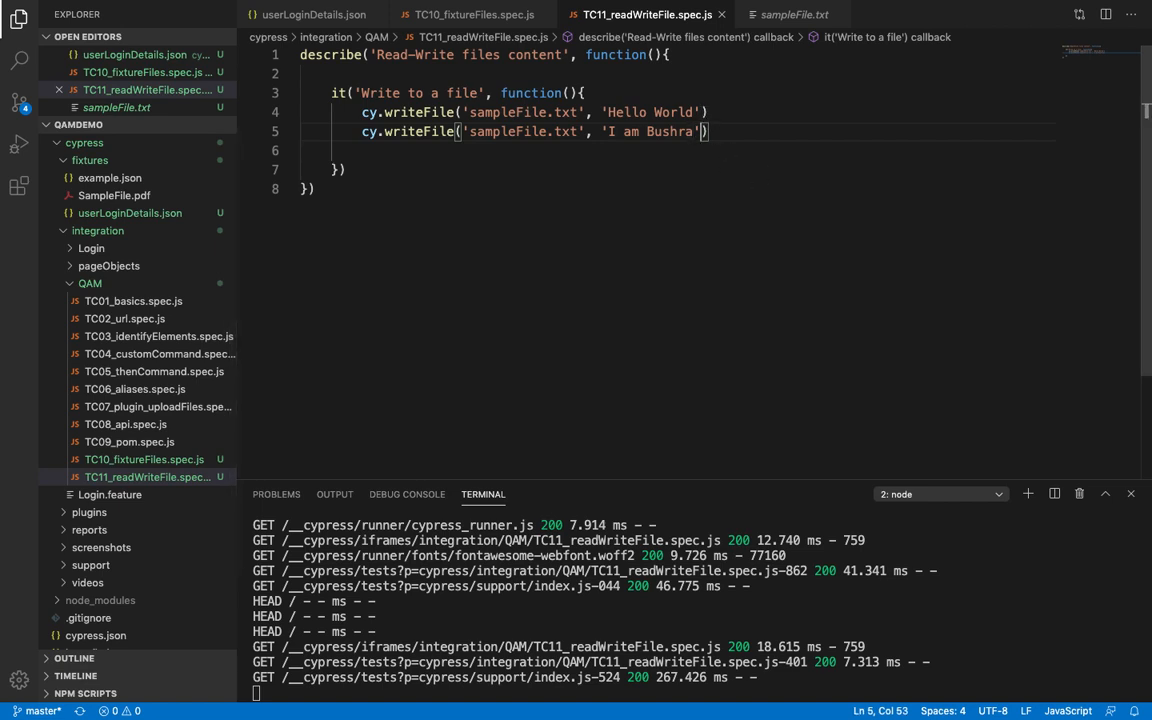
text(, {})
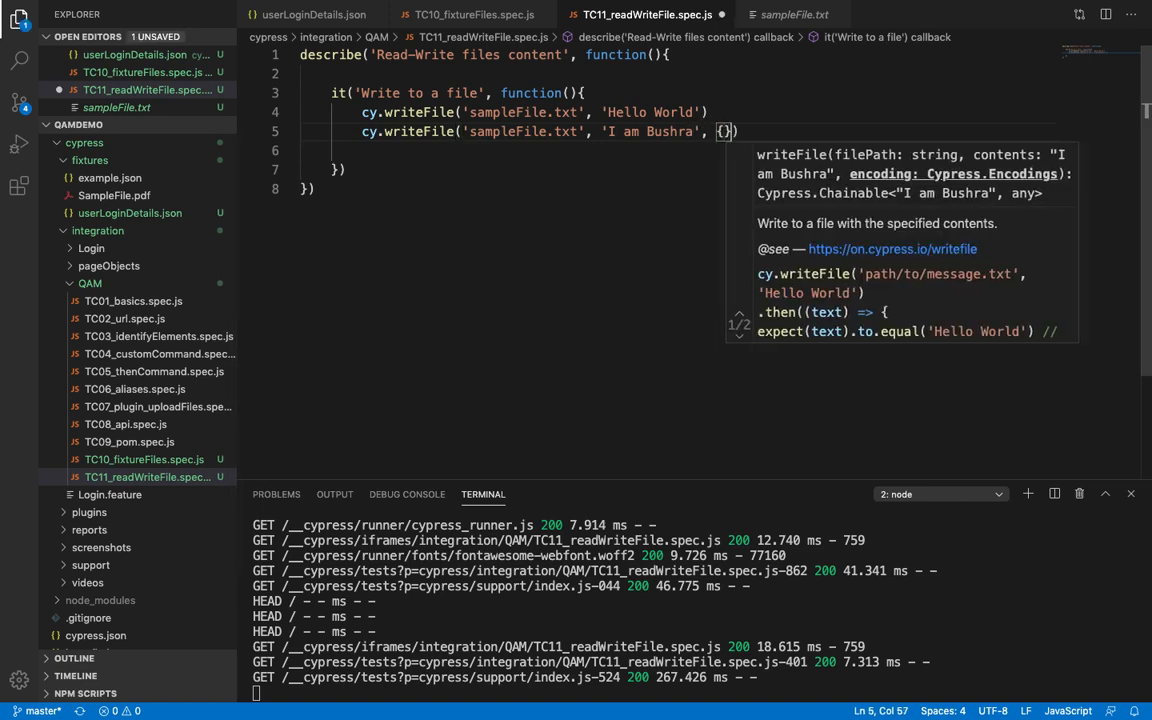
text(flag:)
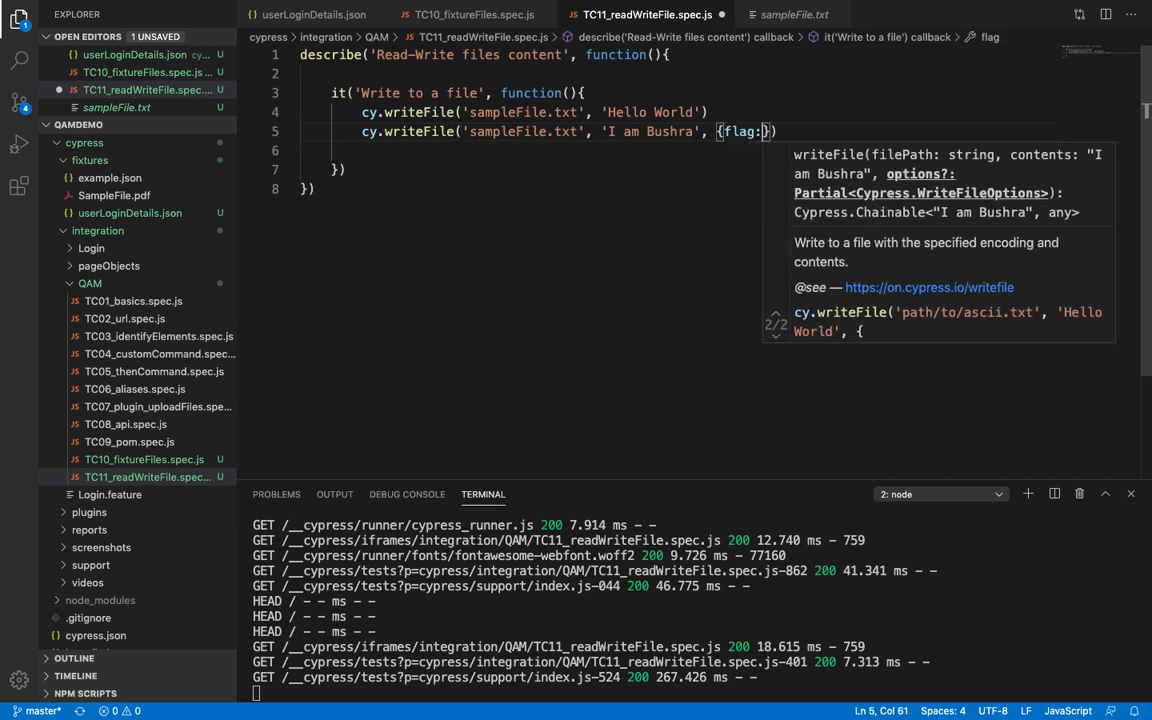
text('a+')
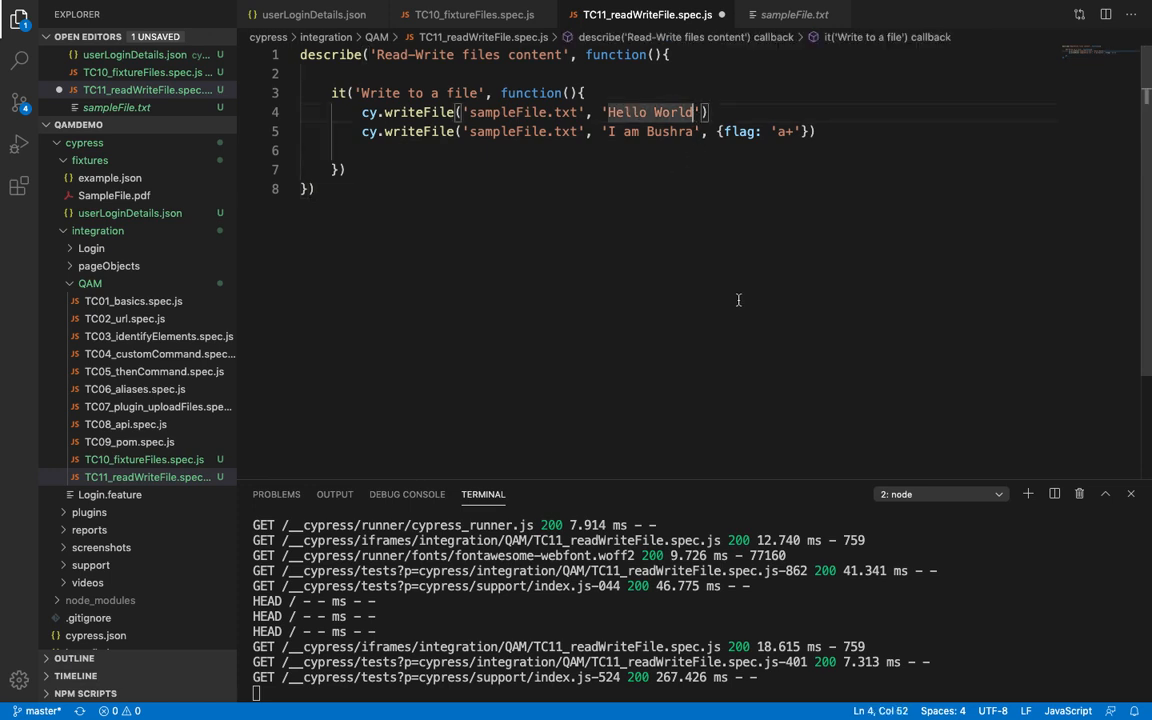
text(\n)
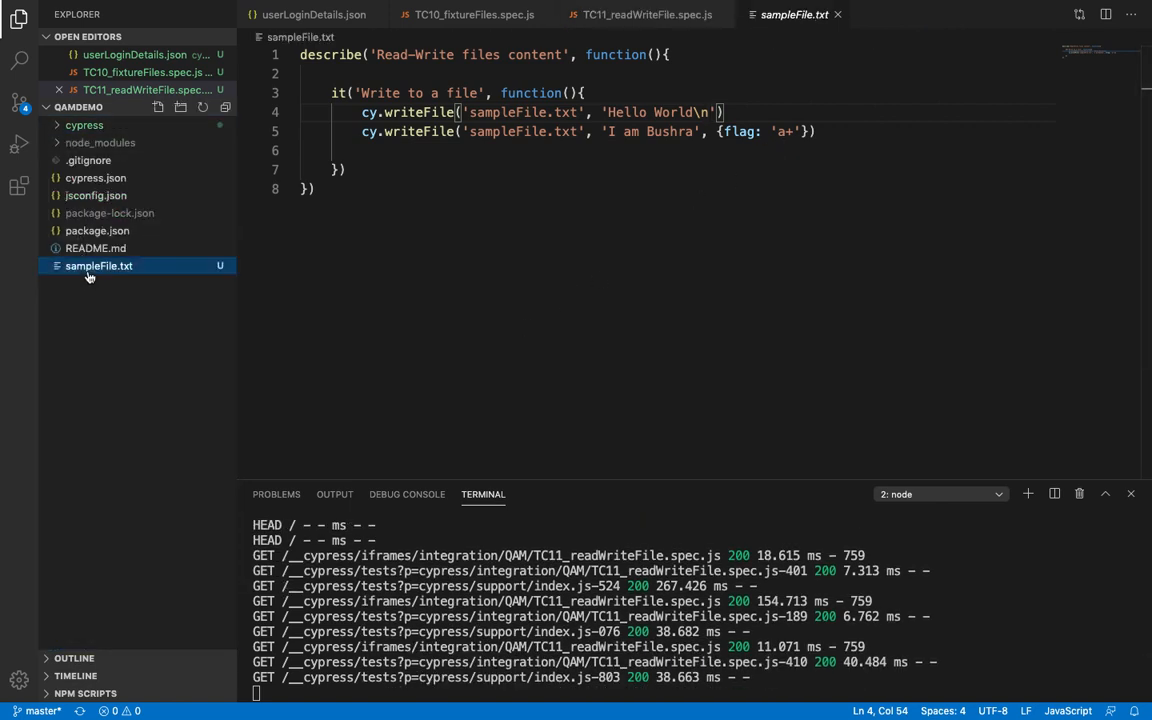
Step: Check sampleFile.txt now holds both lines, then return to the spec
click(98, 264)
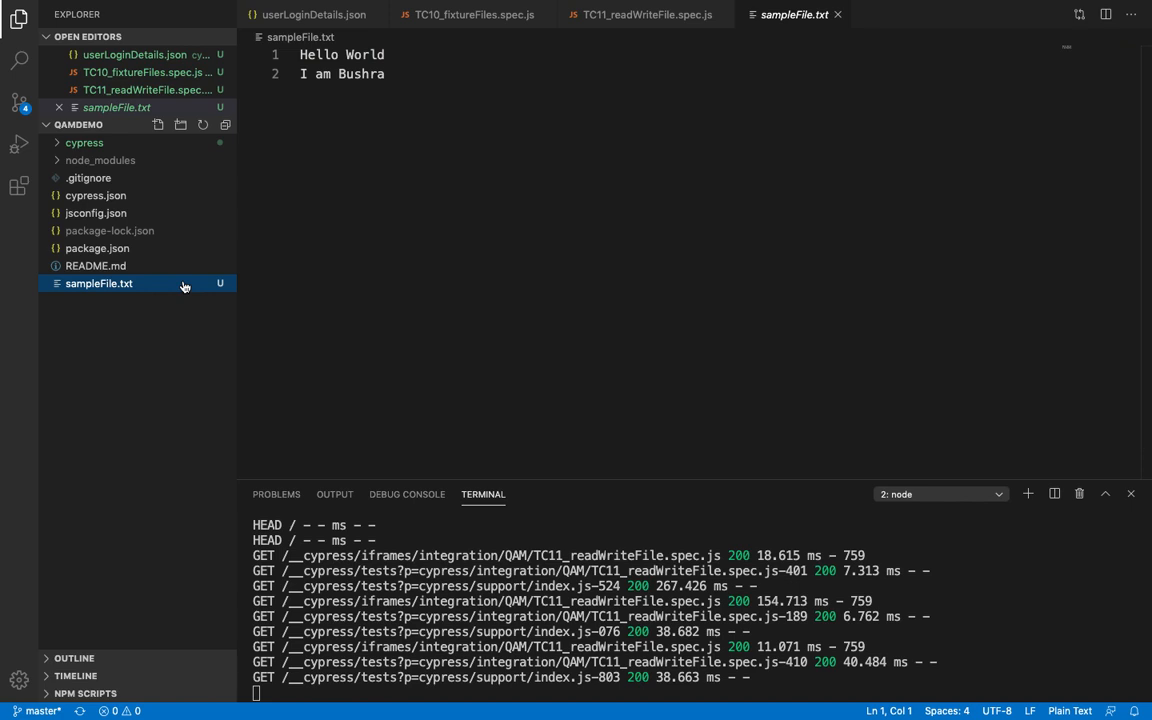
click(648, 14)
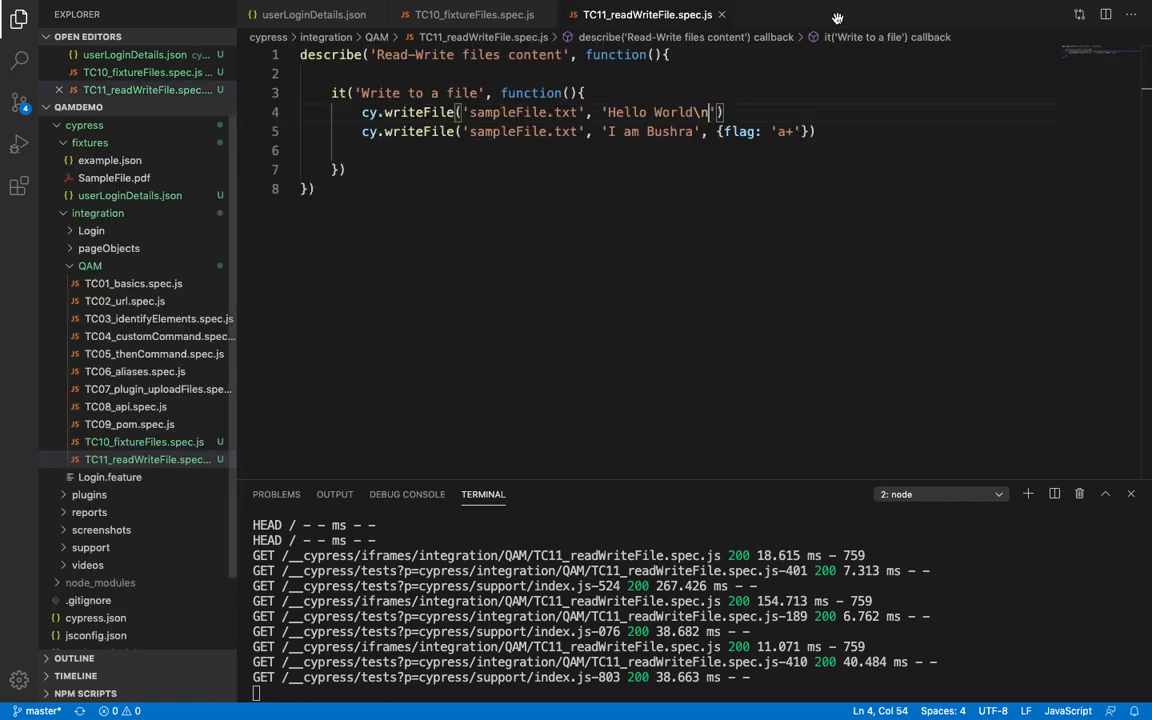
click(648, 232)
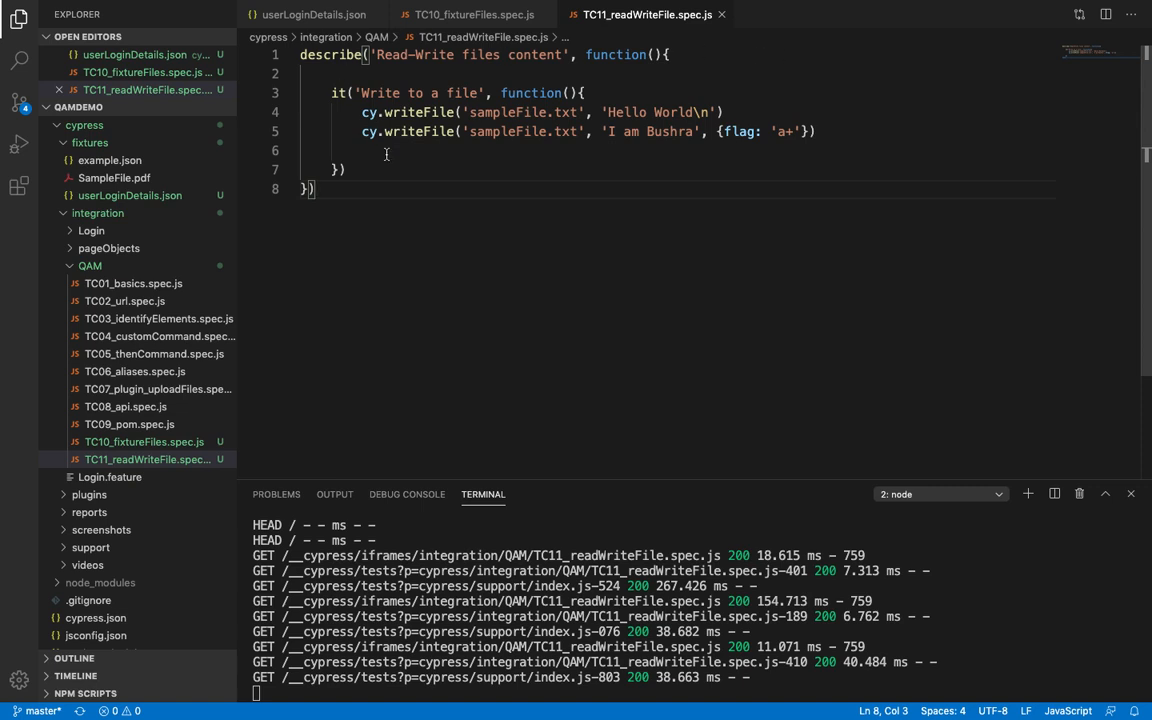
Step: Start a second test with cy.readFile('sampleFile.txt')
key(Enter)
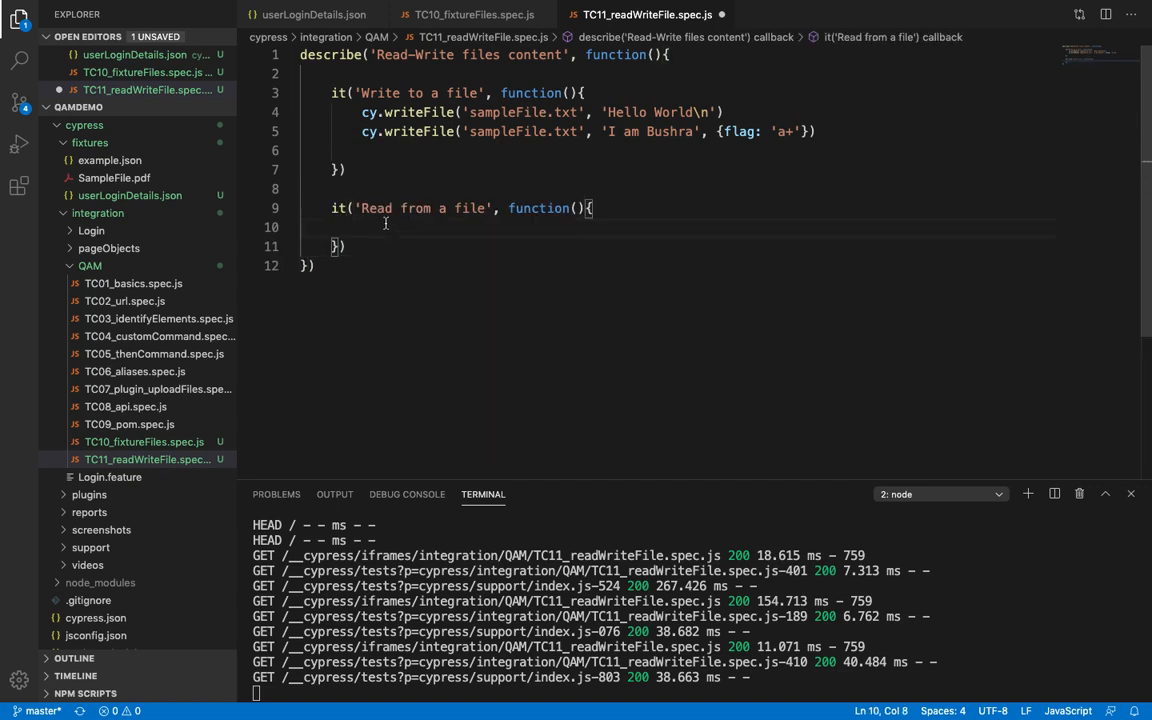
text(cy.readFile)
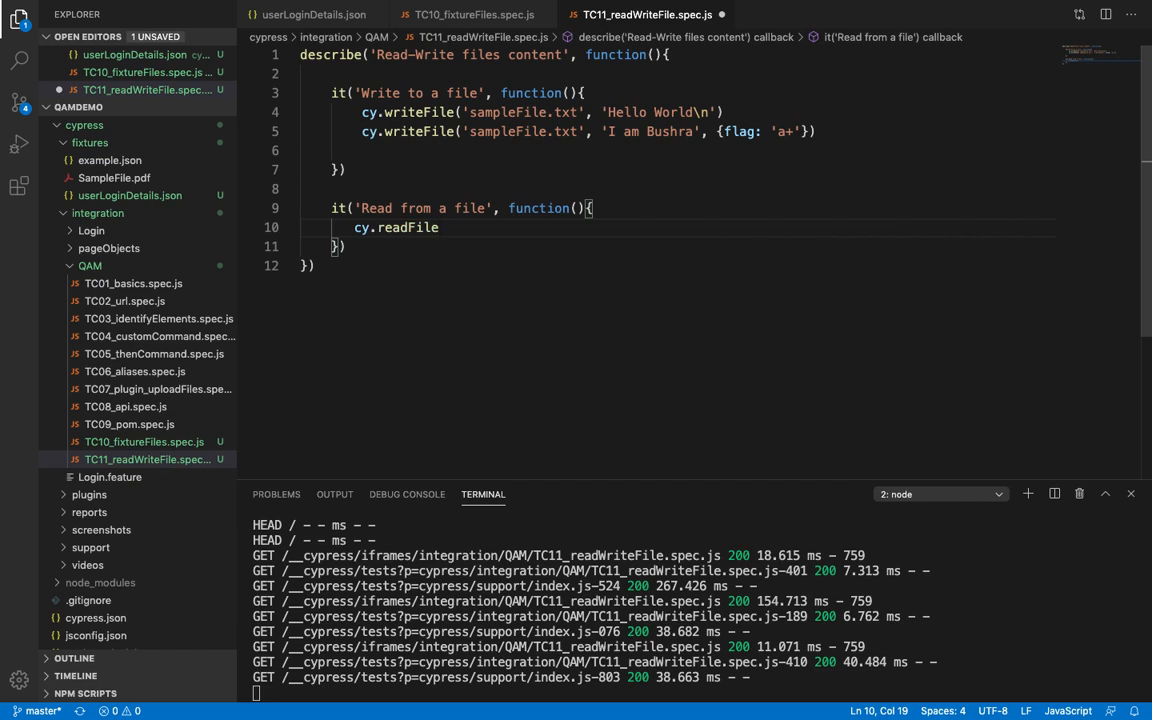
text((''))
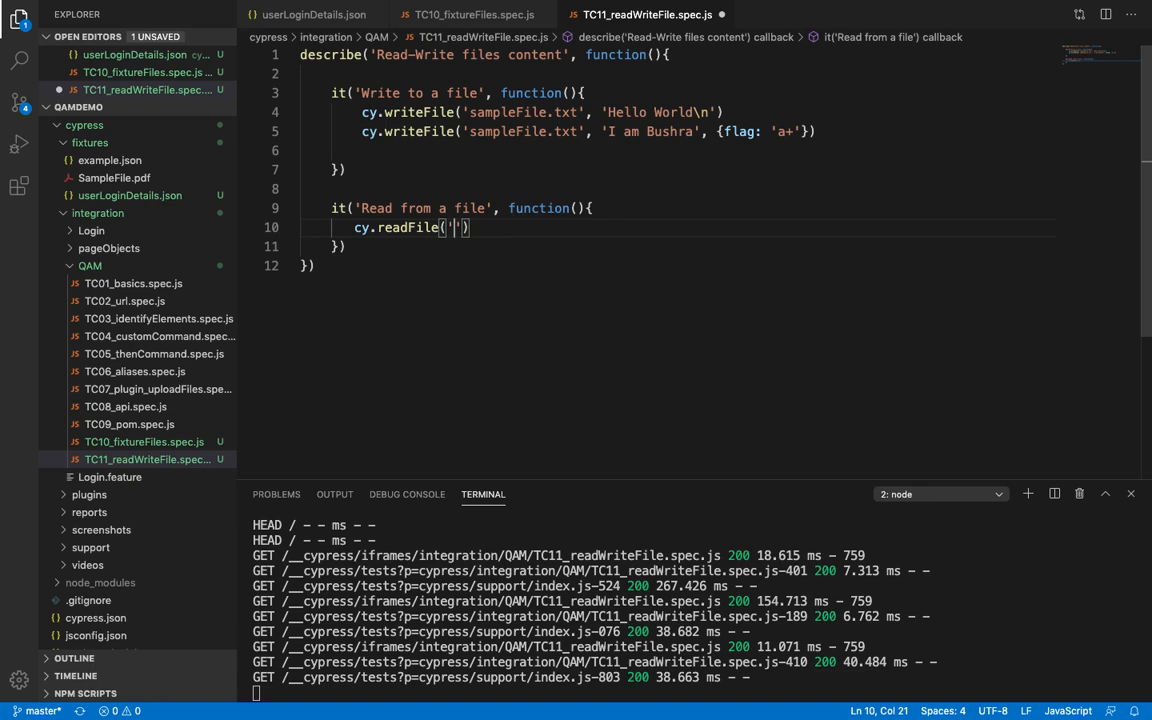
double_click(528, 112)
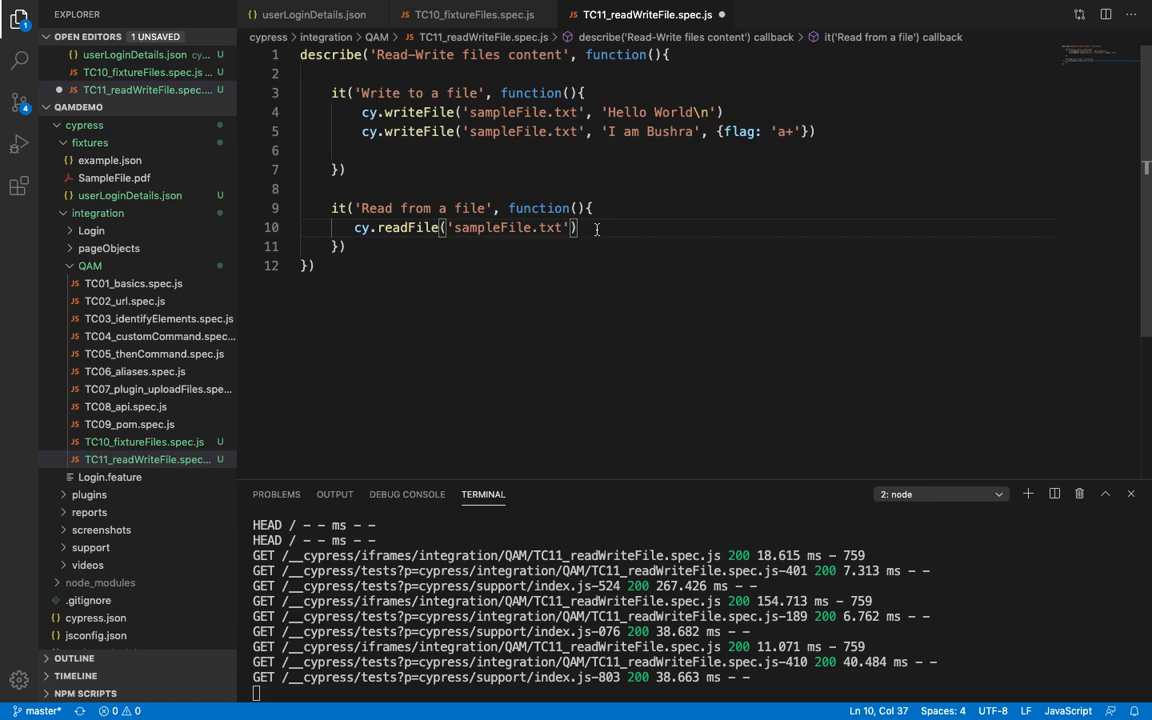
Step: Assert the read content with .should('contains', 'Hello World')
text(.)
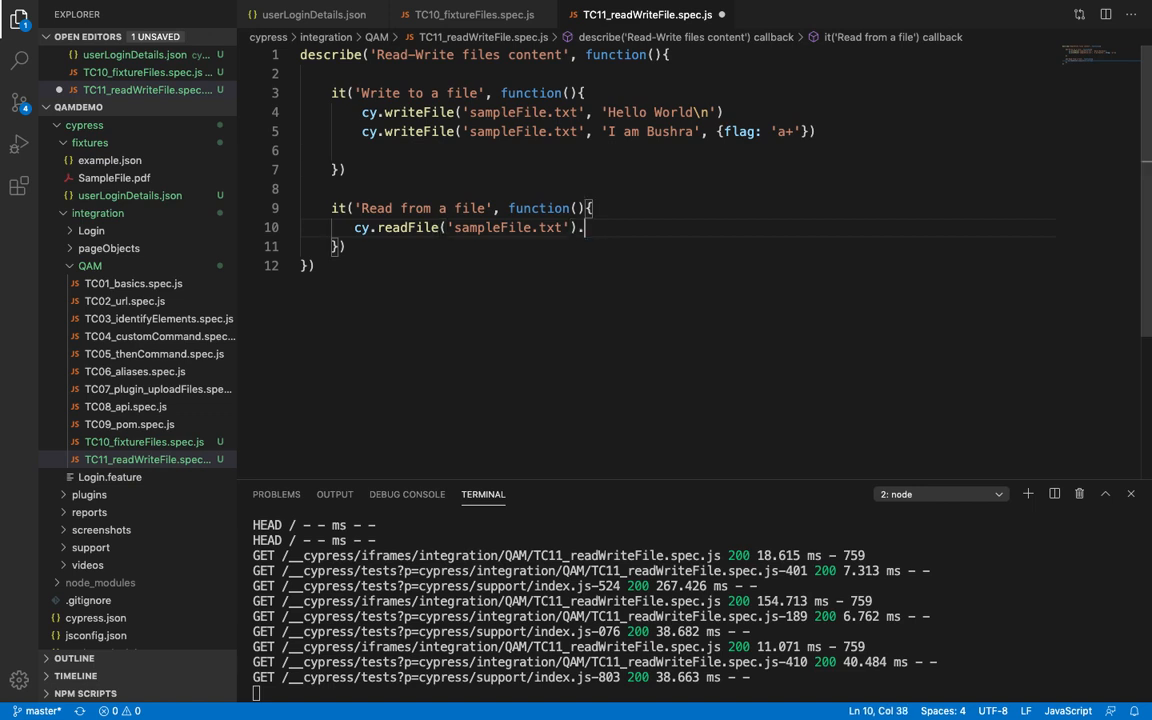
text(should)
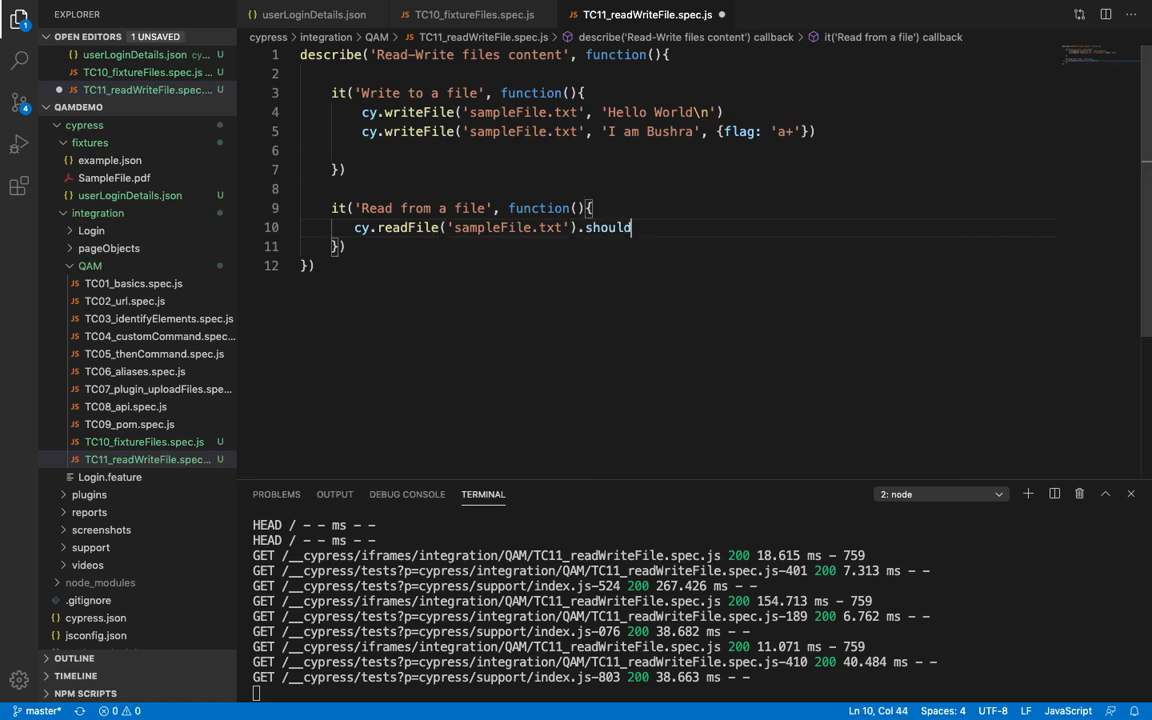
text(())
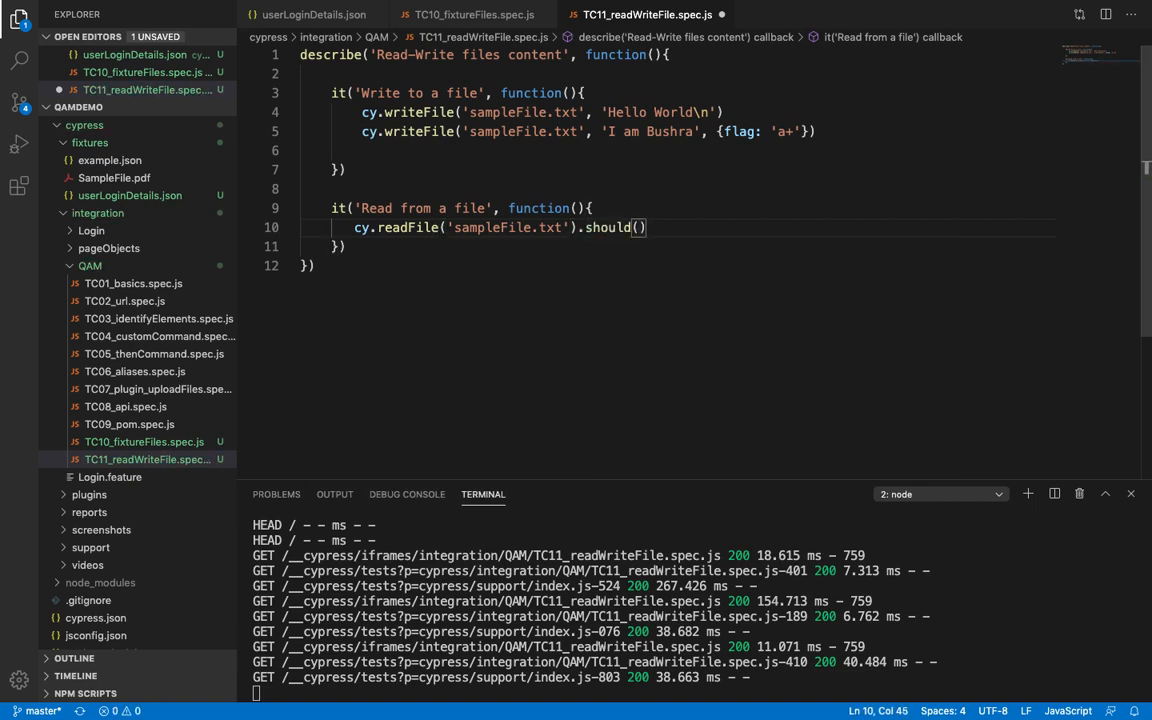
text('conta')
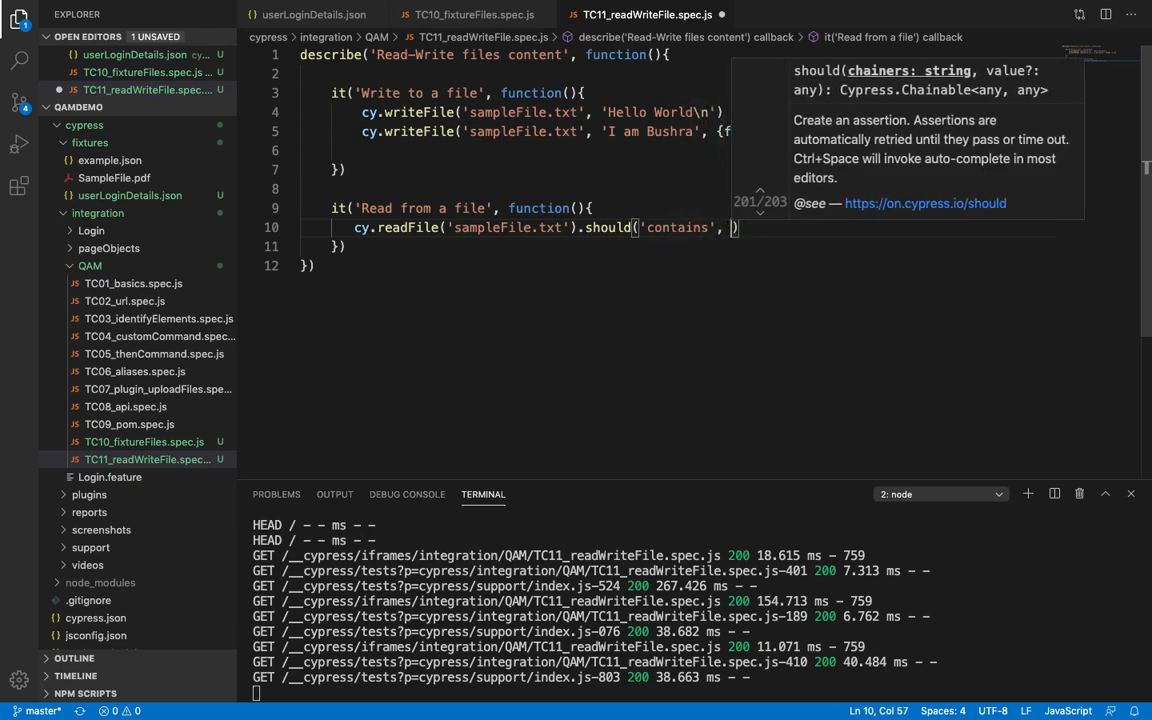
text('Hello World)
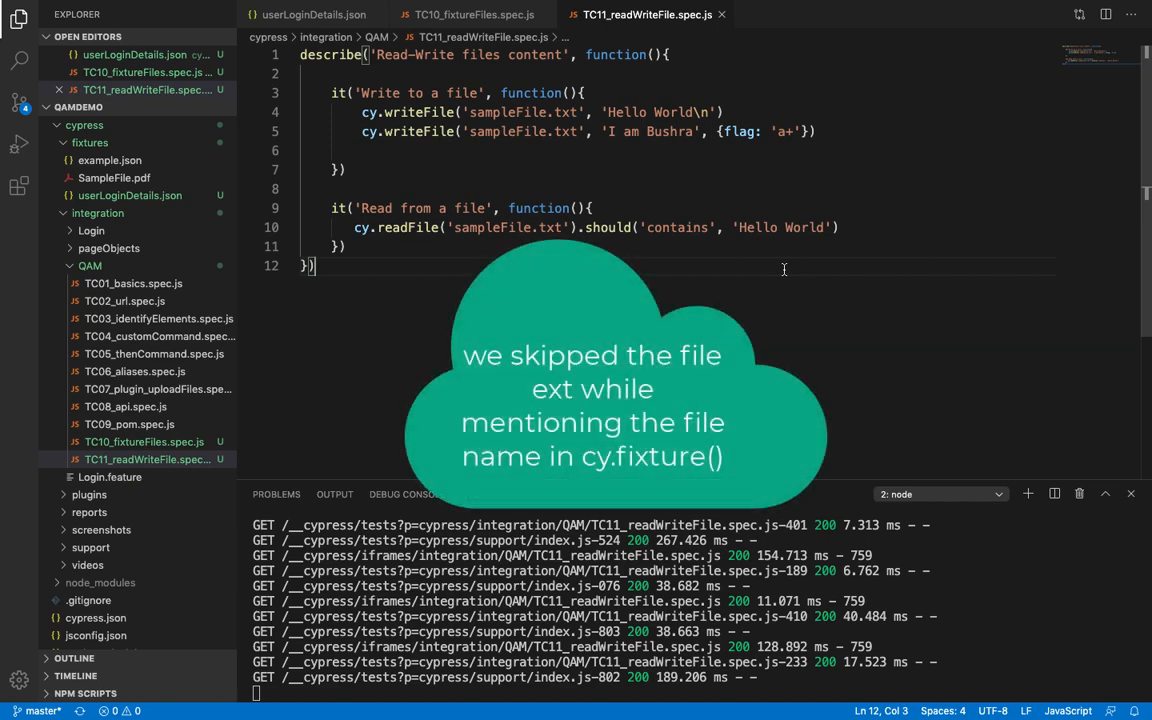
Step: Run TC11_readWriteFile.spec.js; the read test fails because the file does not exist
click(484, 494)
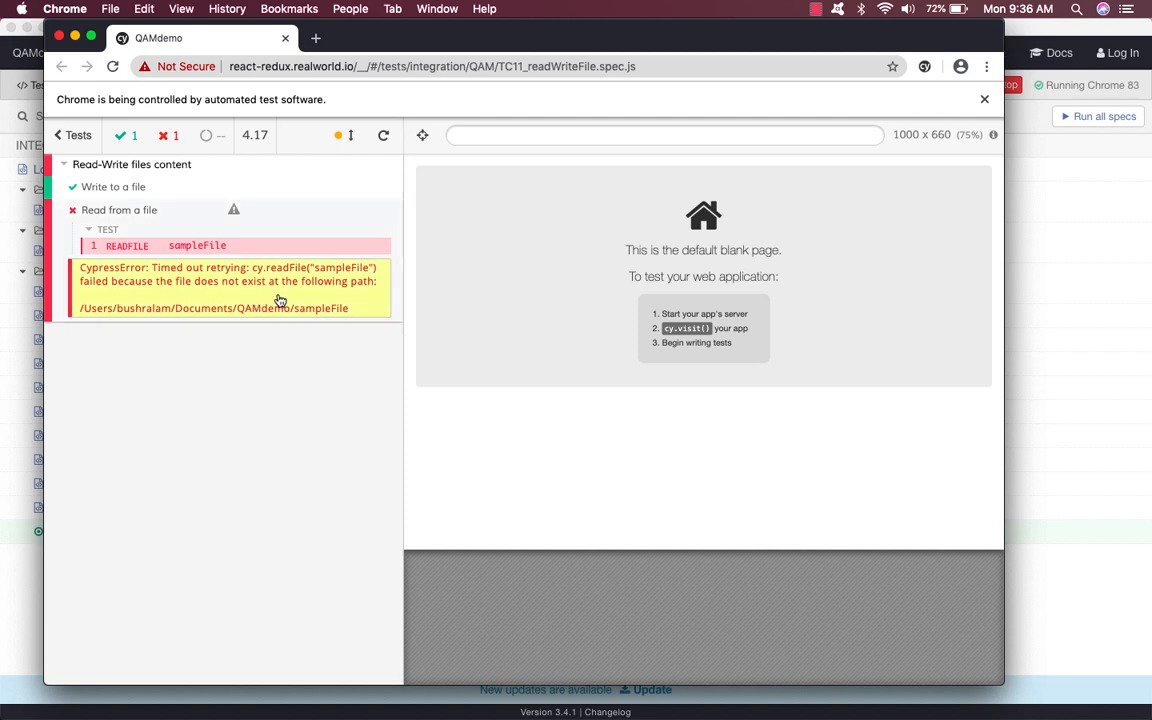
mouse_move(322, 292)
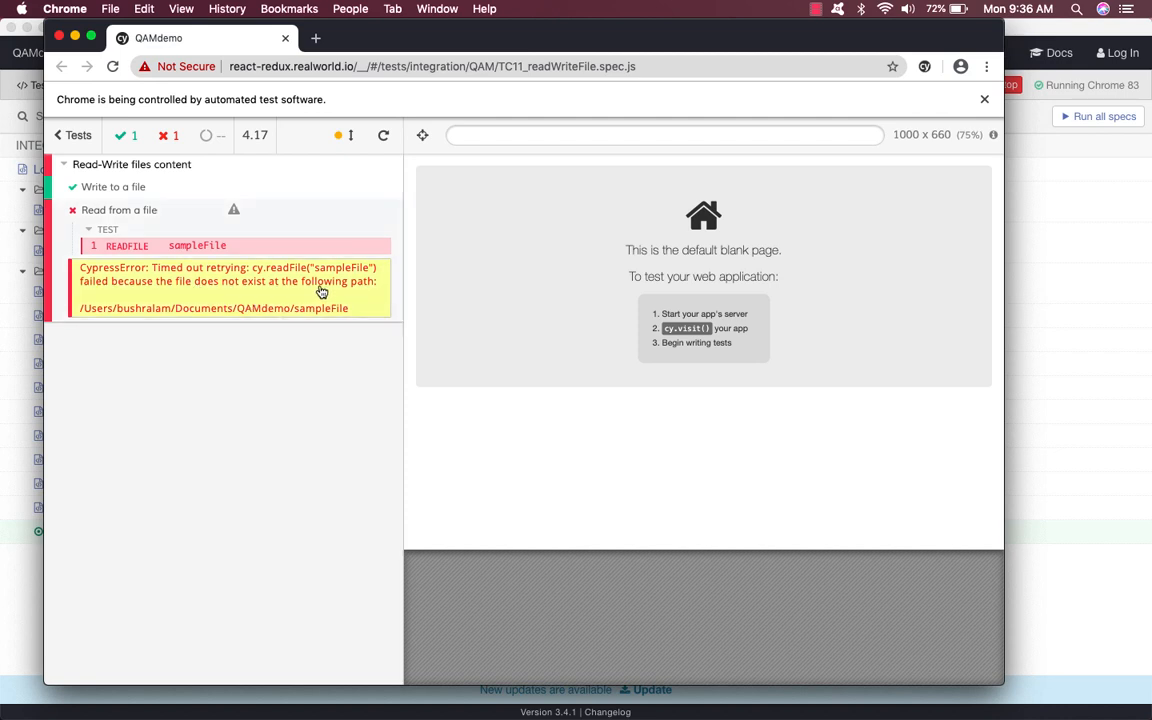
mouse_move(264, 292)
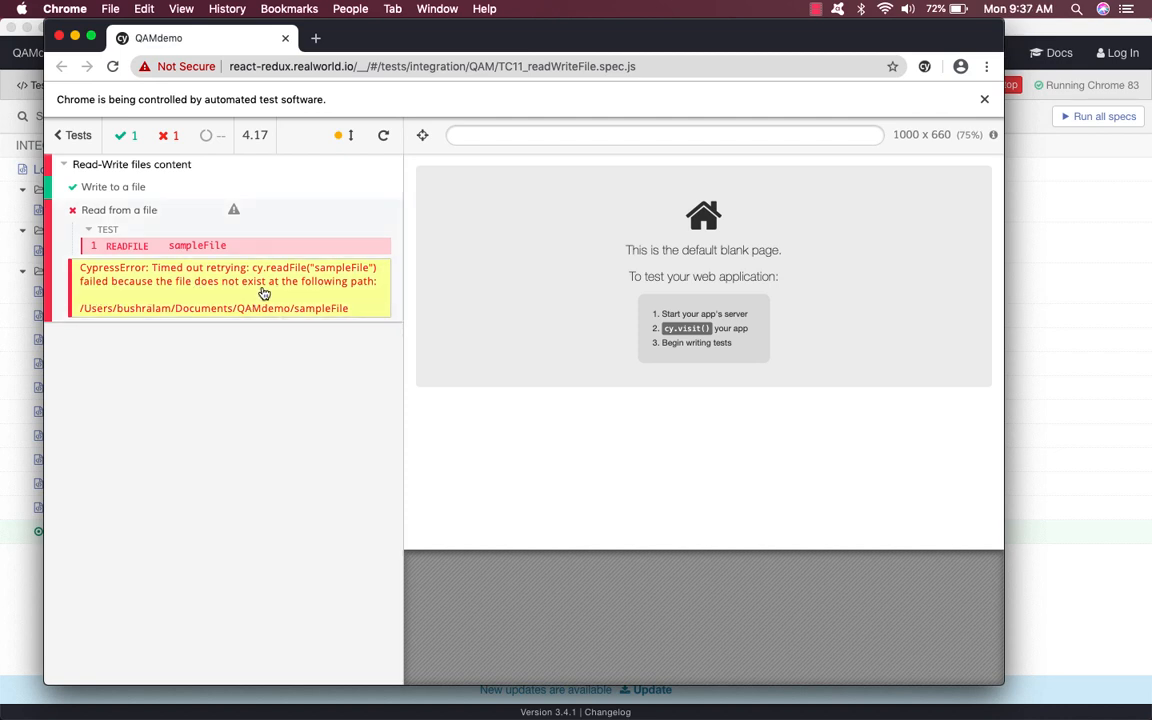
mouse_move(138, 314)
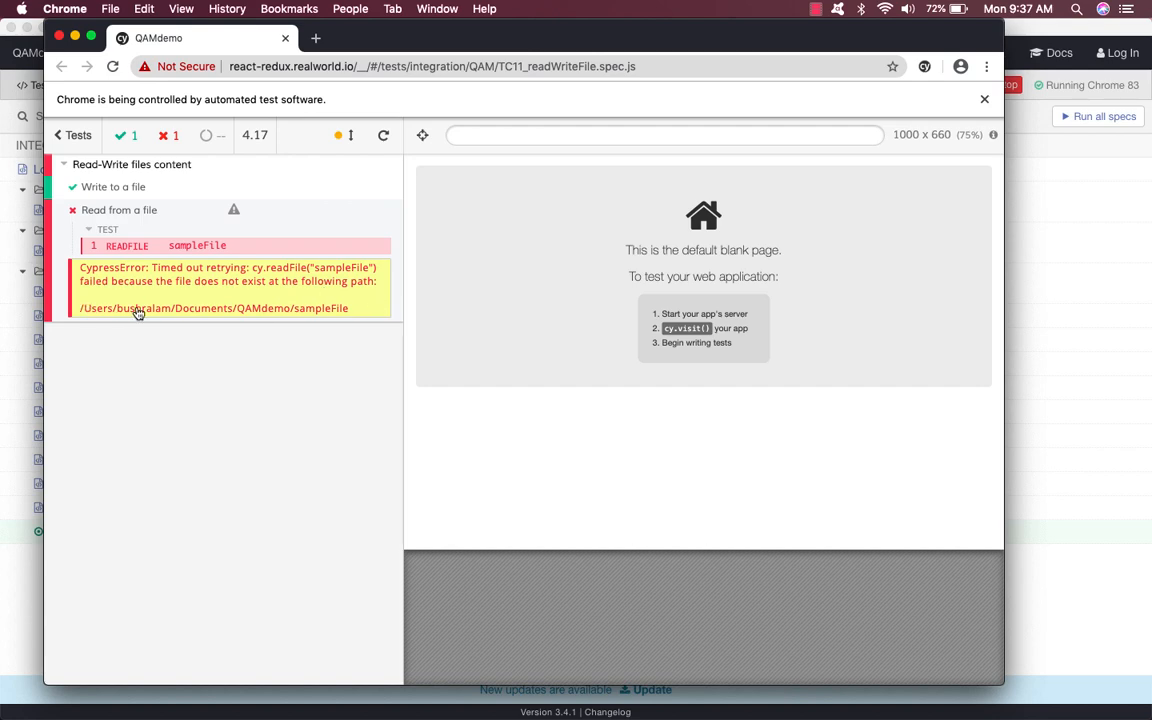